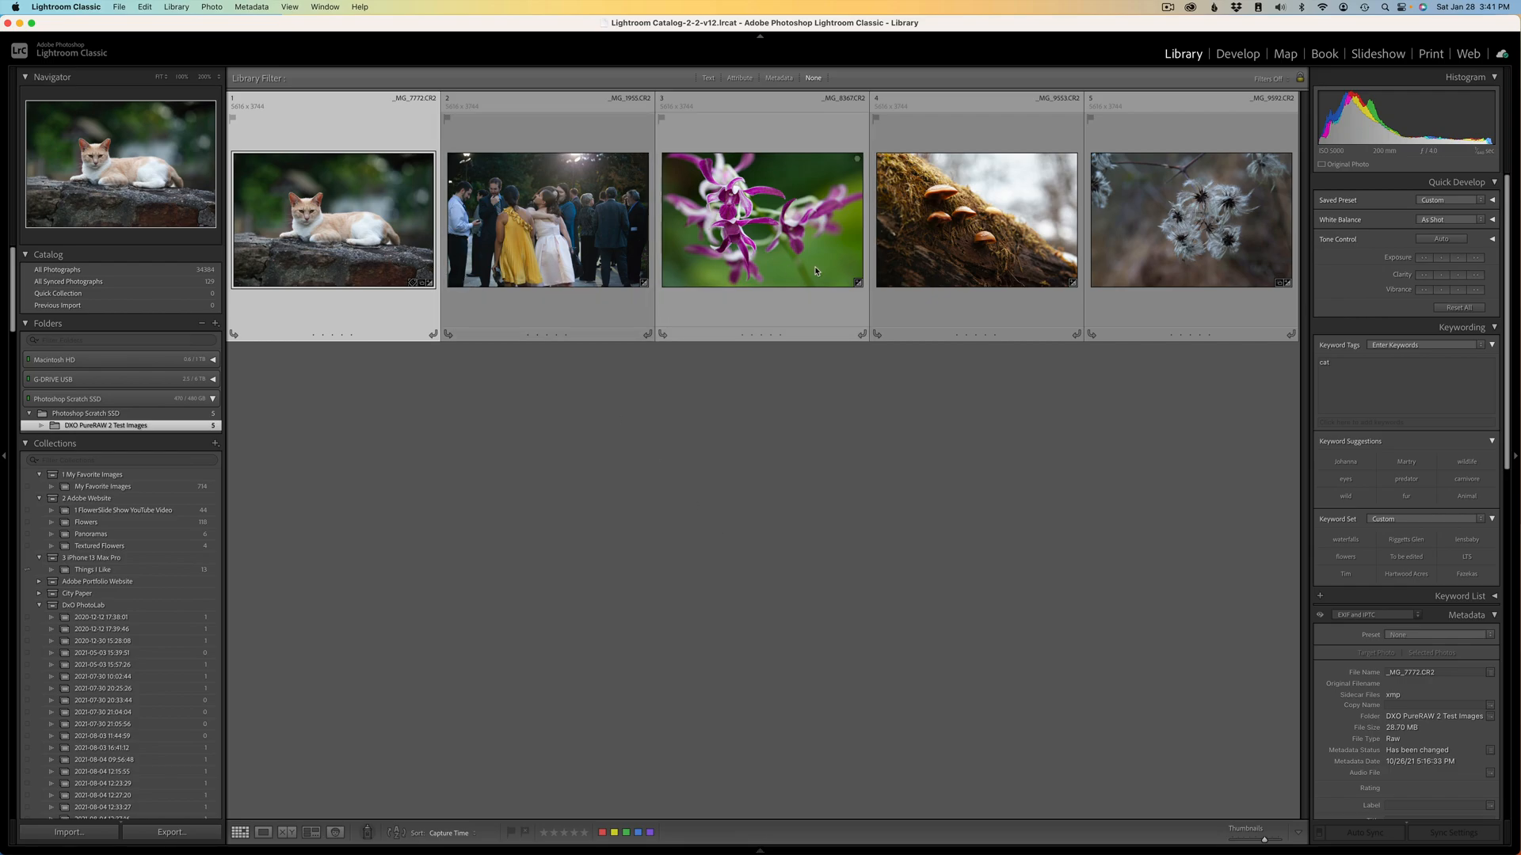
mouse_move(1175, 278)
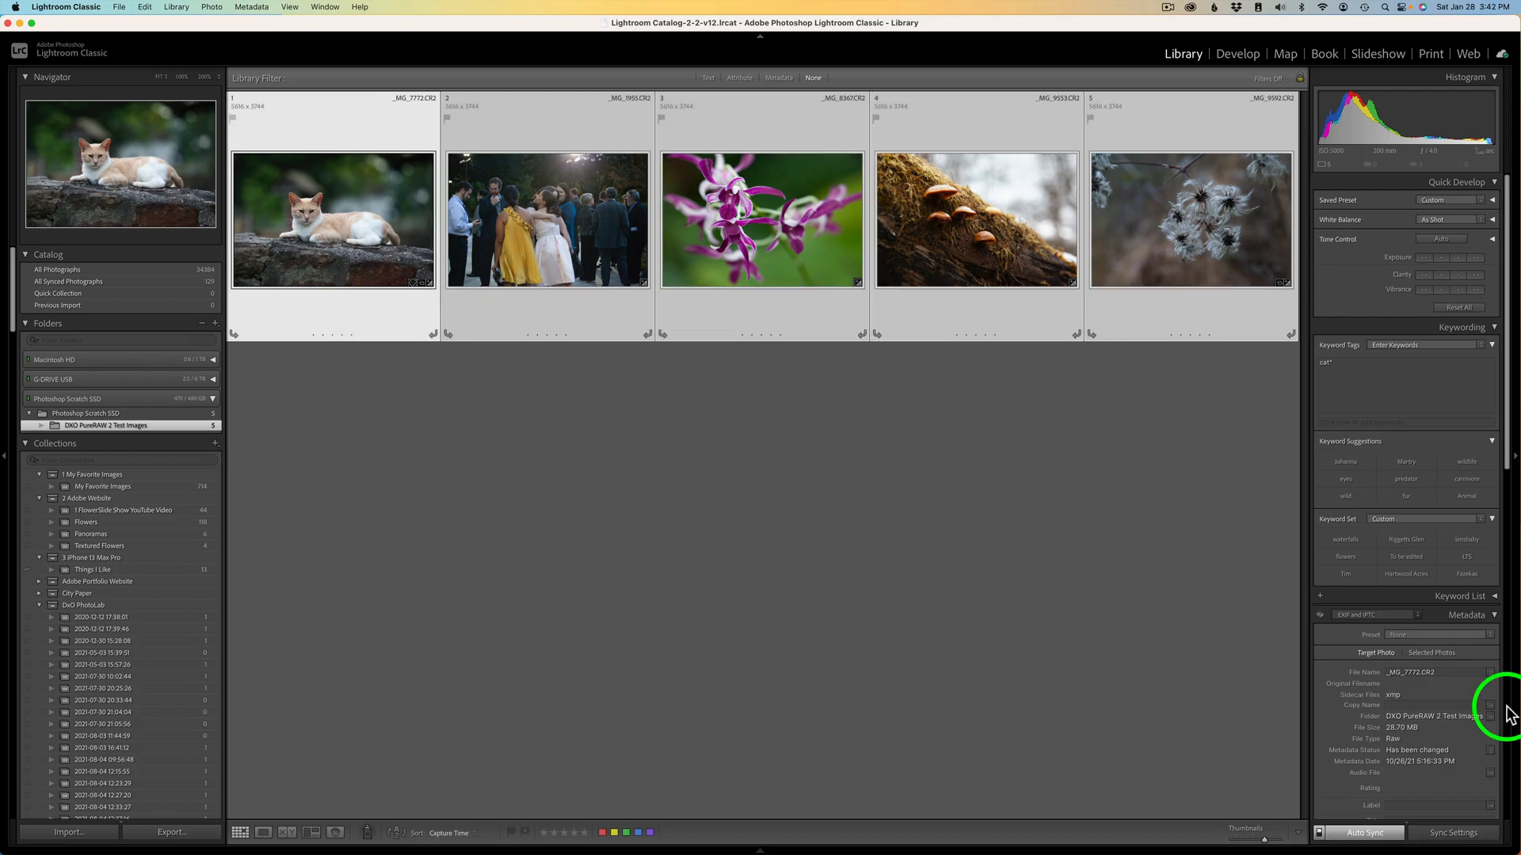
mouse_move(1274, 556)
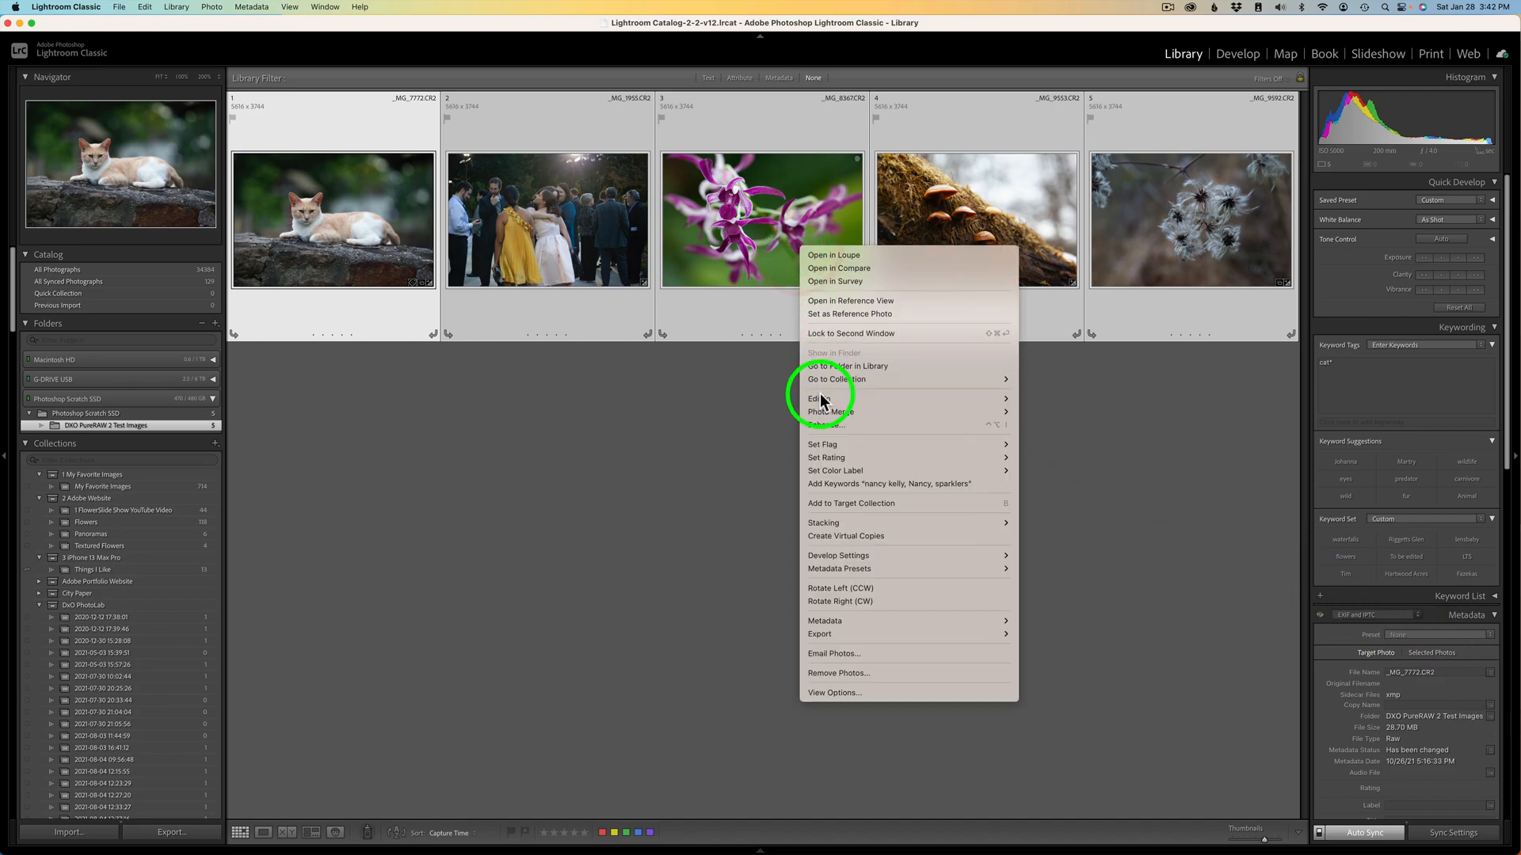
- Dismiss the photo context menu, leaving all five test images selected
click(615, 421)
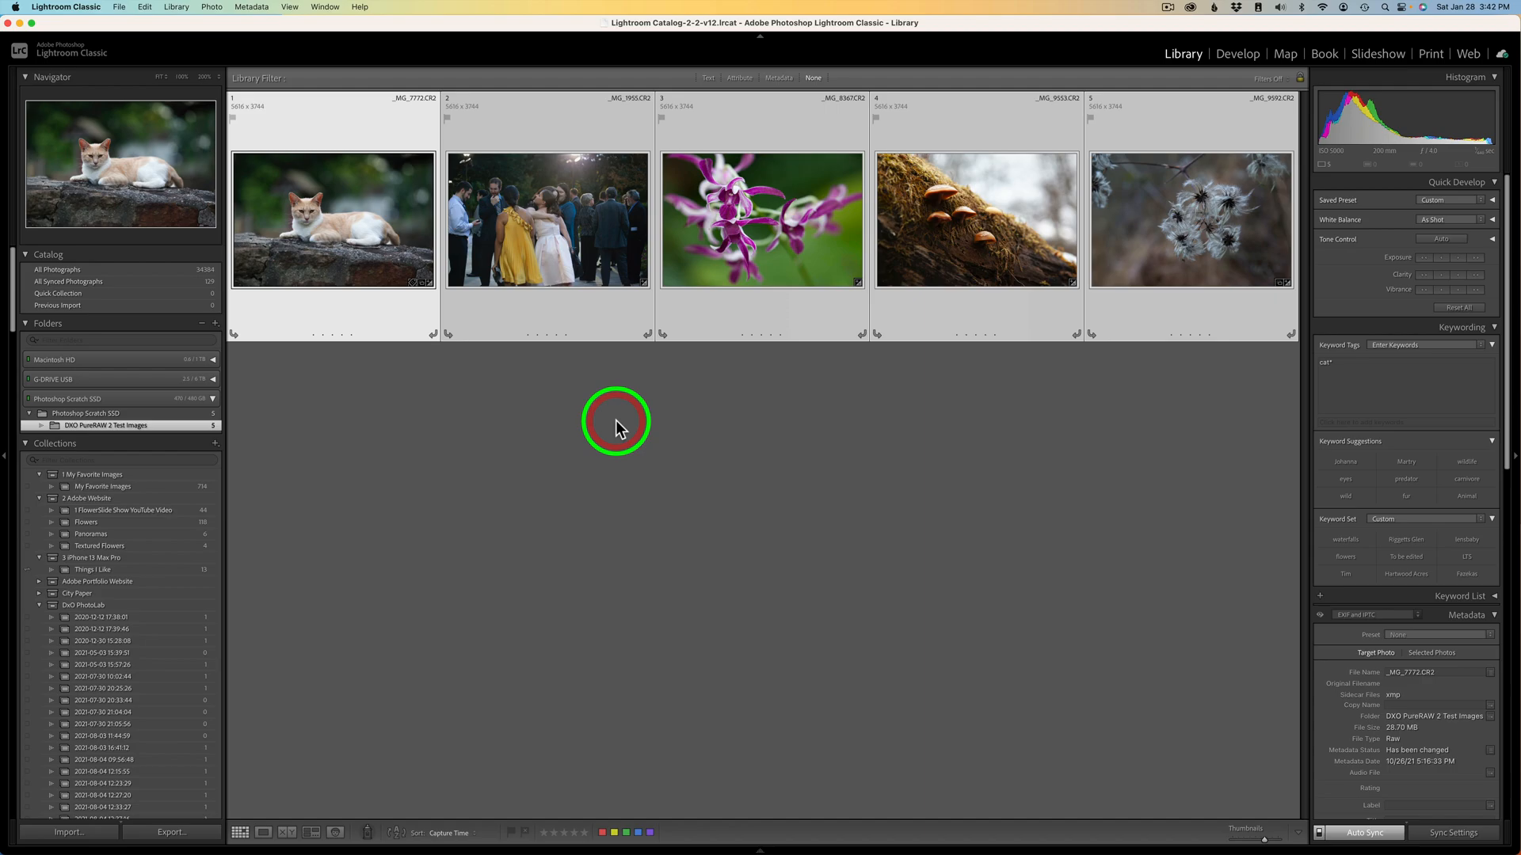
mouse_move(119, 8)
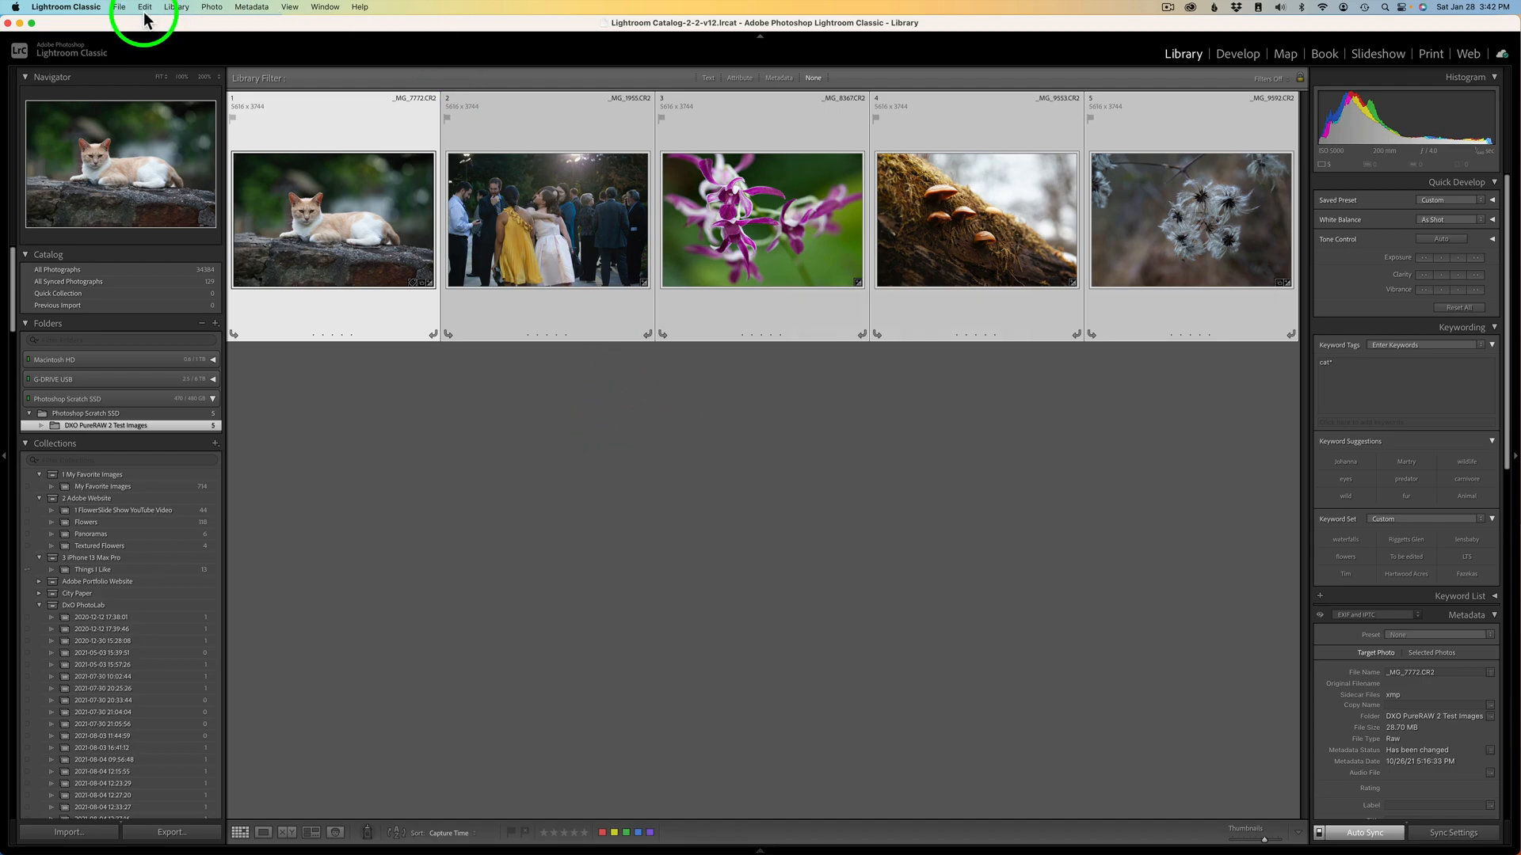
- Send the five selected photos to DxO PureRAW 2 via File > Plug-in Extras
click(119, 7)
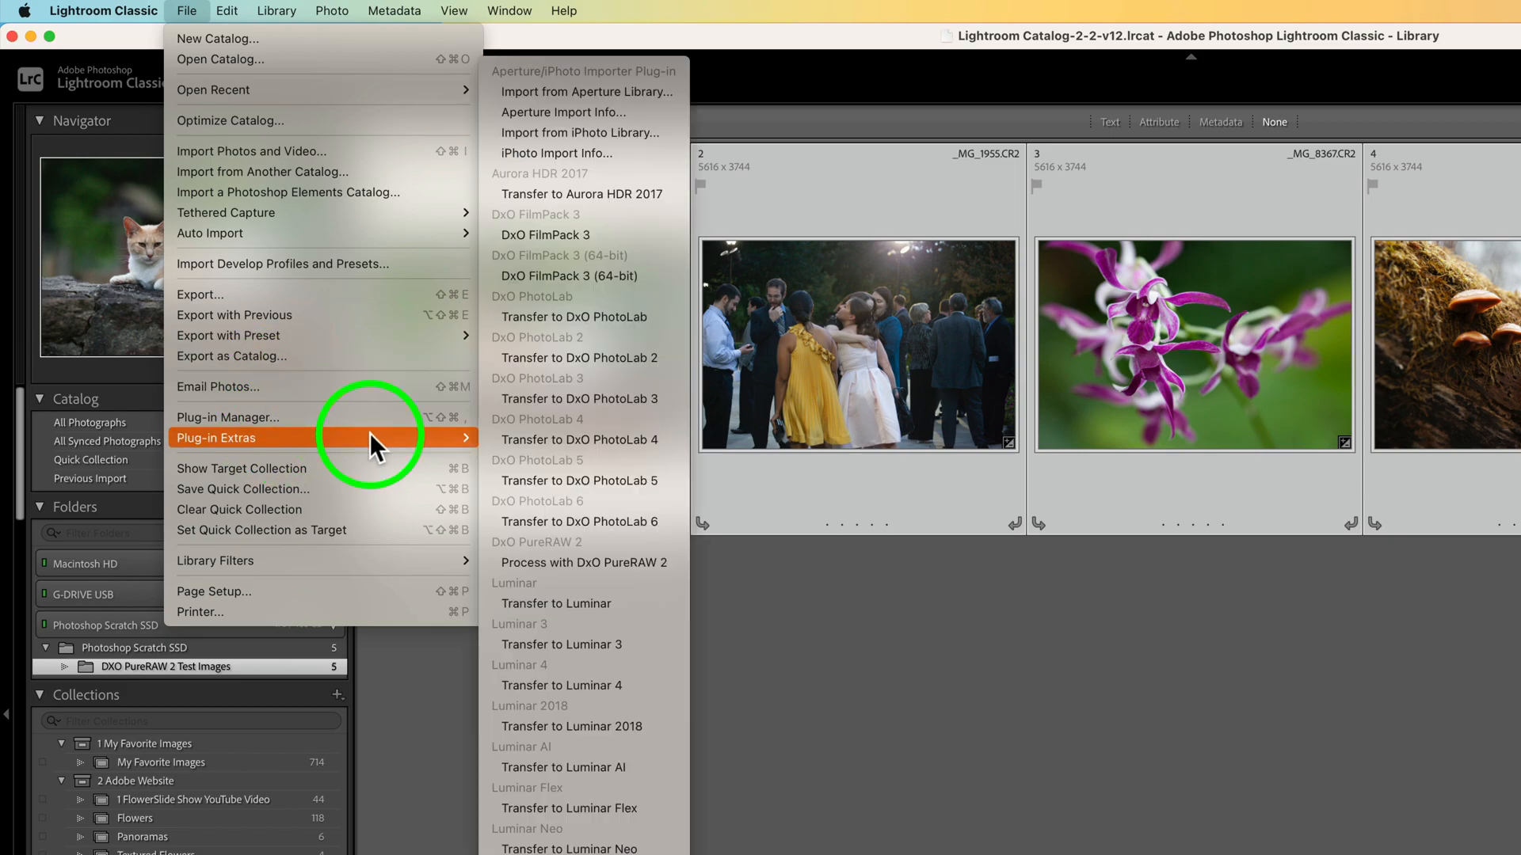
mouse_move(565, 565)
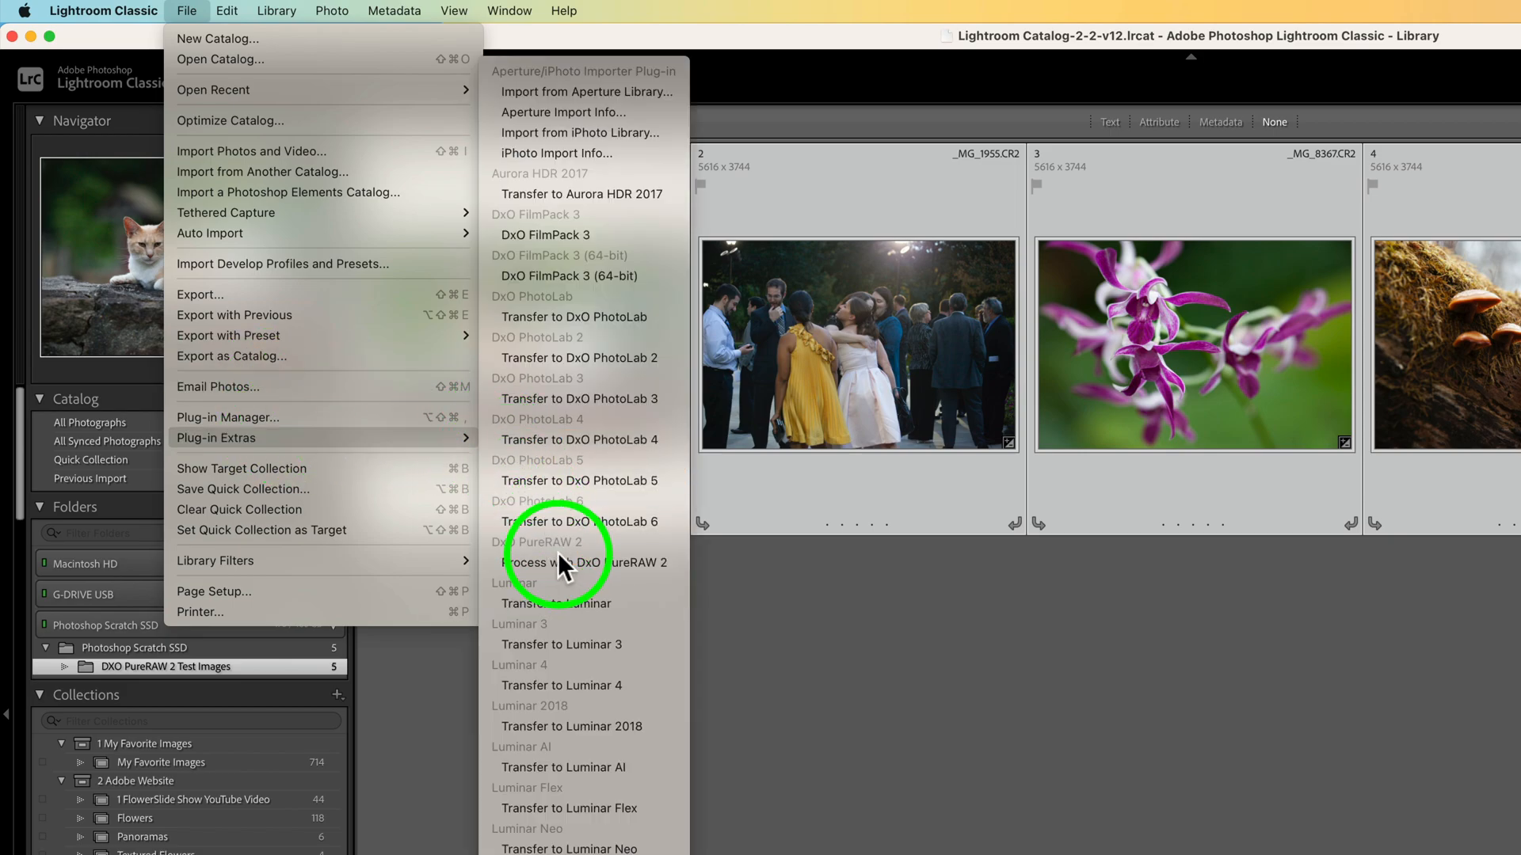
mouse_move(519, 500)
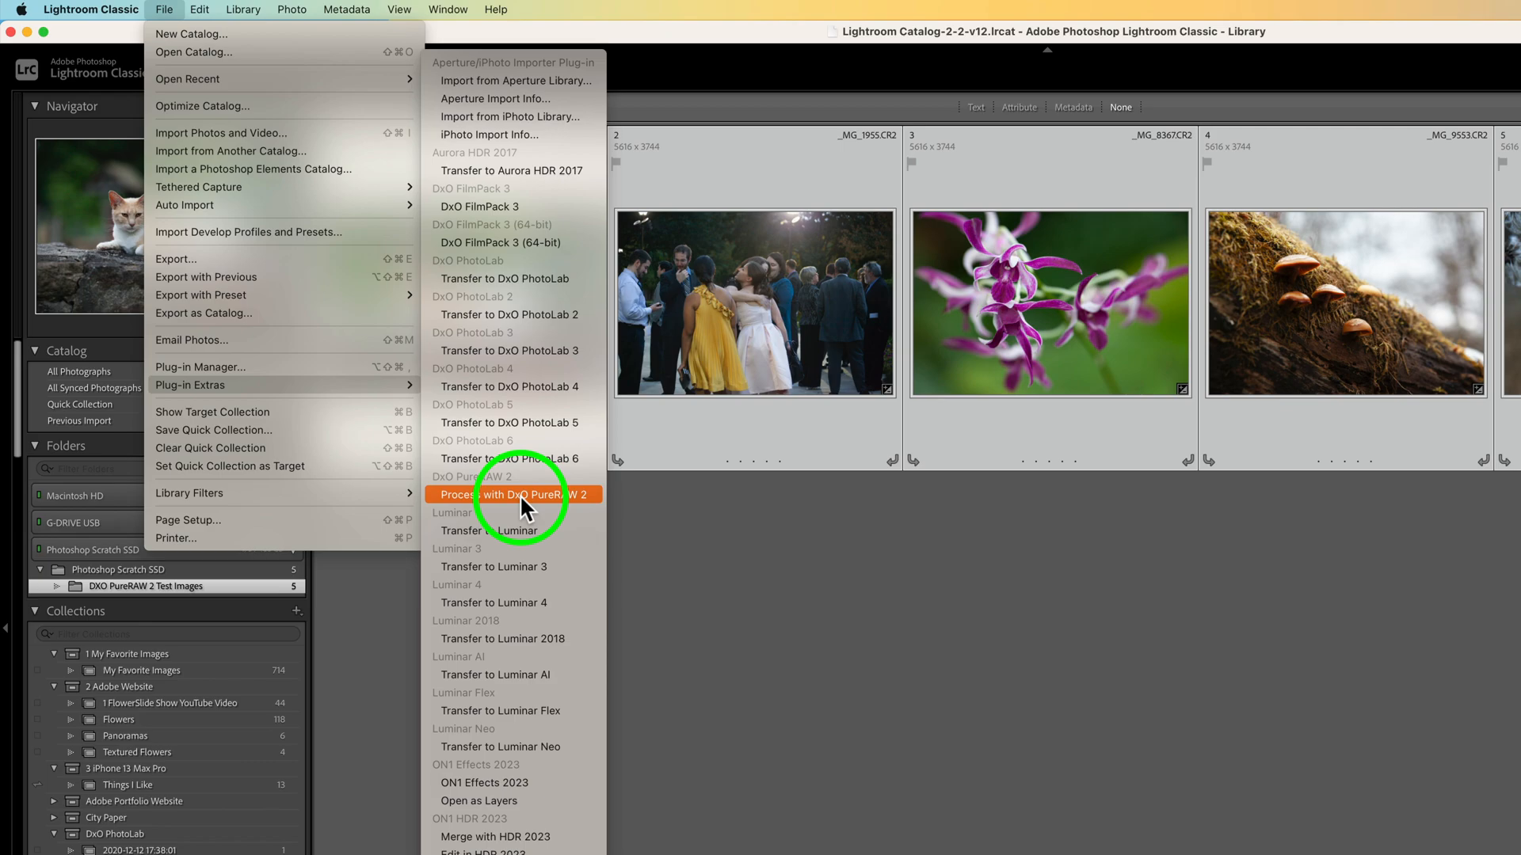
click(517, 495)
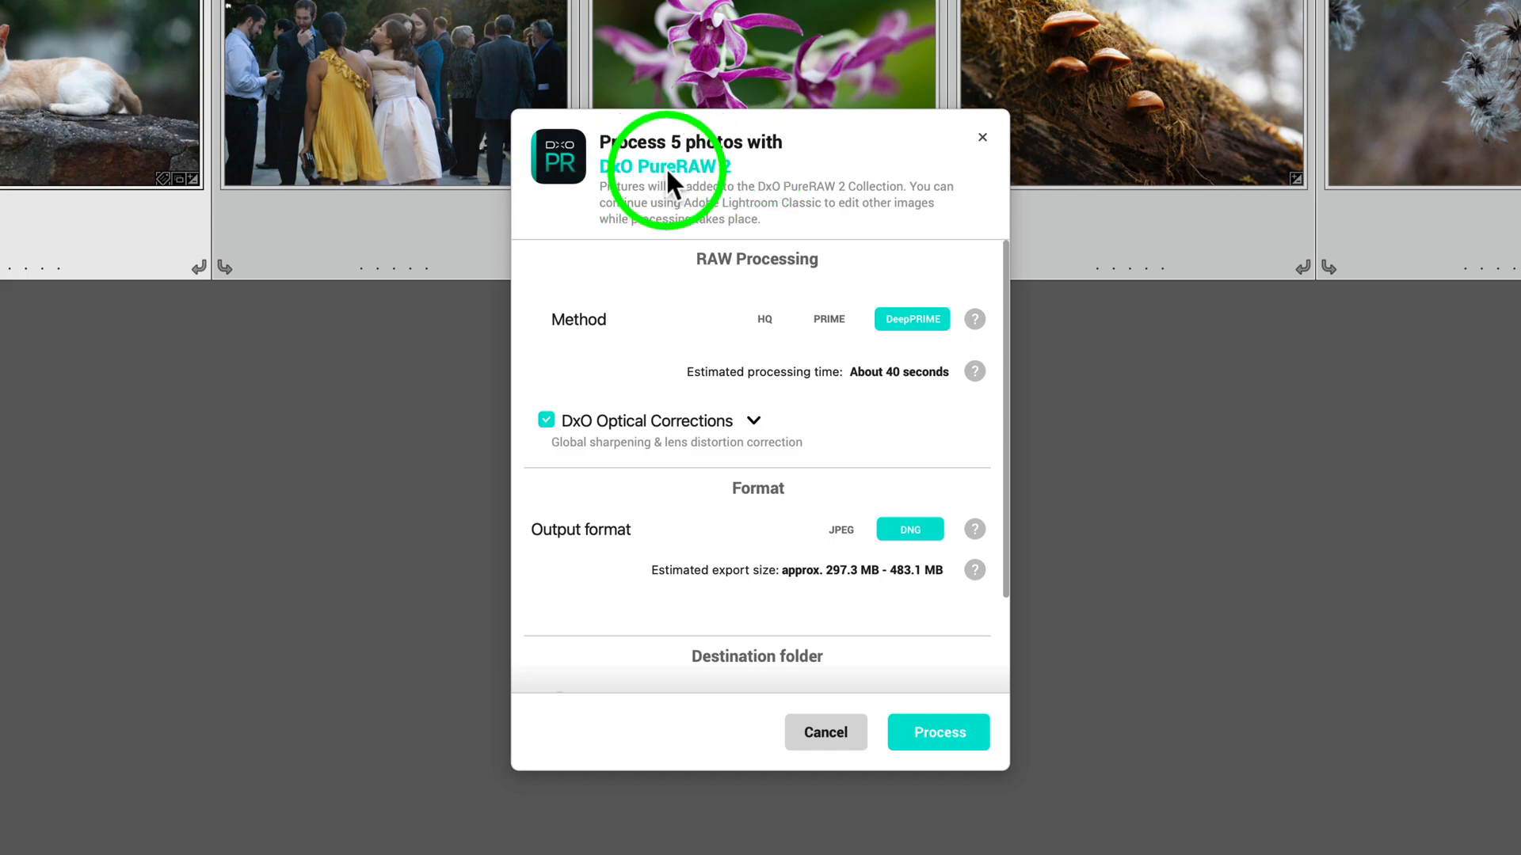
mouse_move(919, 297)
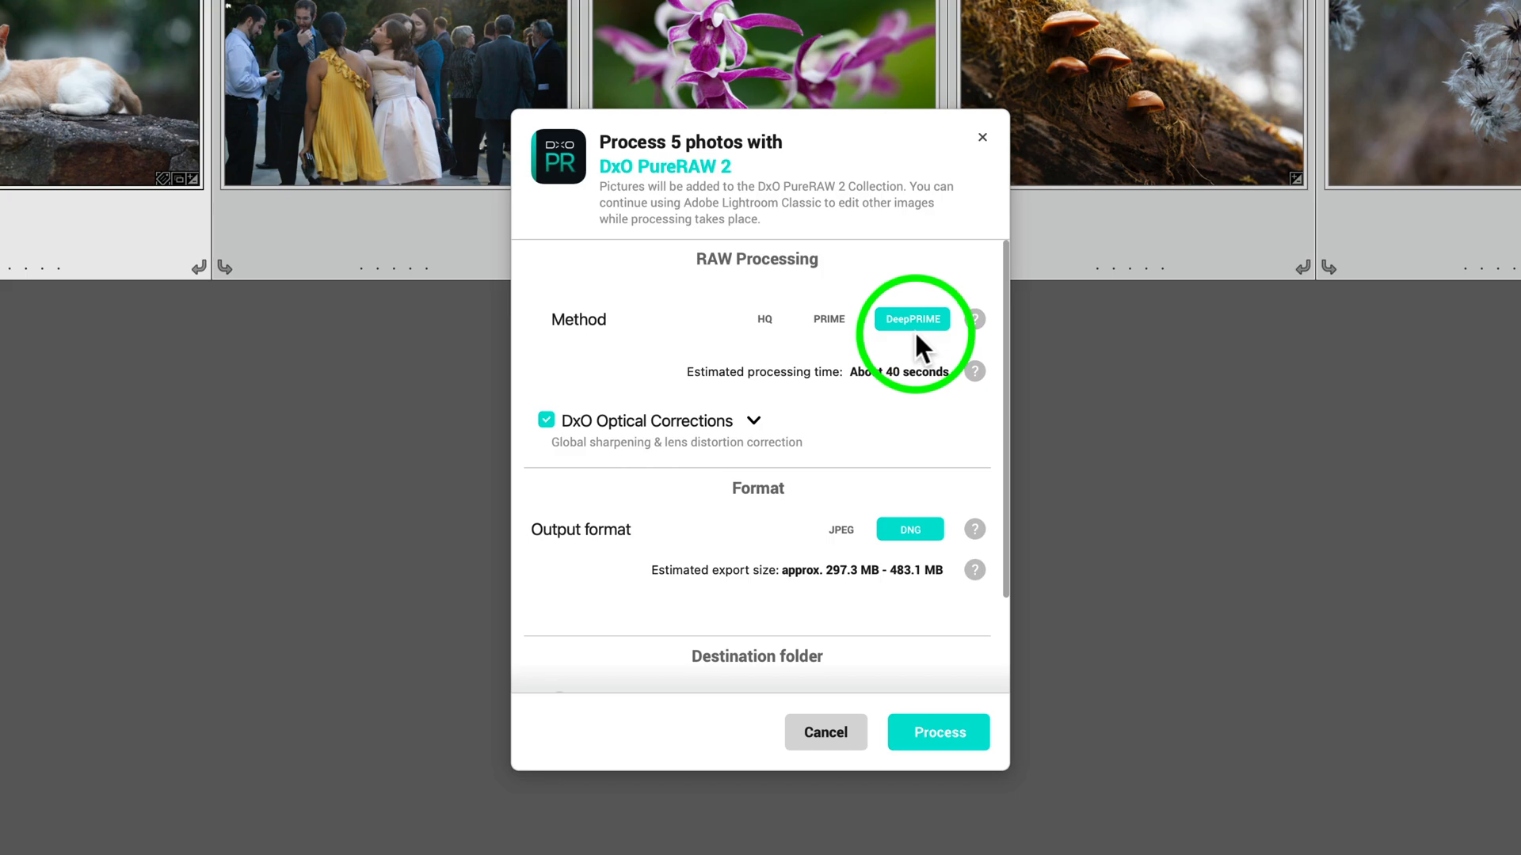
- Keep DeepPRIME as the processing method for the five photos
click(976, 320)
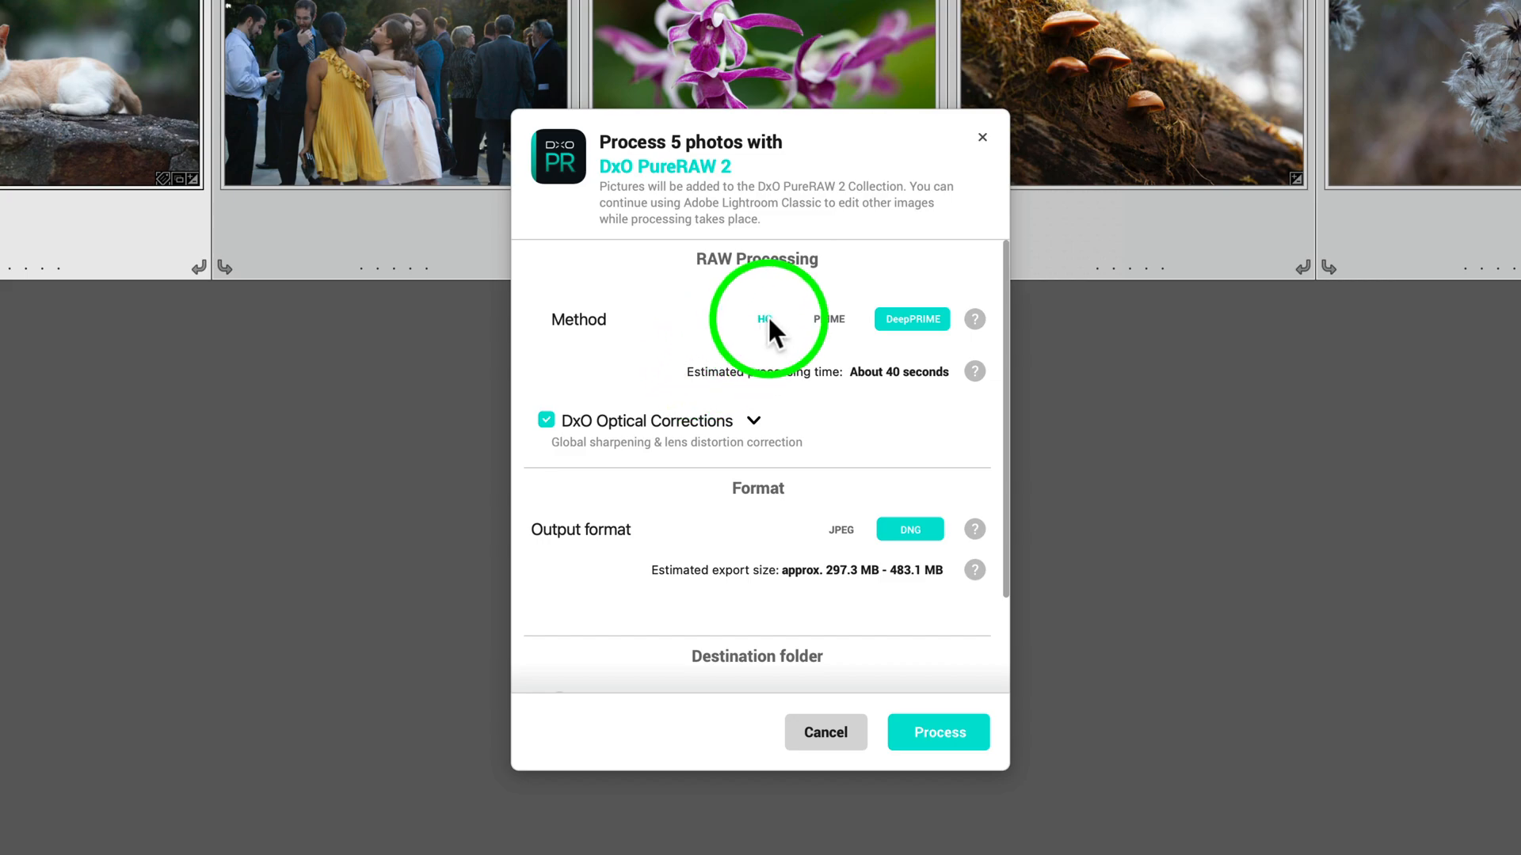
click(764, 319)
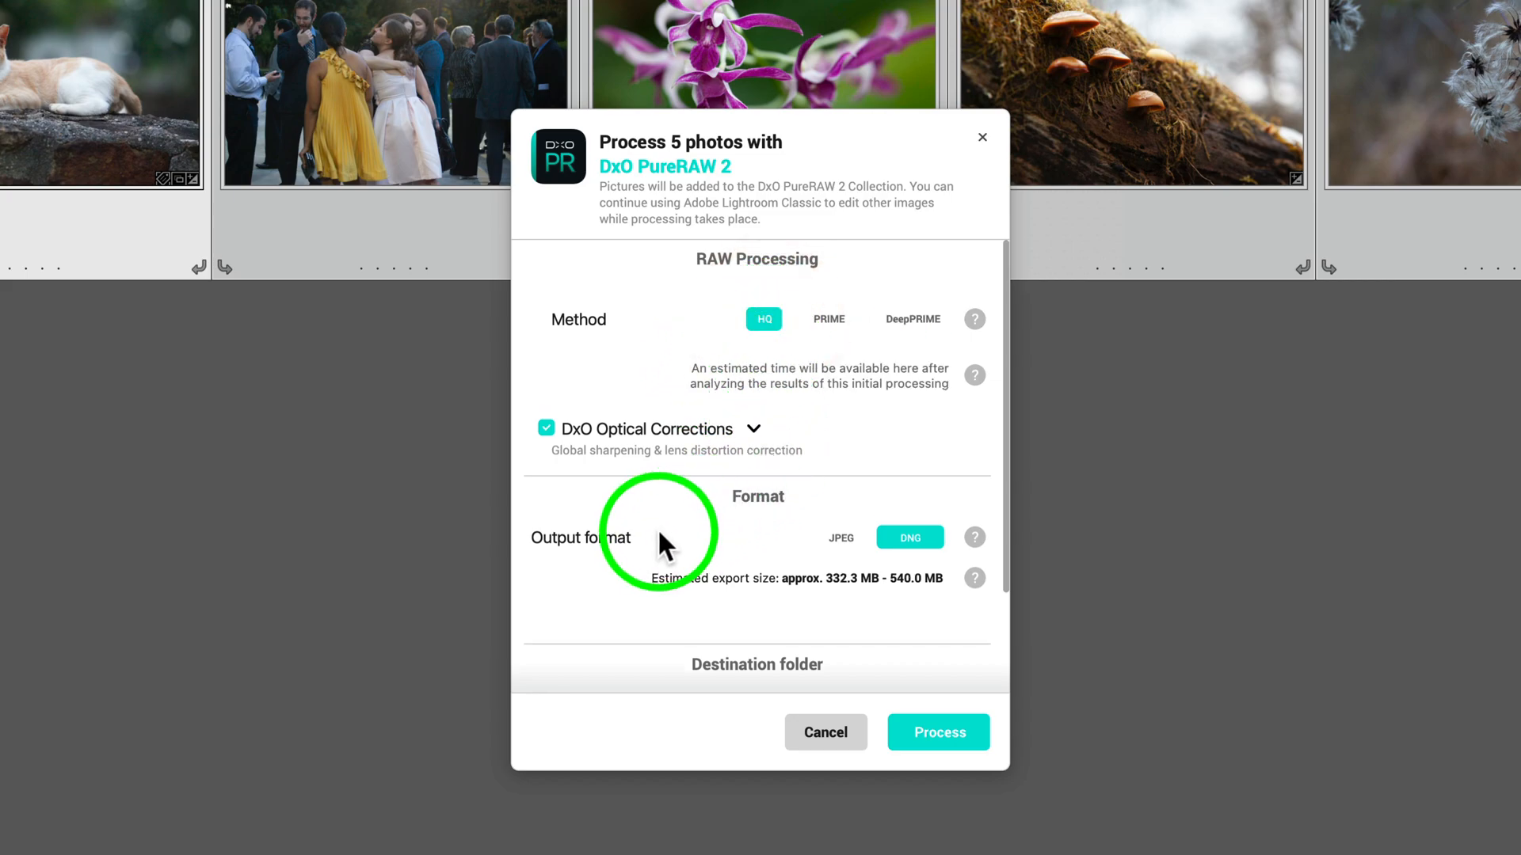
mouse_move(617, 561)
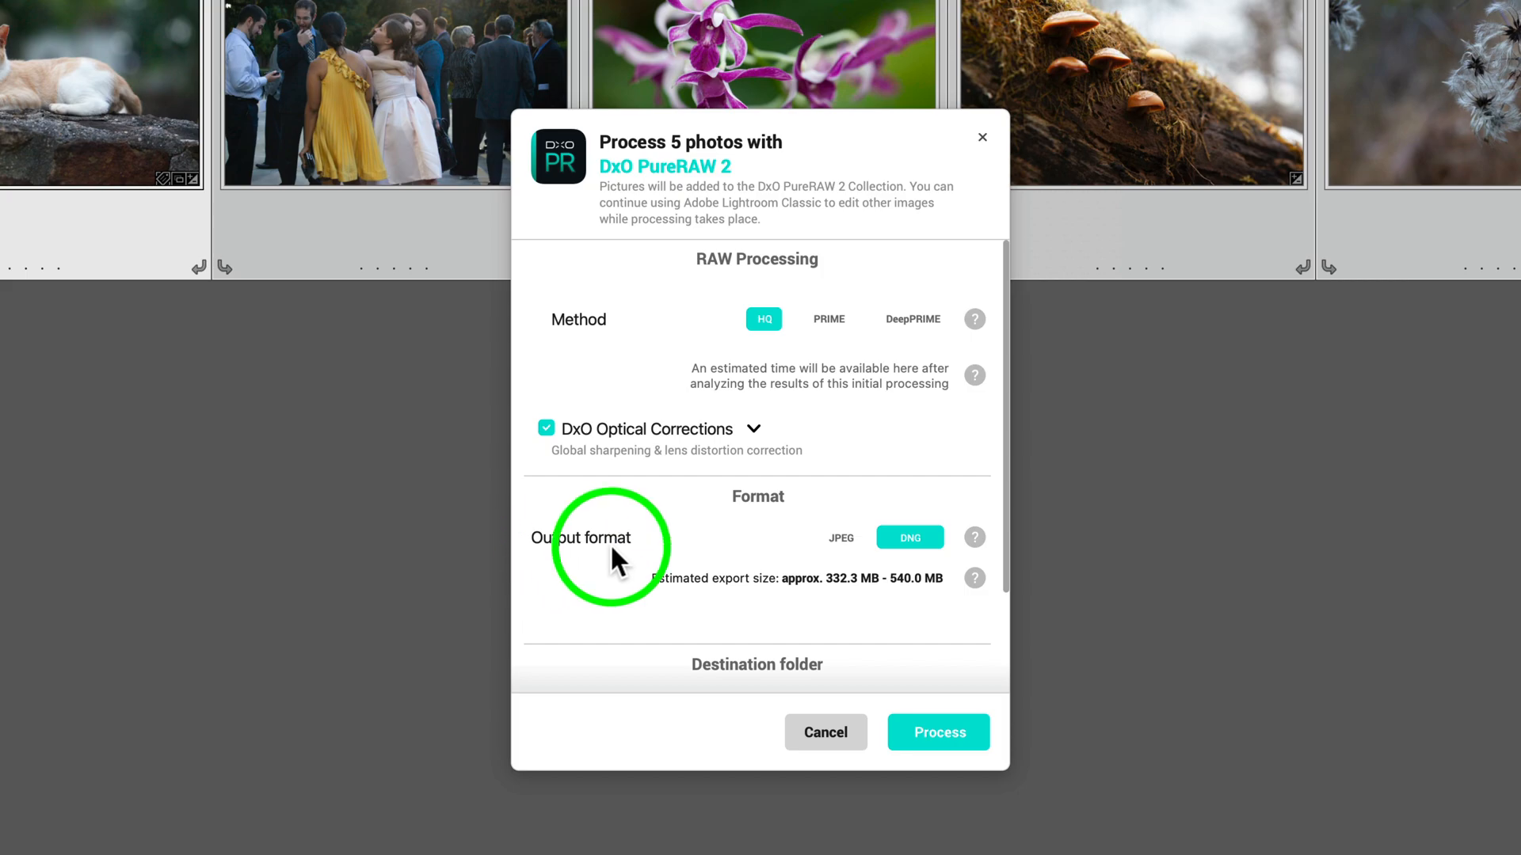
mouse_move(714, 606)
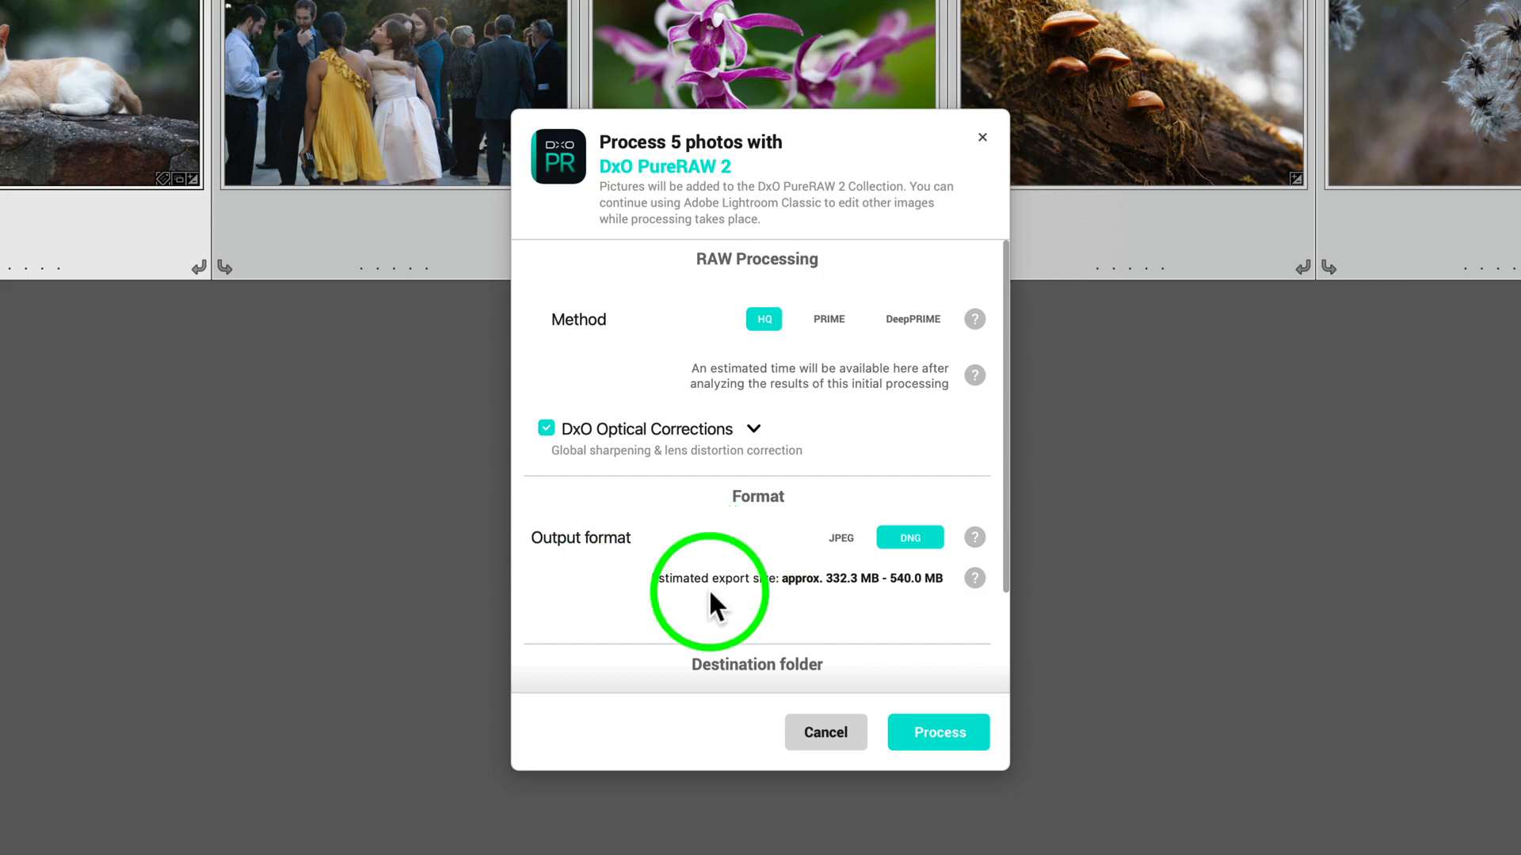
mouse_move(839, 606)
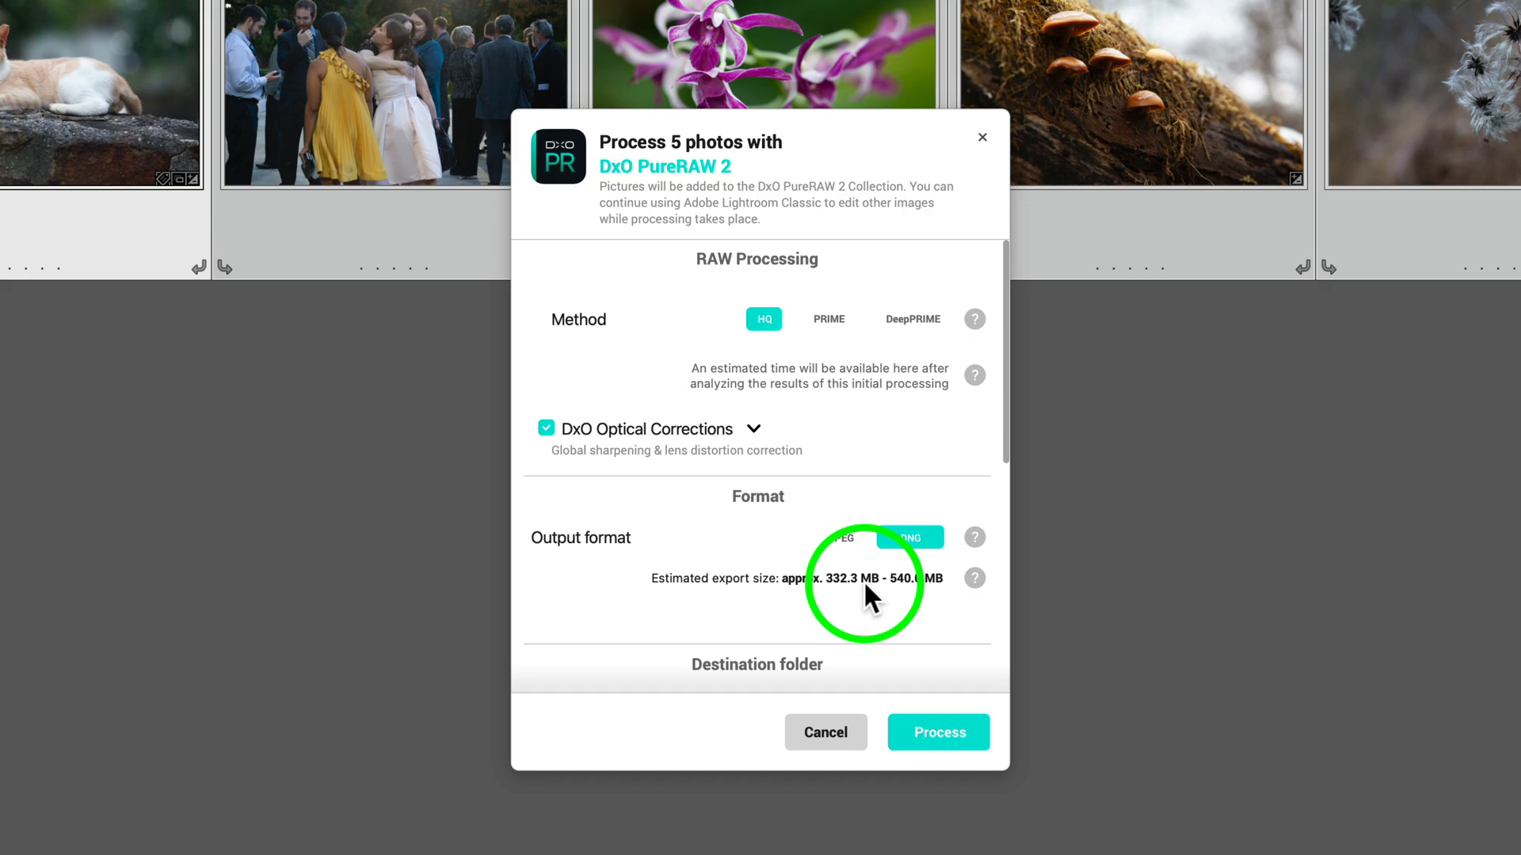
mouse_move(919, 599)
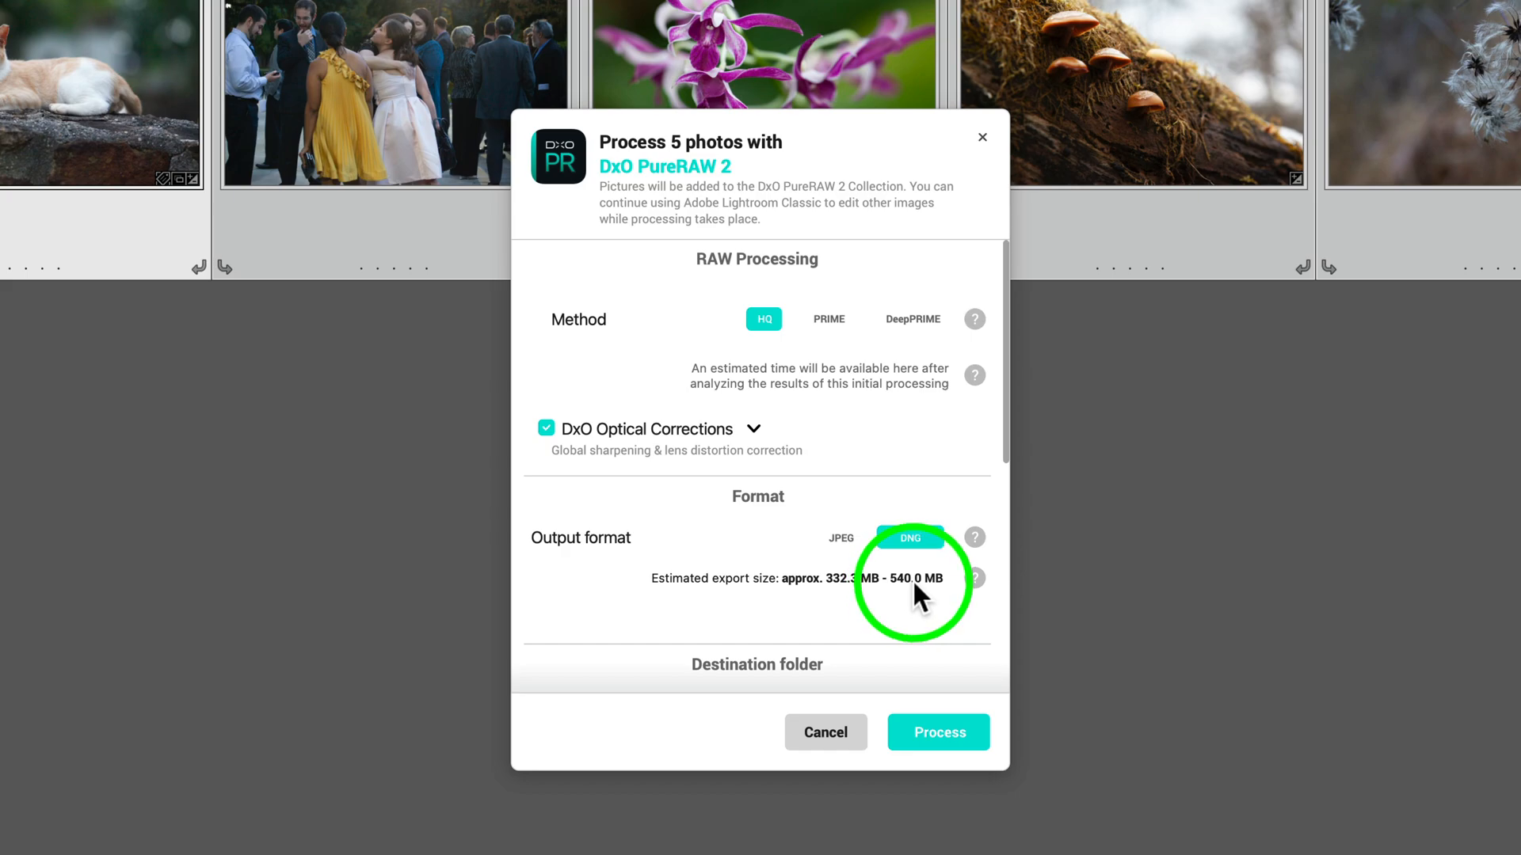
click(829, 319)
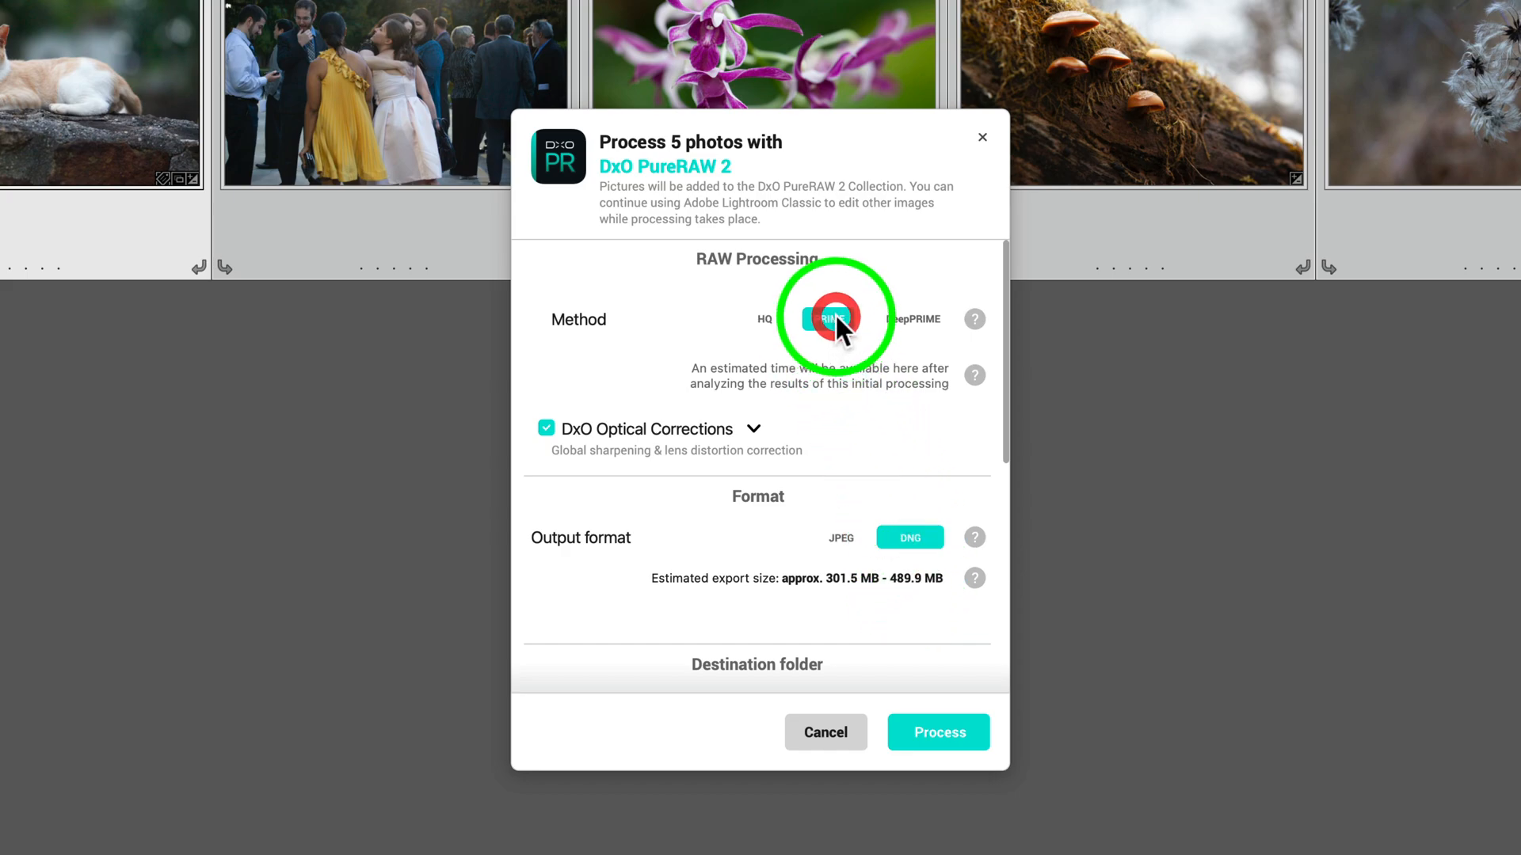
click(827, 319)
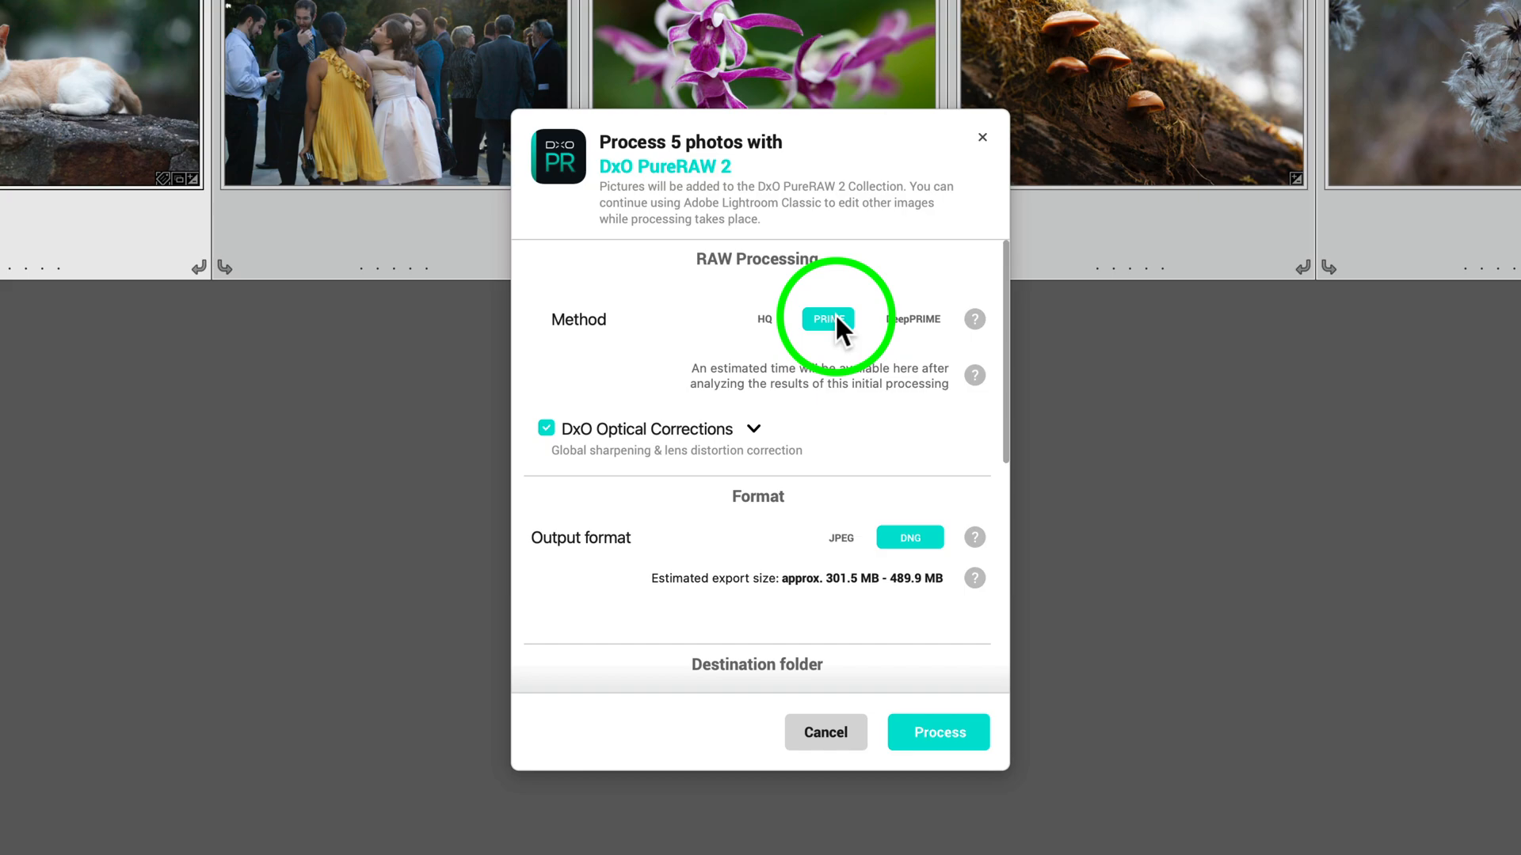
mouse_move(907, 597)
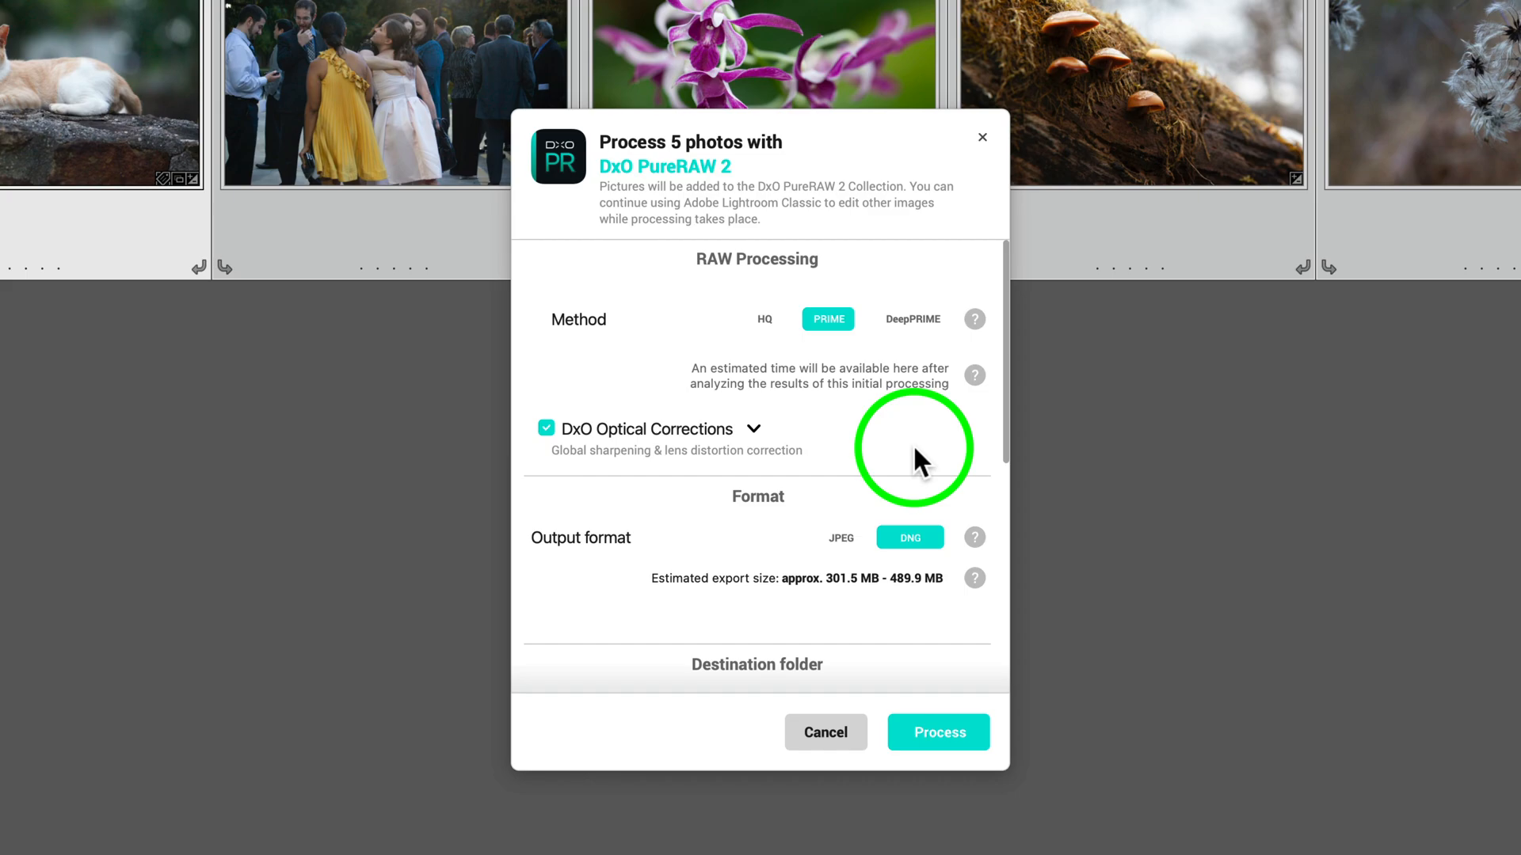
click(911, 319)
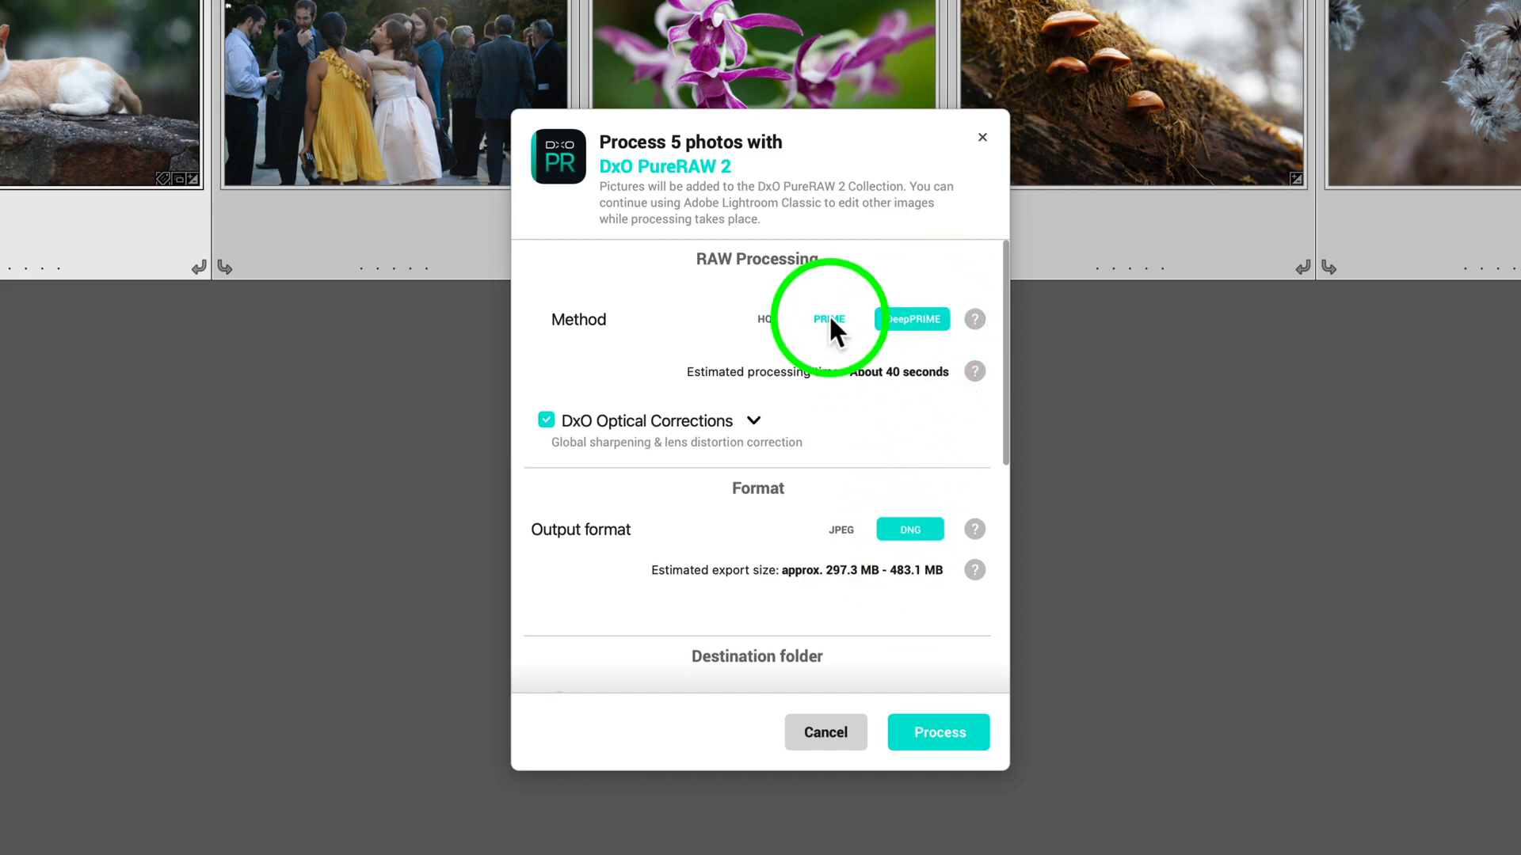
click(827, 319)
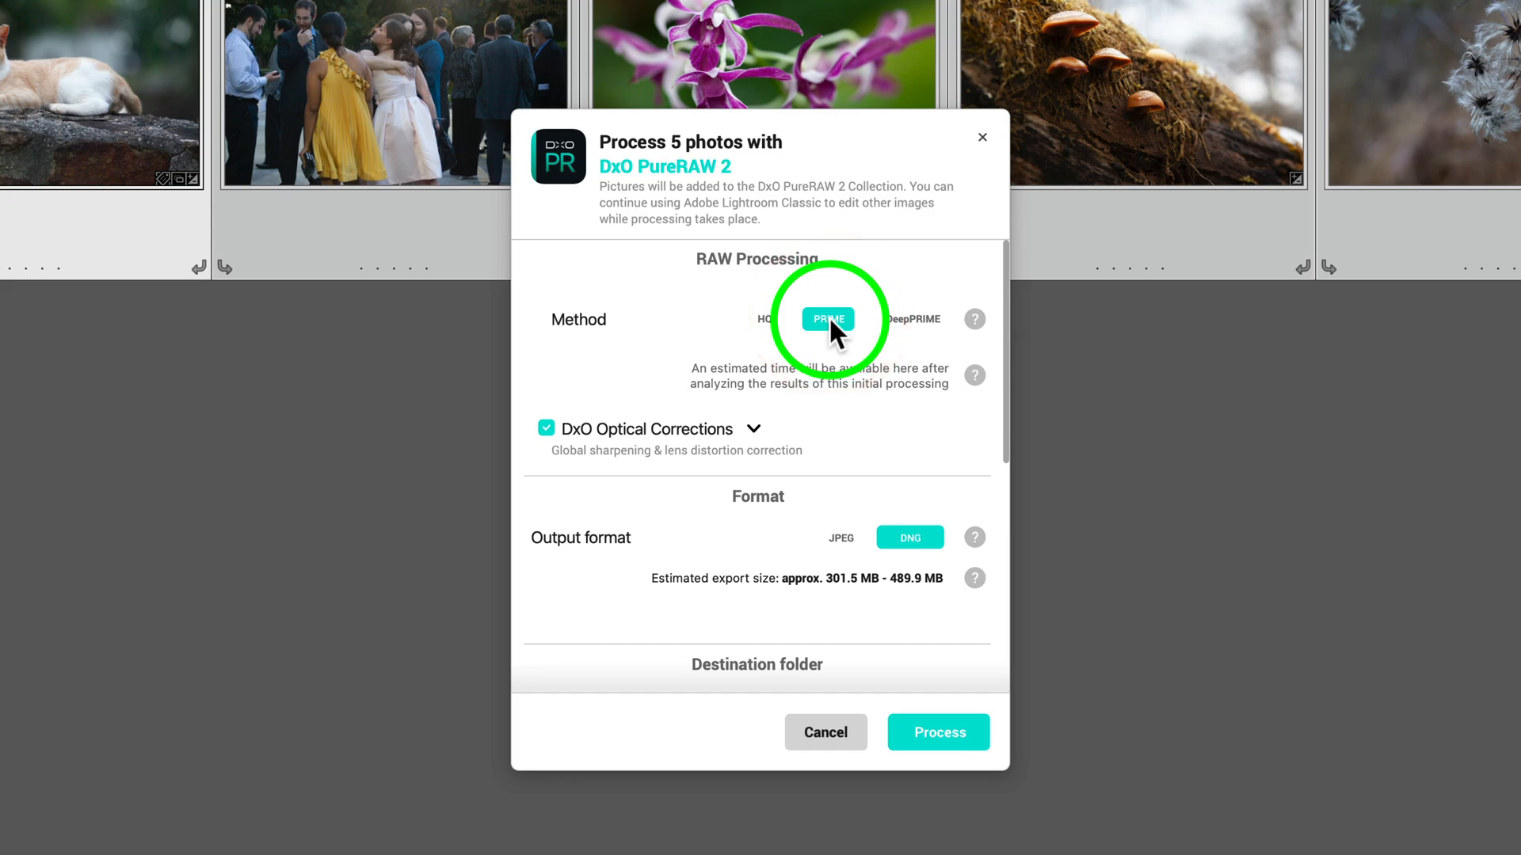
click(910, 319)
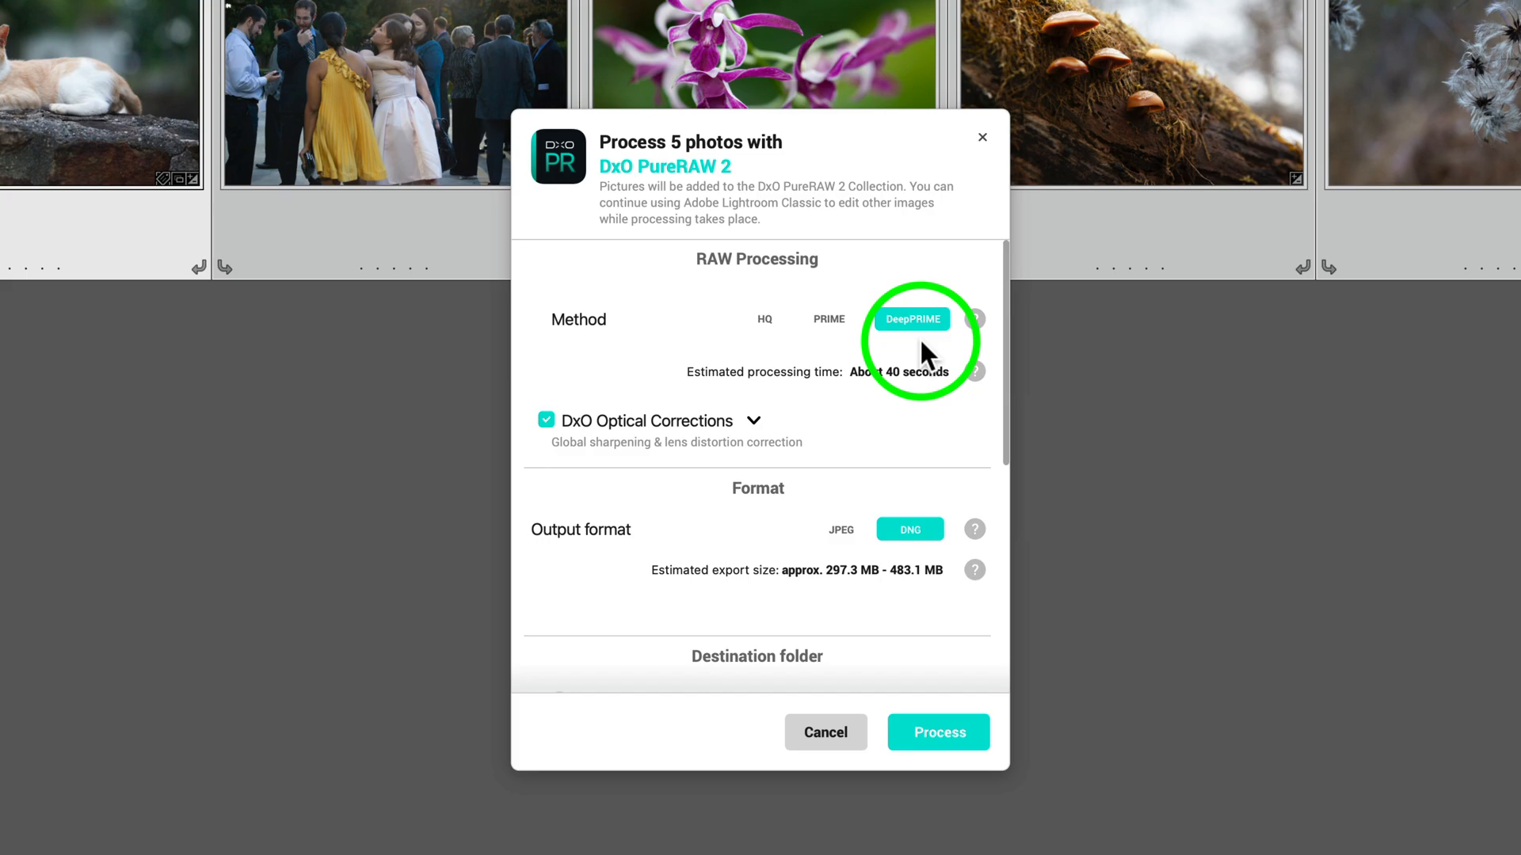
mouse_move(907, 462)
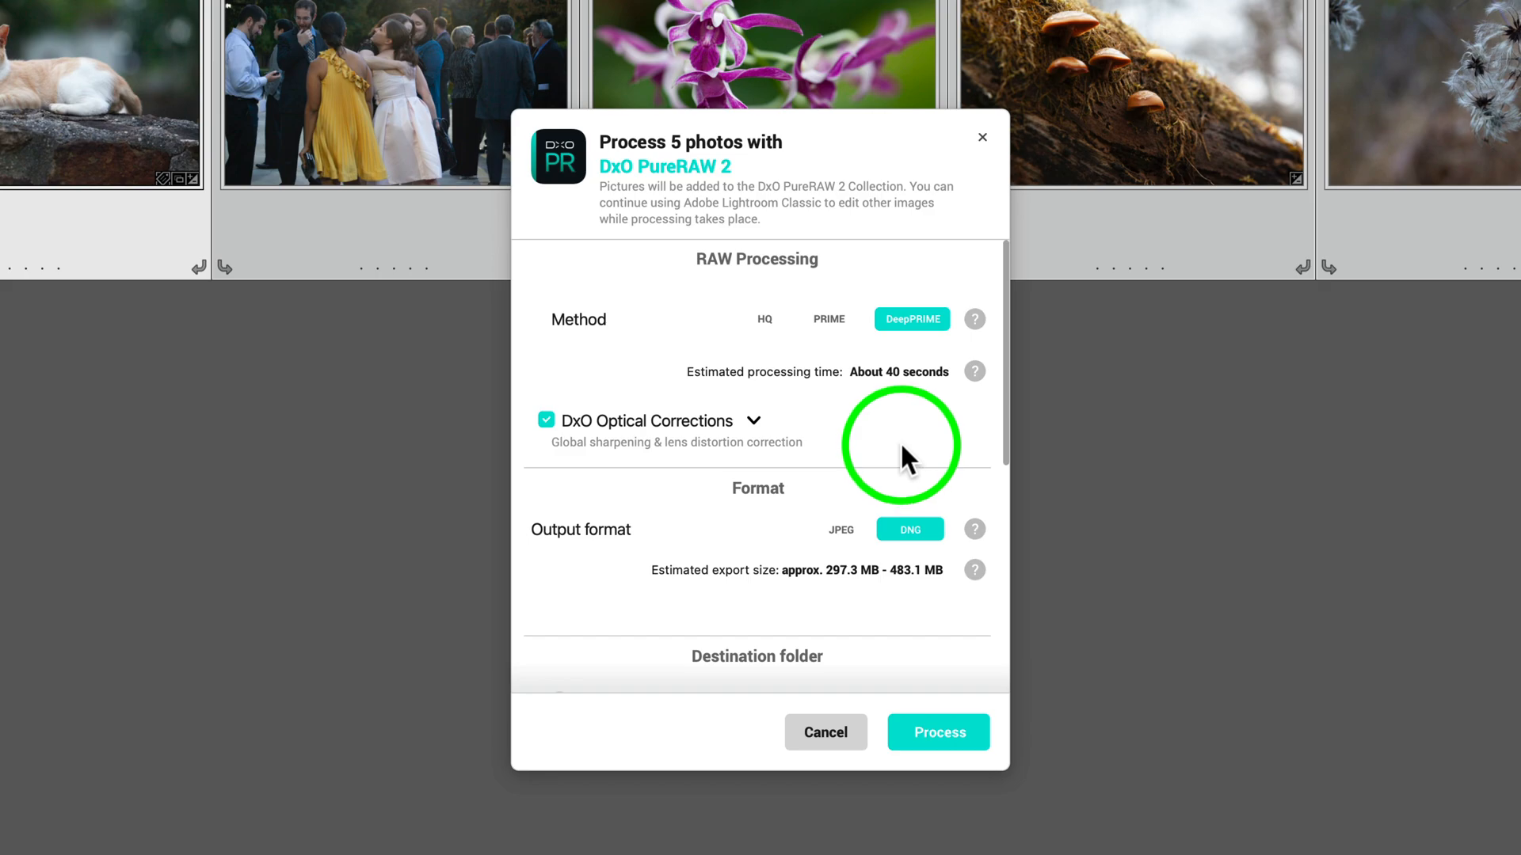
- Choose DNG as the output file format in the Format section
scroll(down, 3)
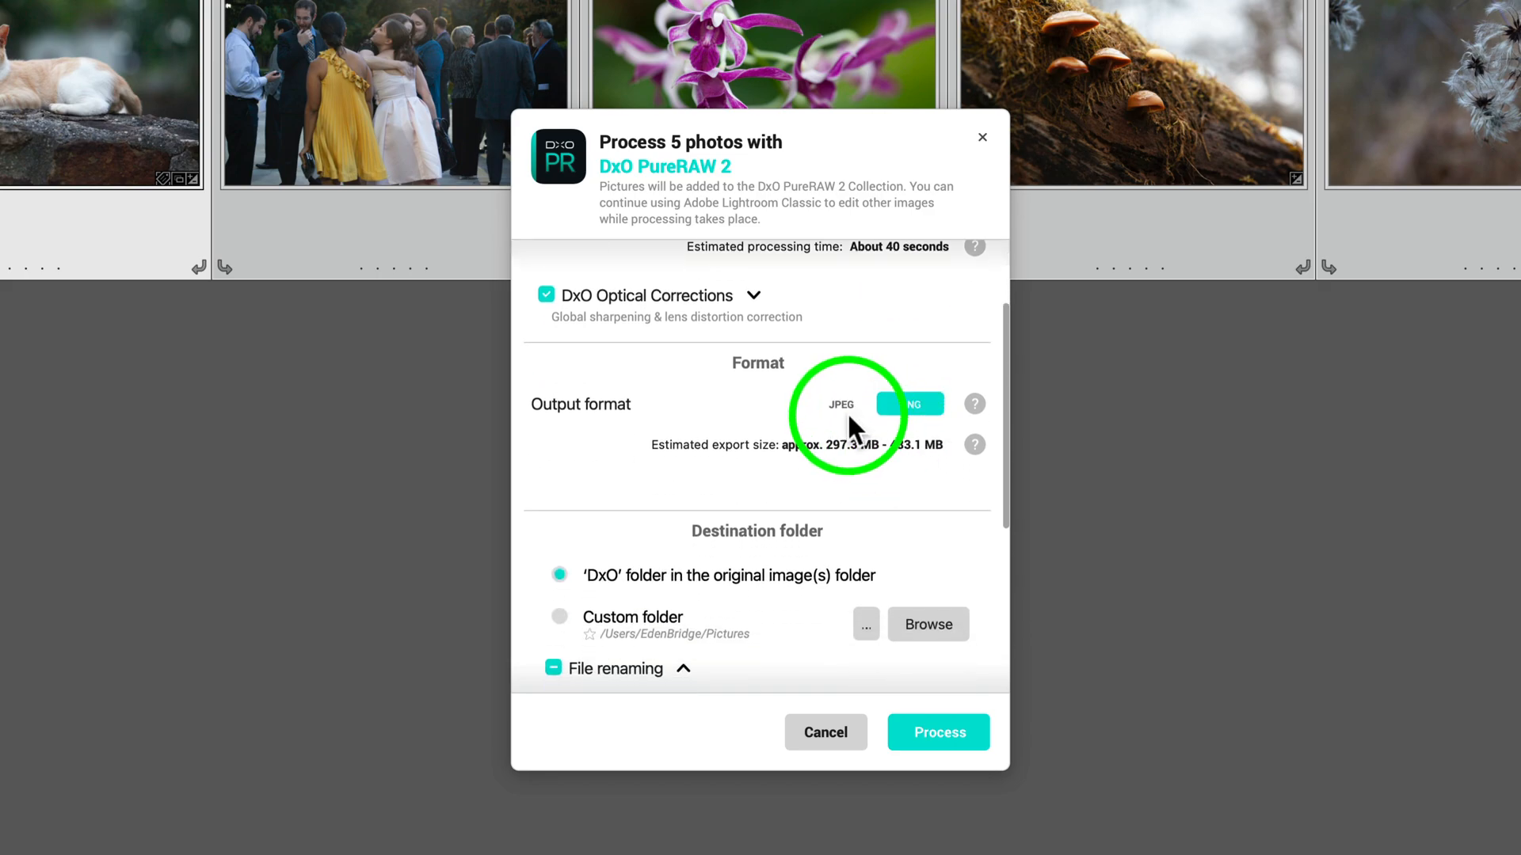
click(909, 405)
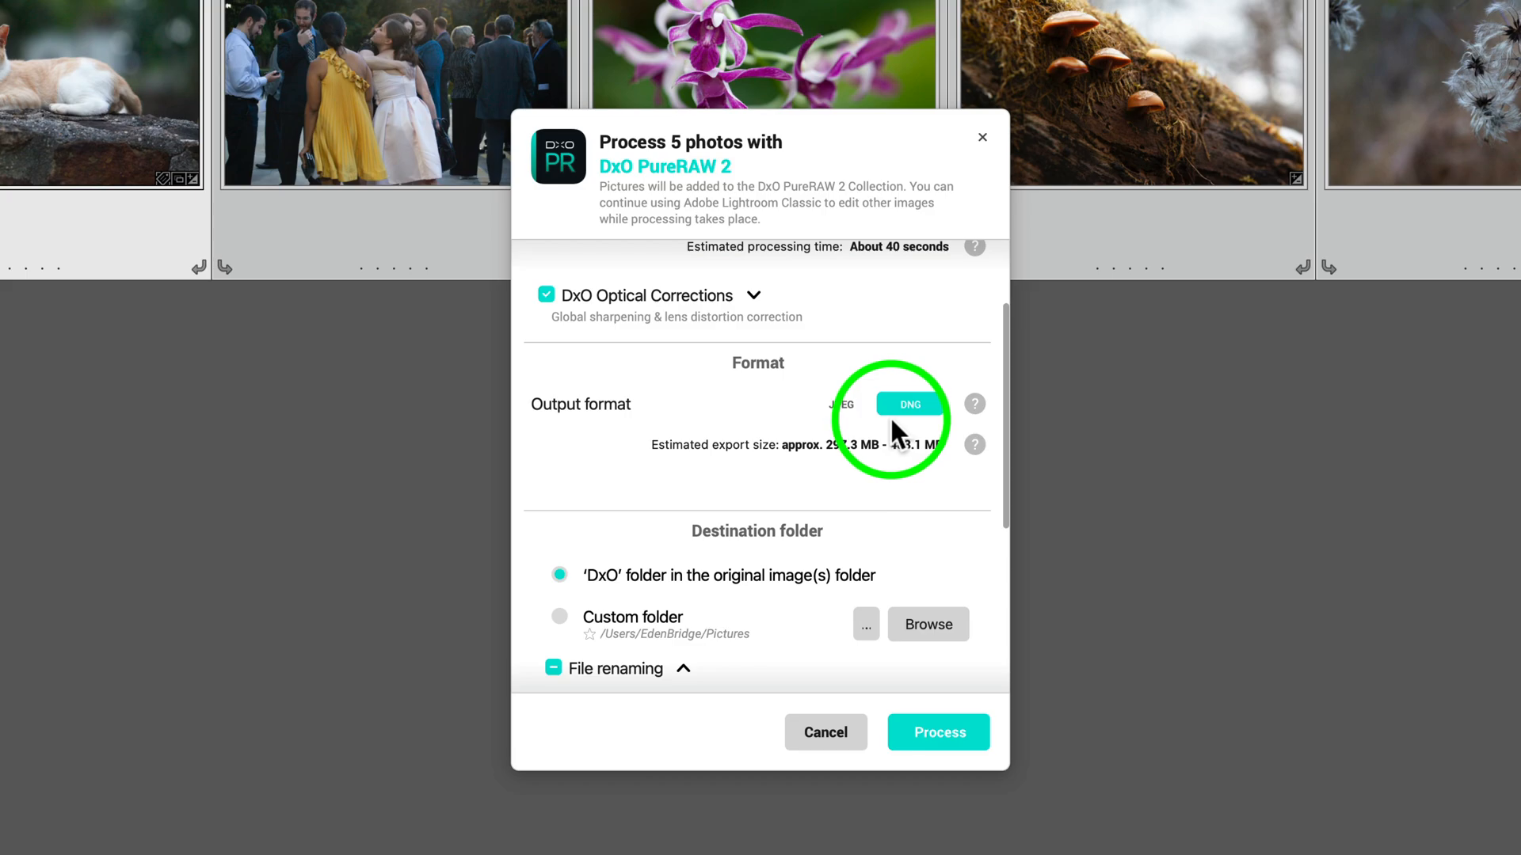
mouse_move(950, 437)
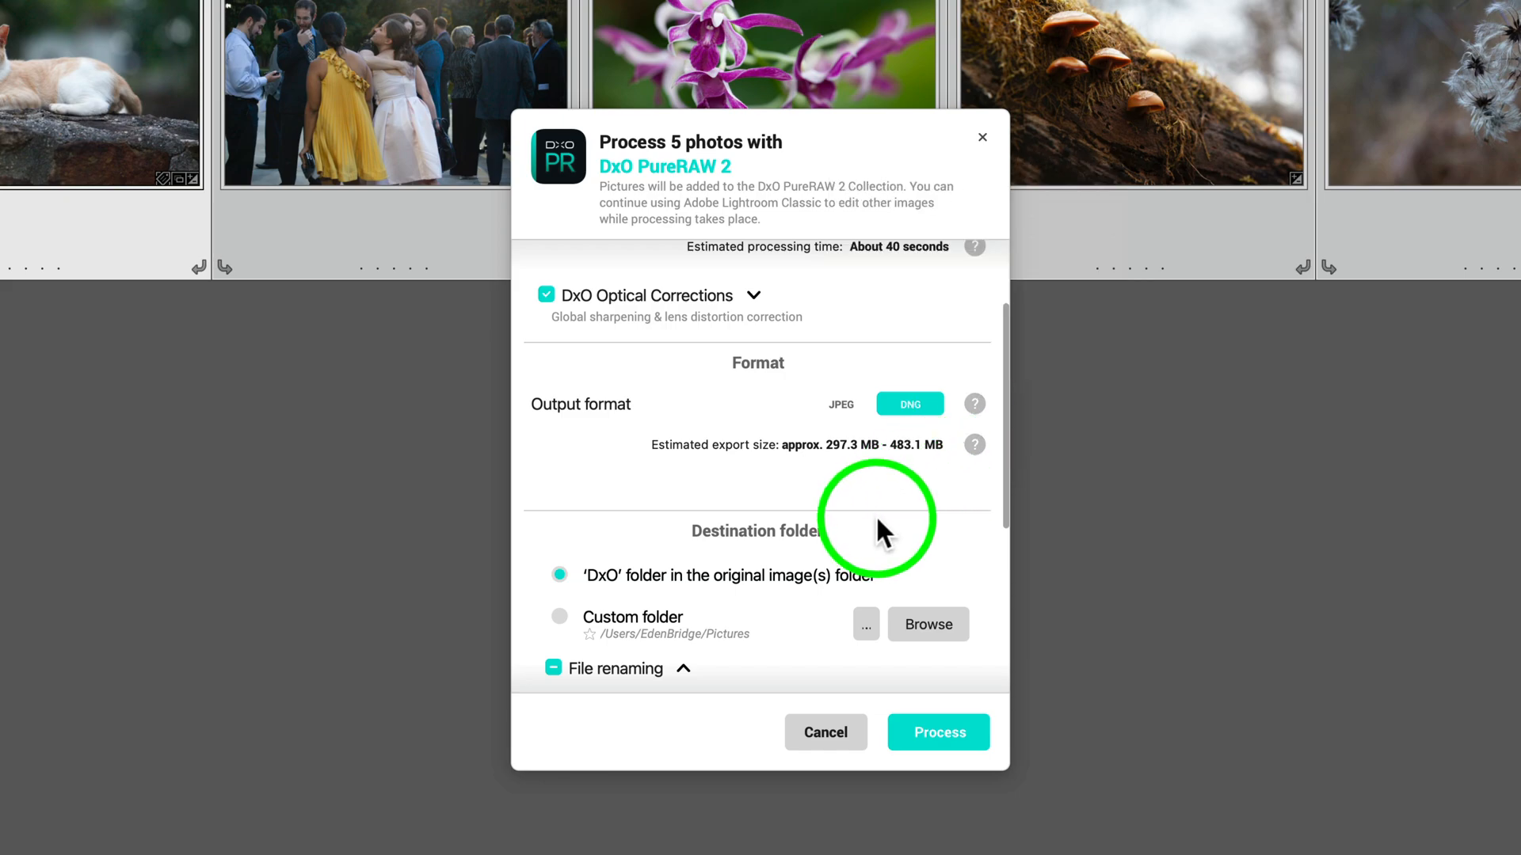
mouse_move(698, 610)
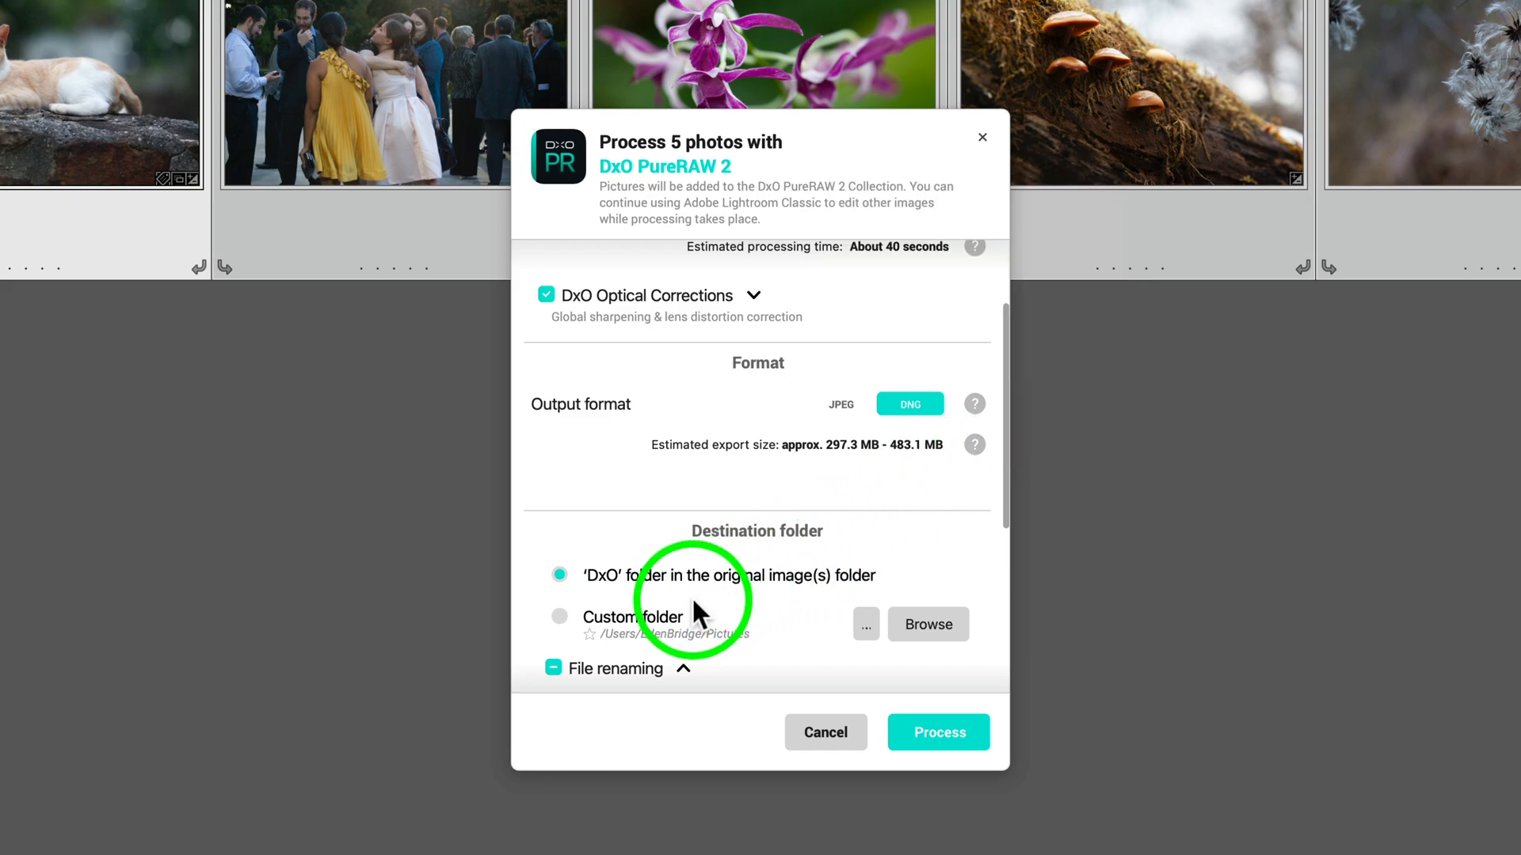
mouse_move(640, 596)
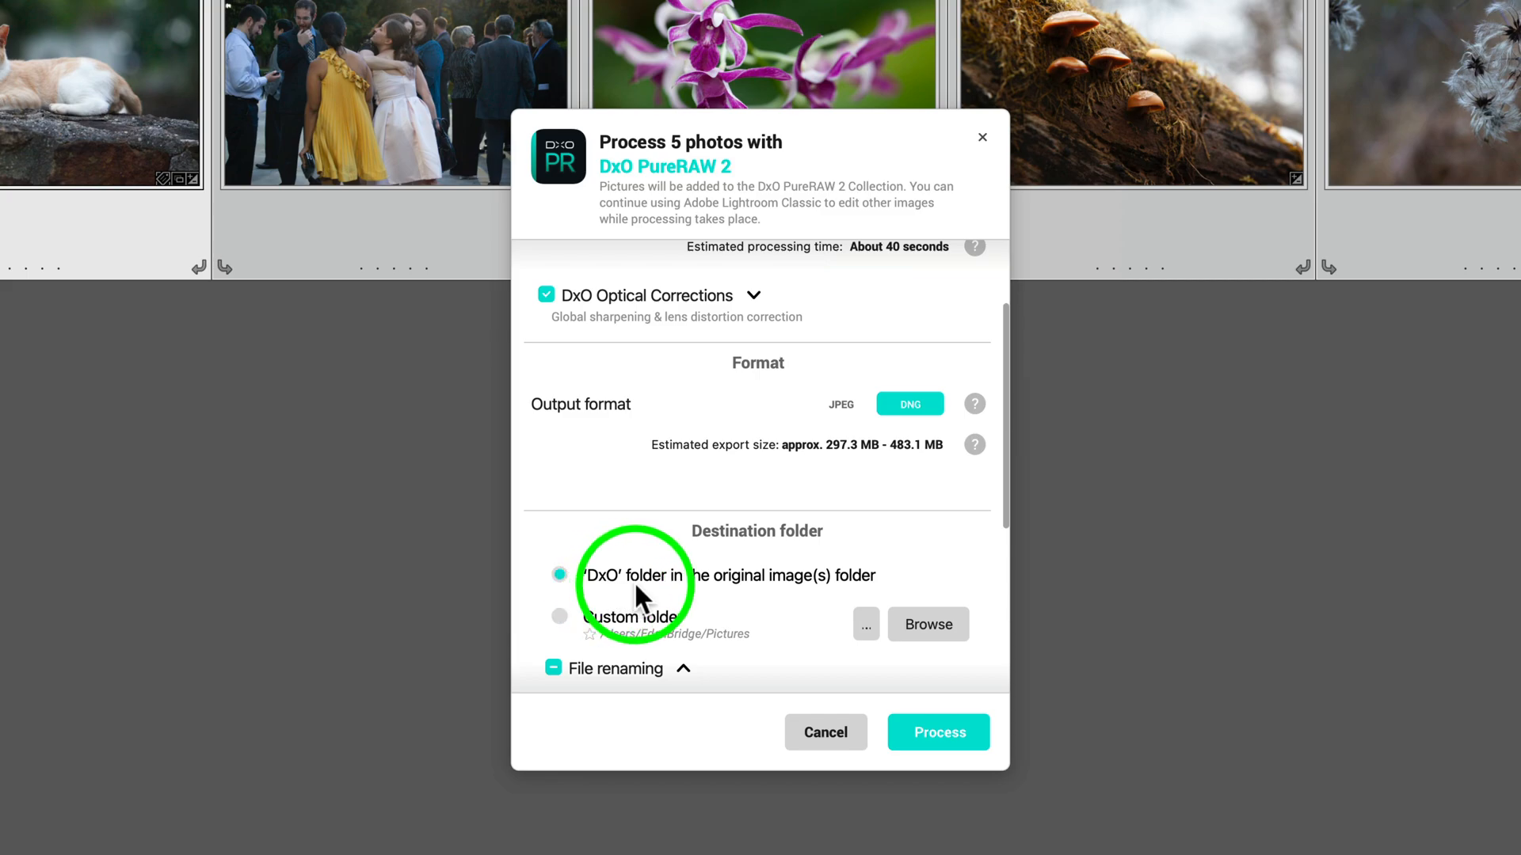
mouse_move(803, 597)
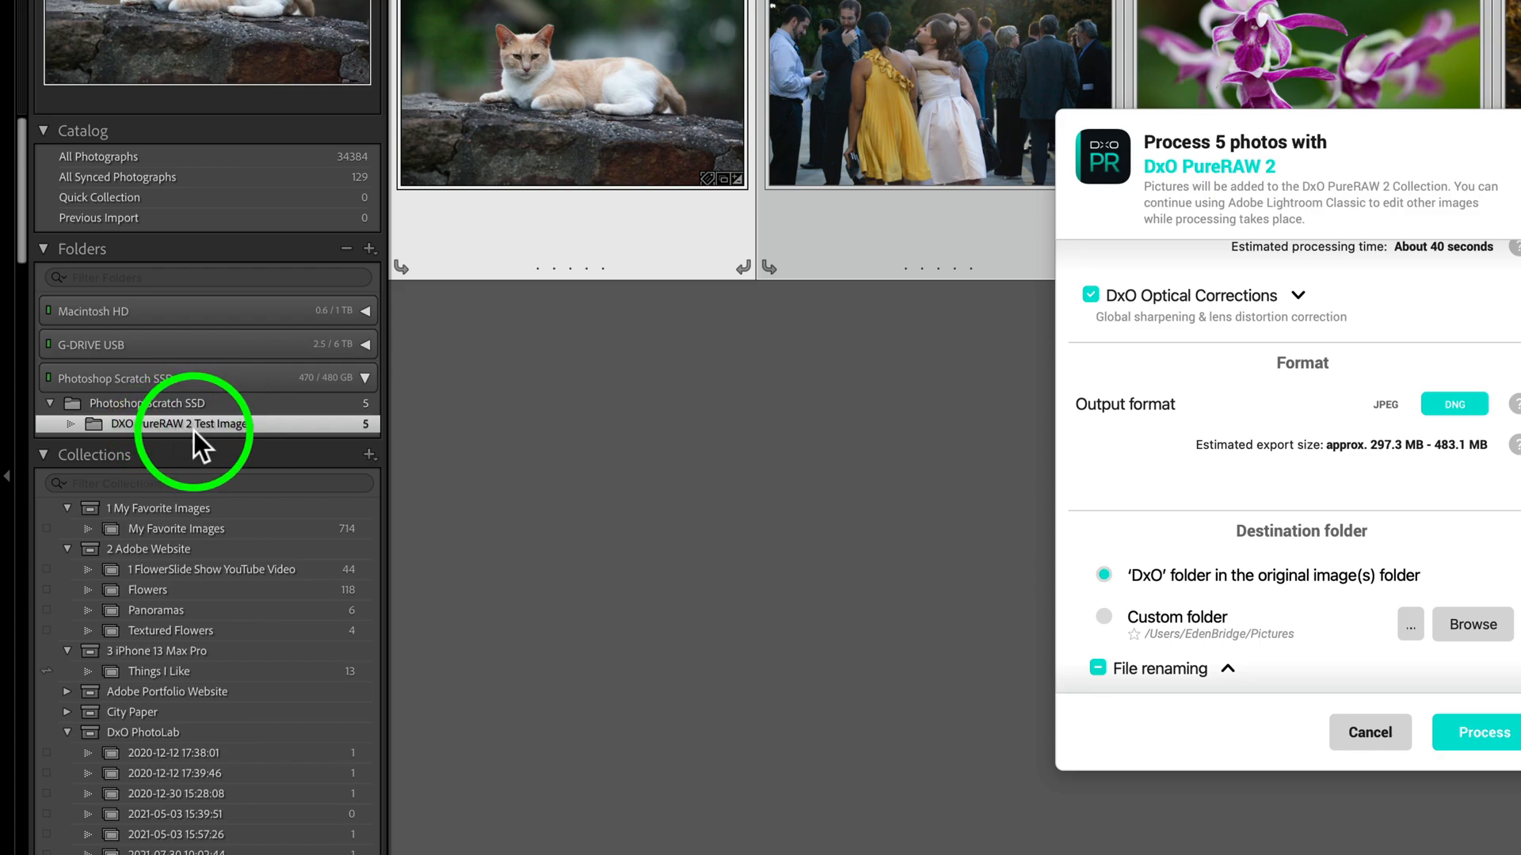
mouse_move(256, 440)
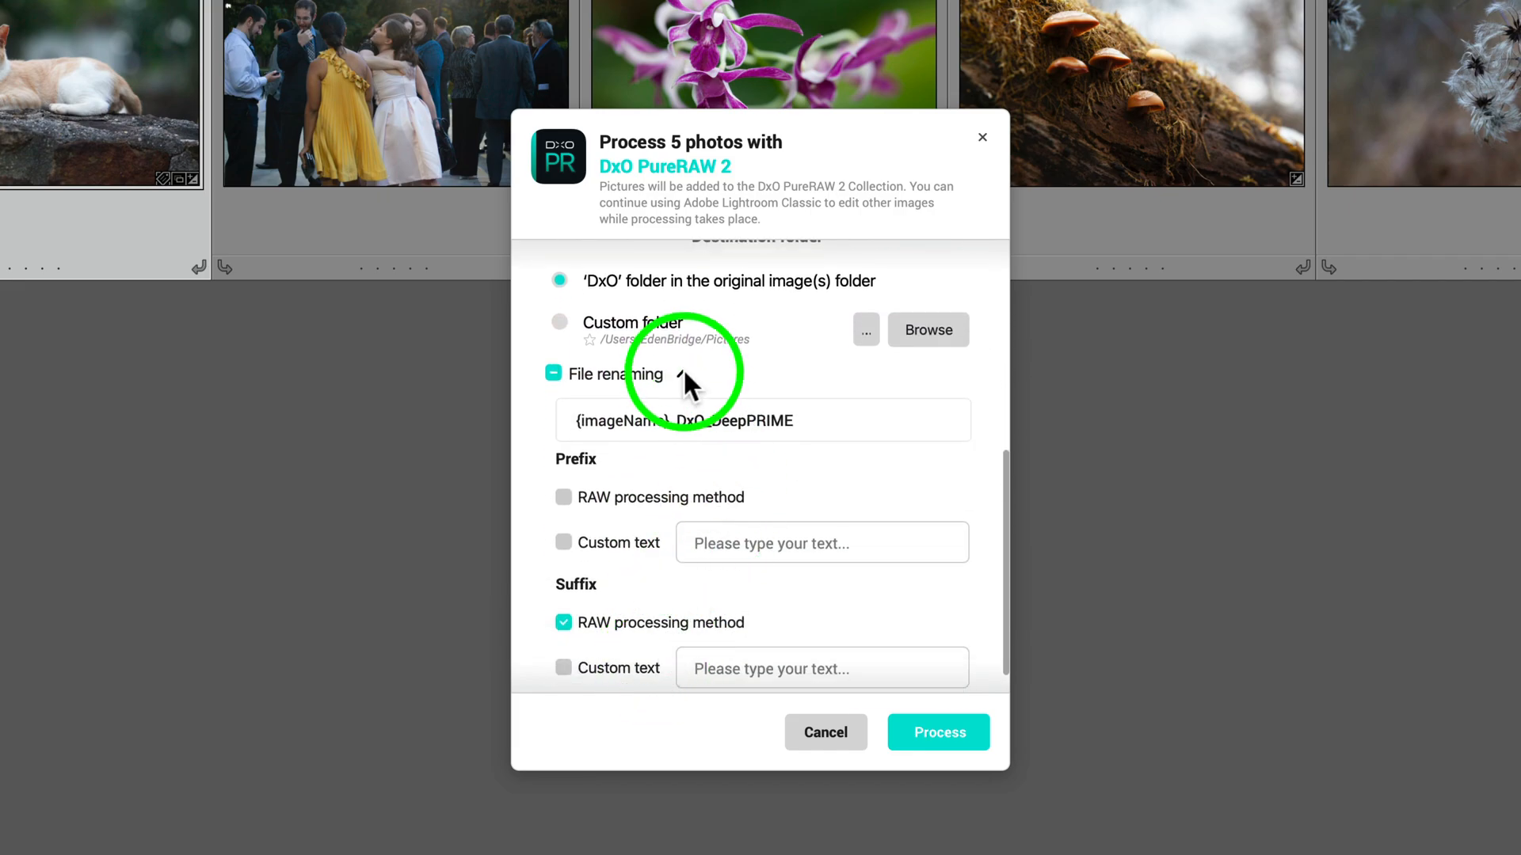
scroll(up, 3)
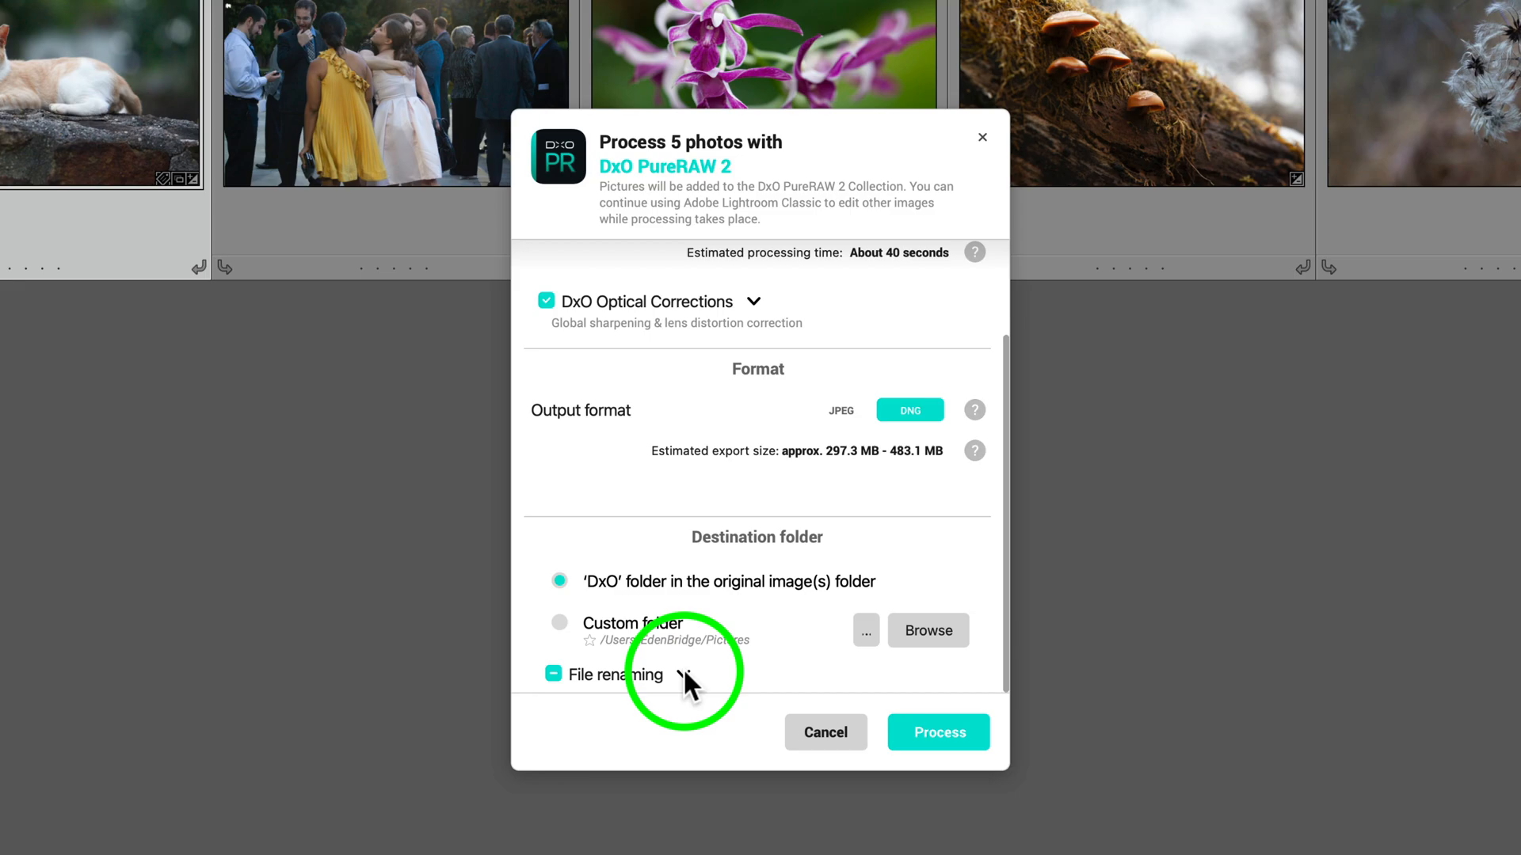
click(684, 674)
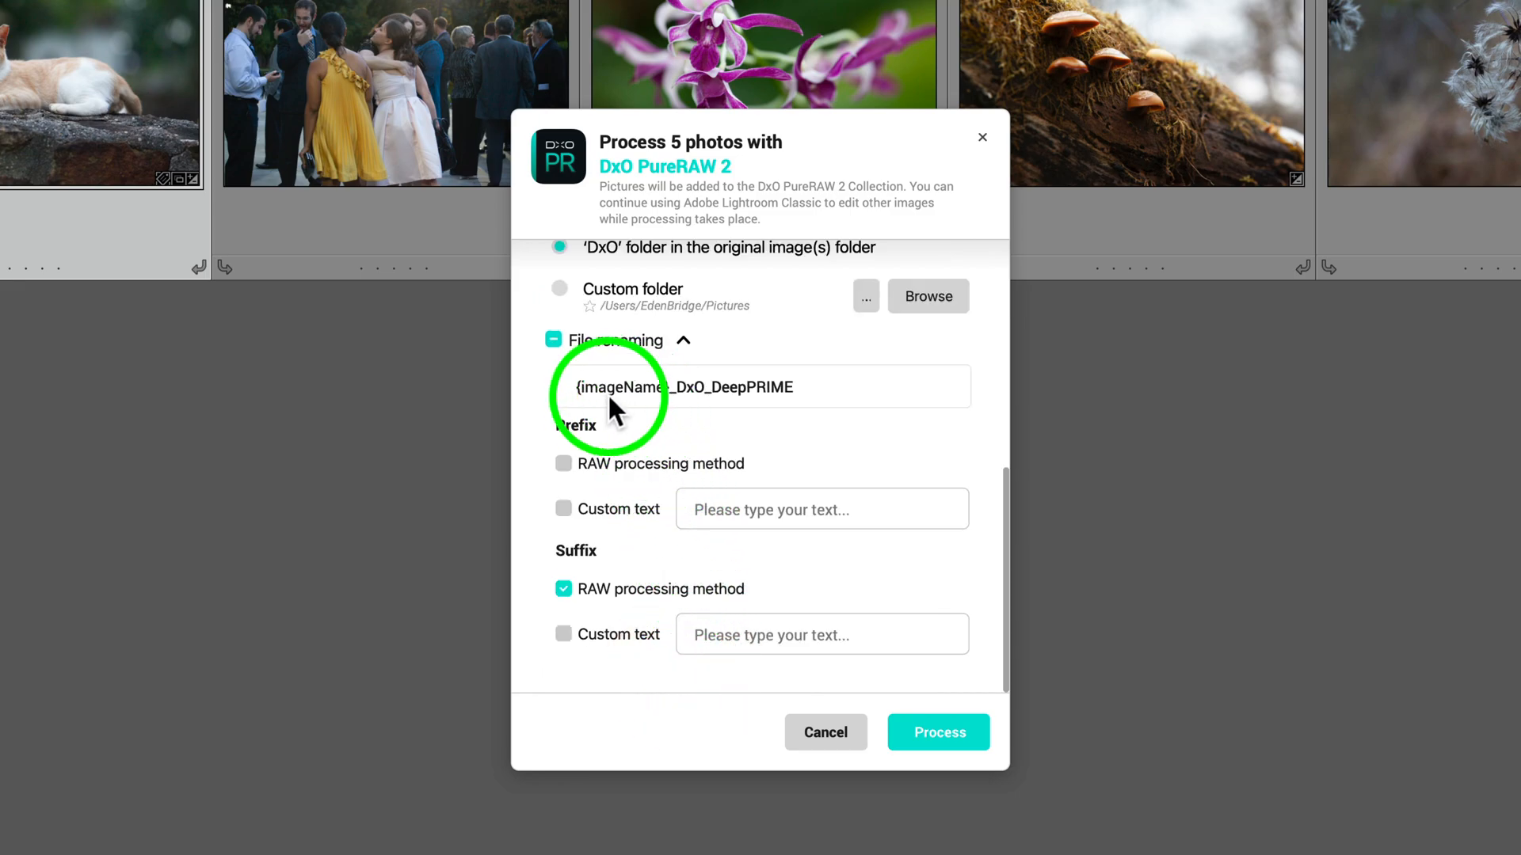
mouse_move(606, 571)
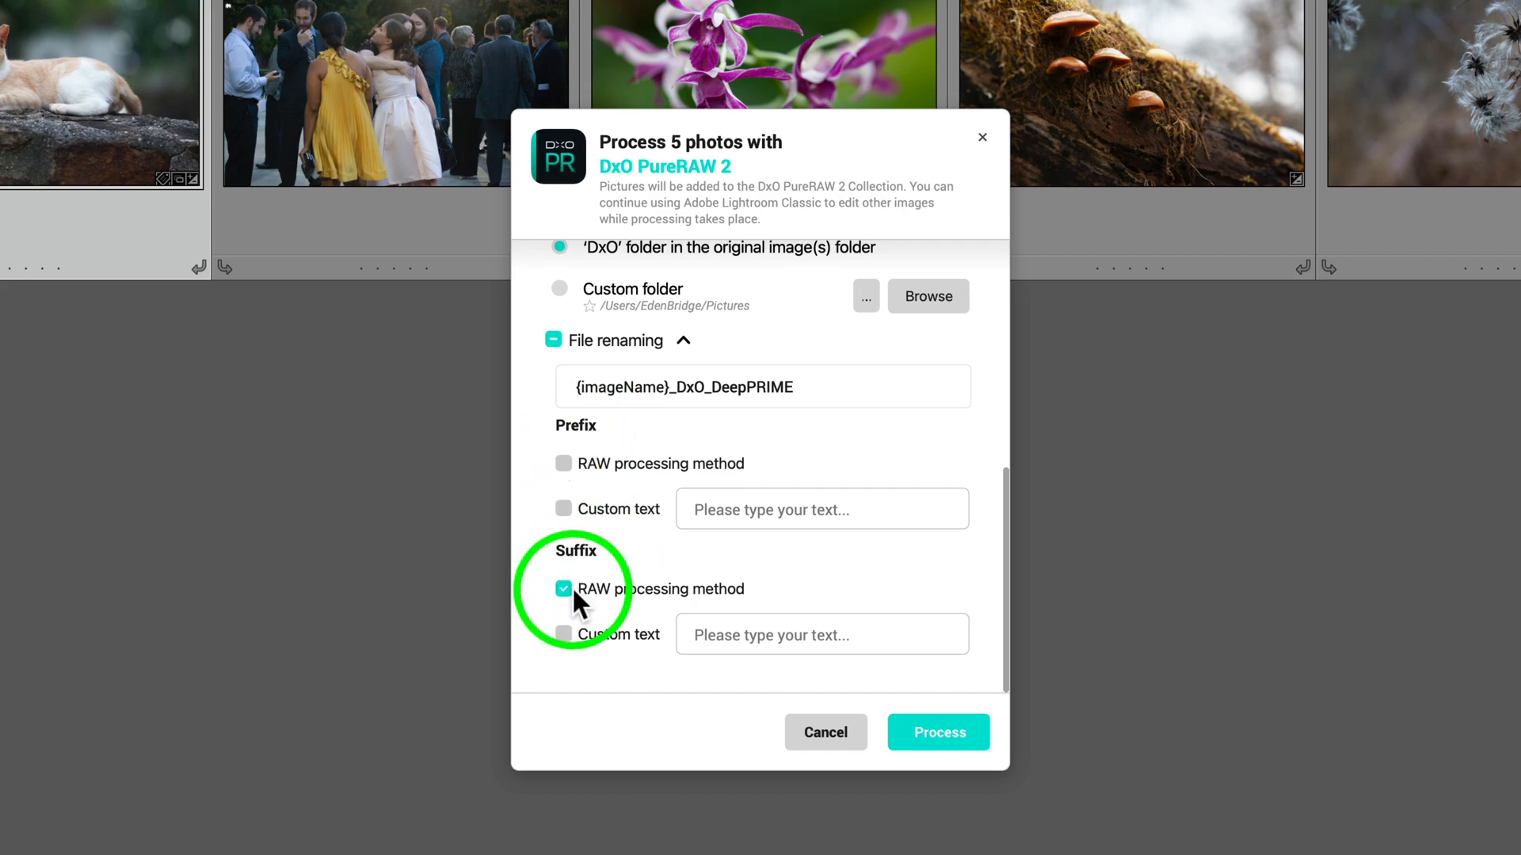
mouse_move(578, 541)
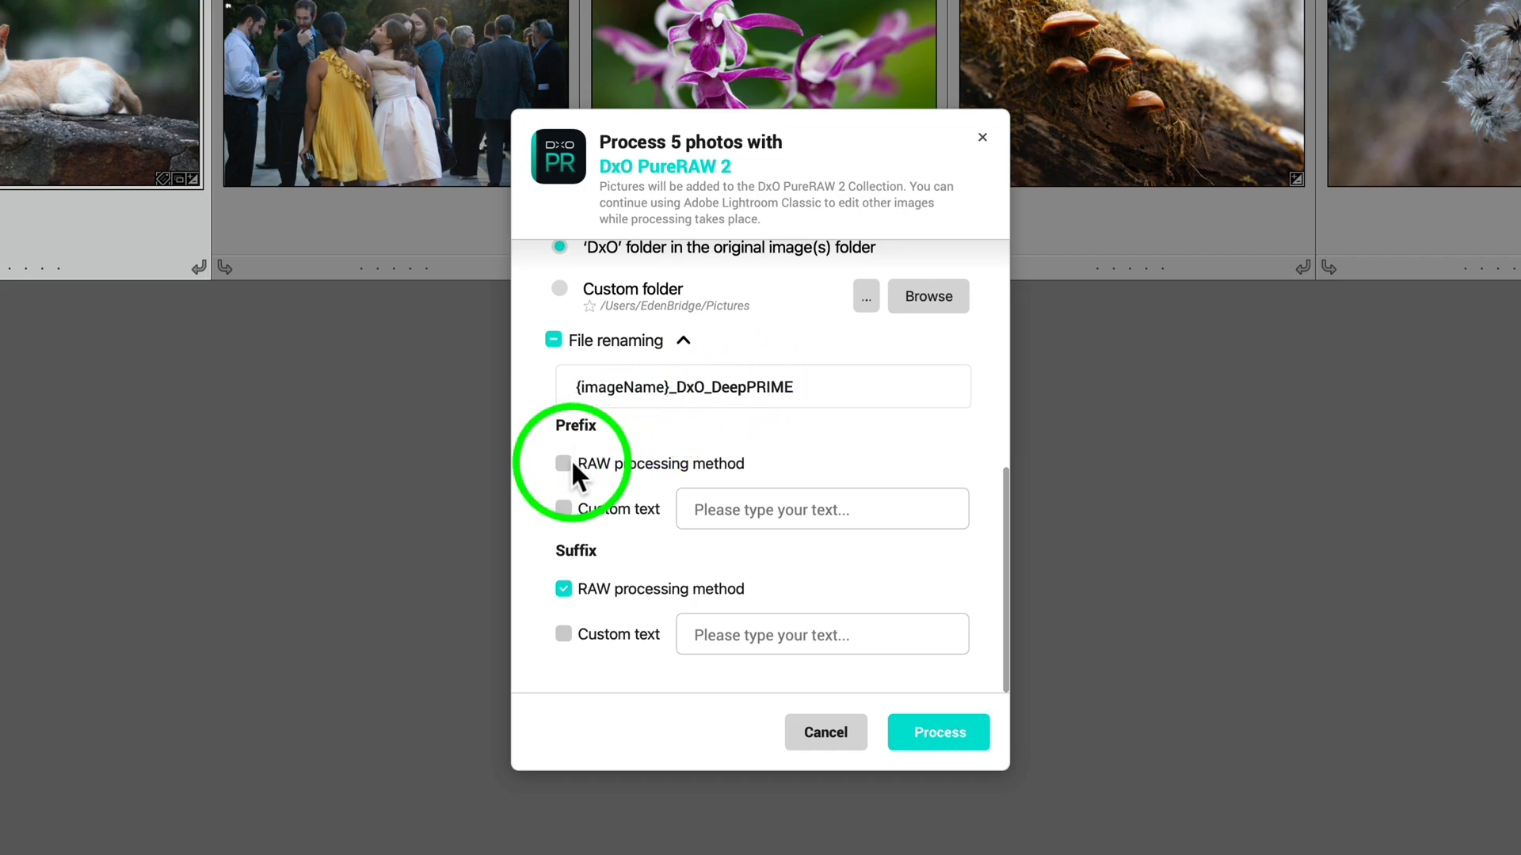
click(562, 463)
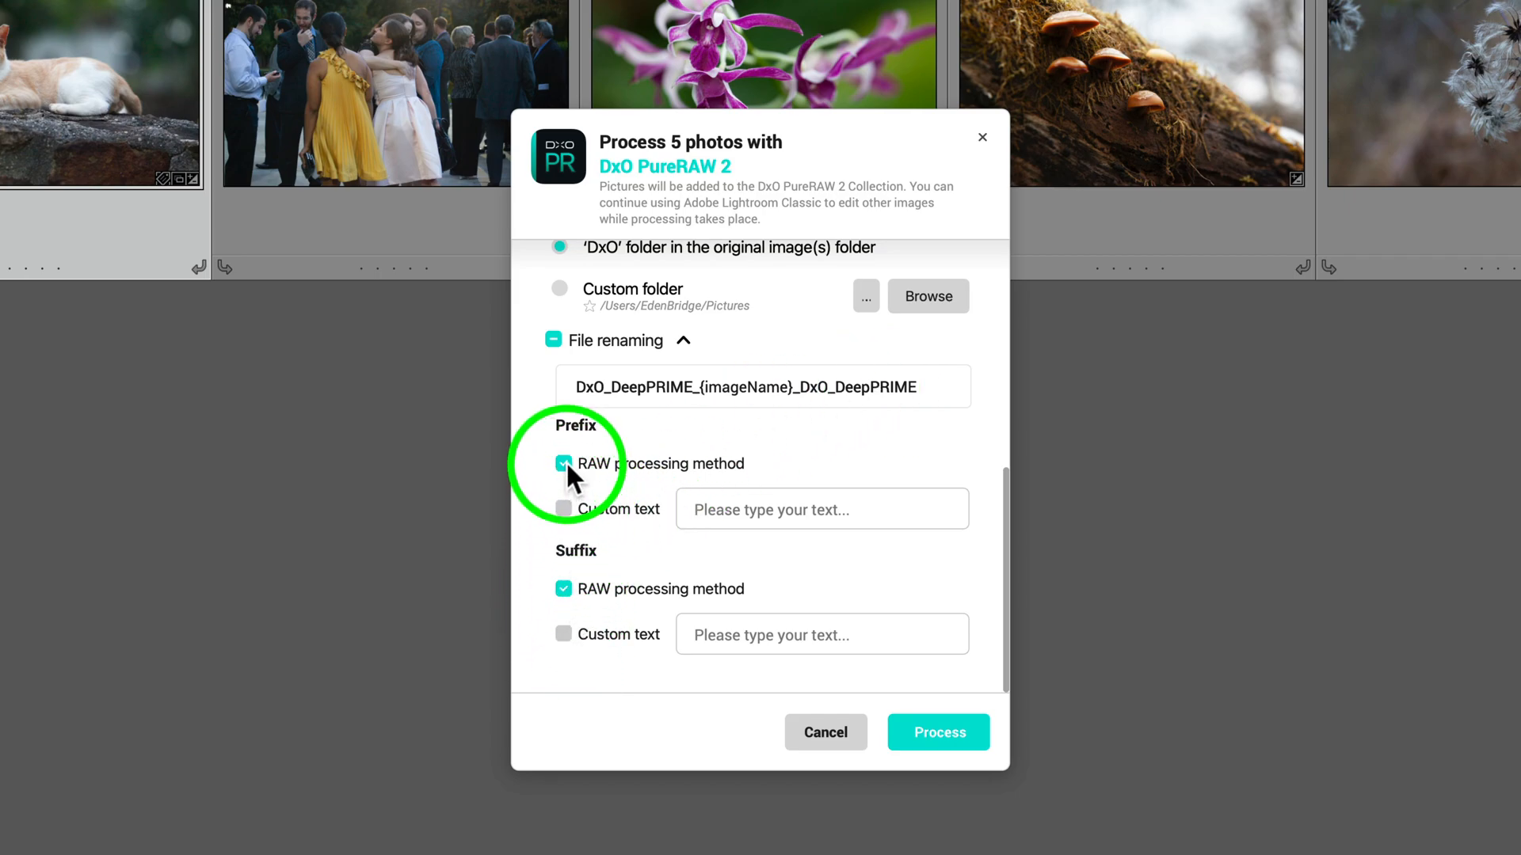
click(563, 464)
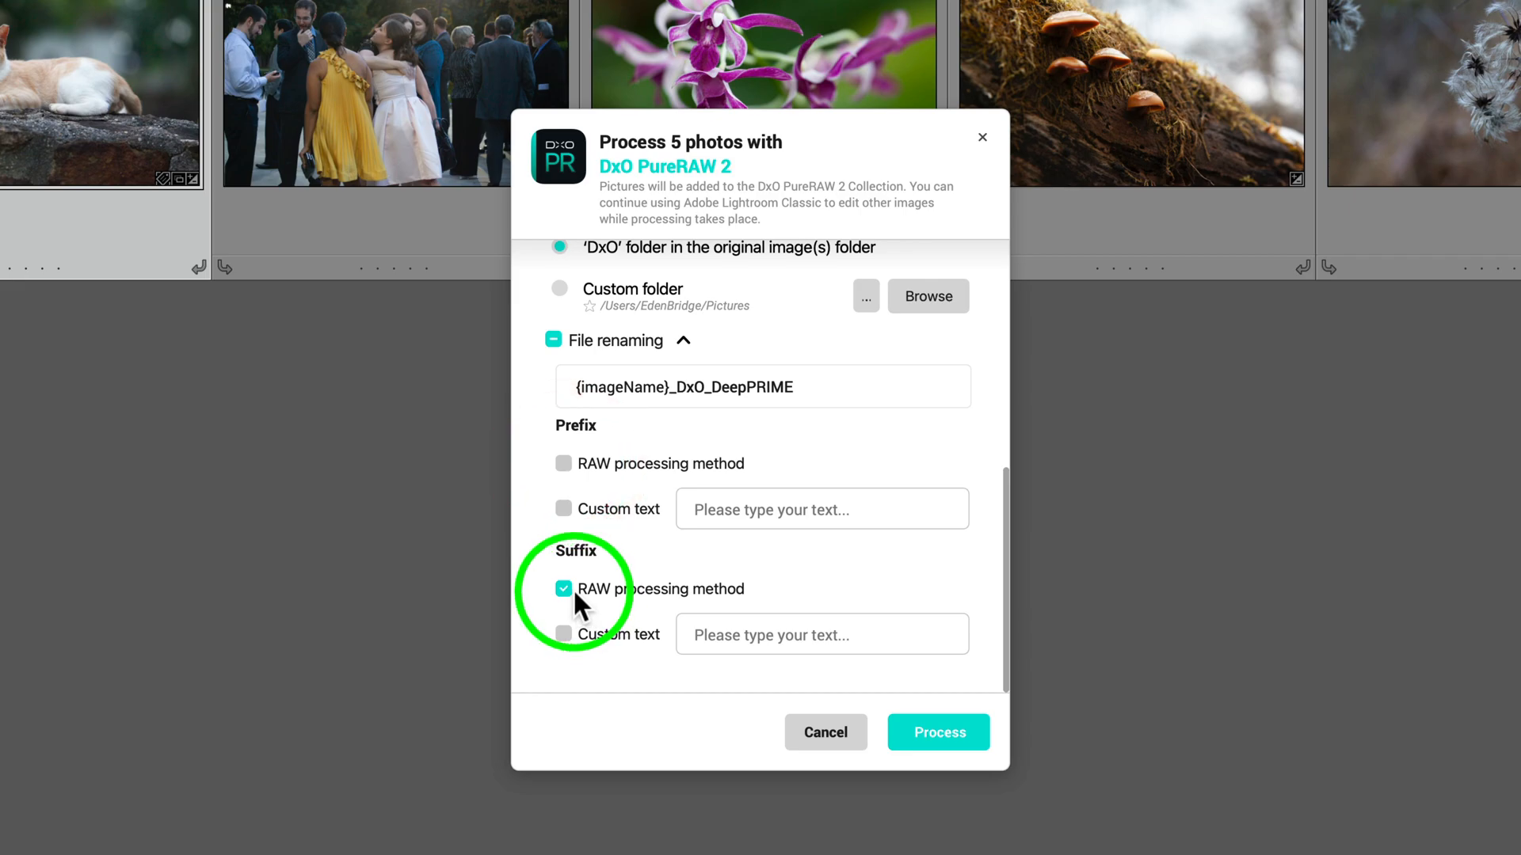
click(562, 589)
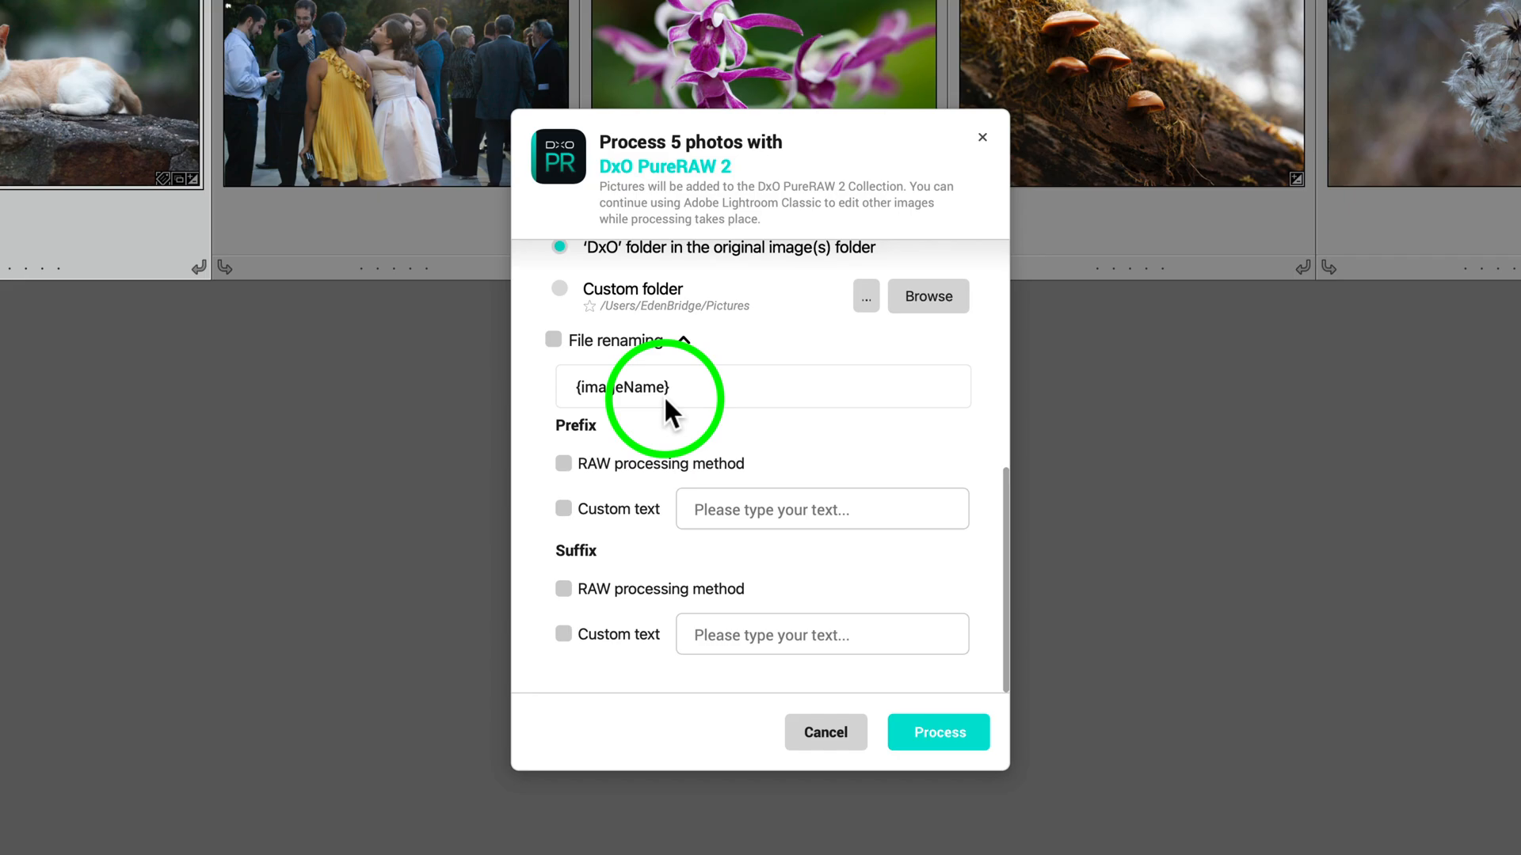
mouse_move(626, 570)
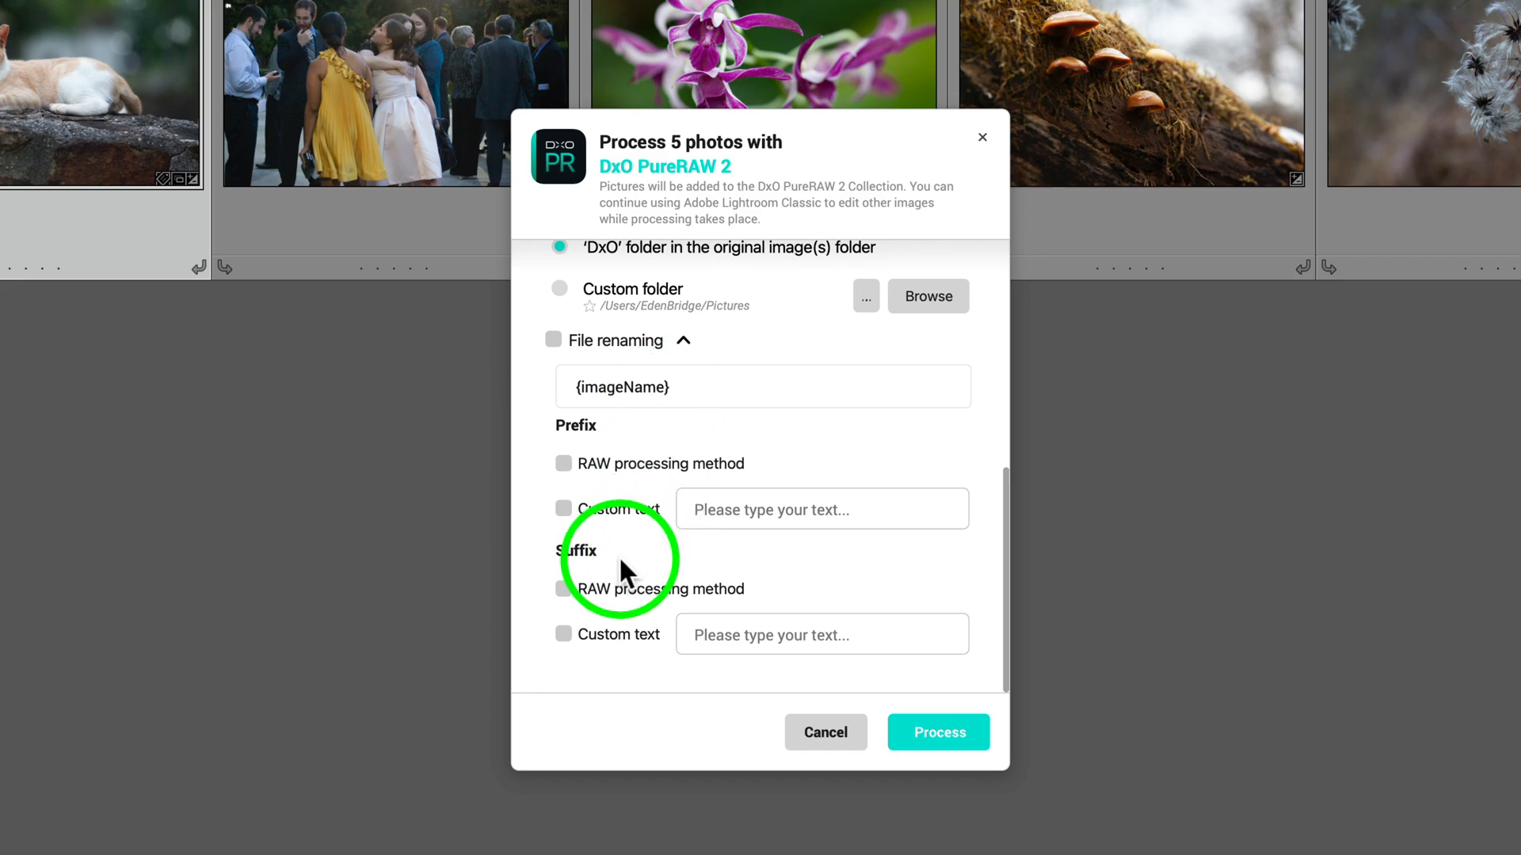
mouse_move(618, 578)
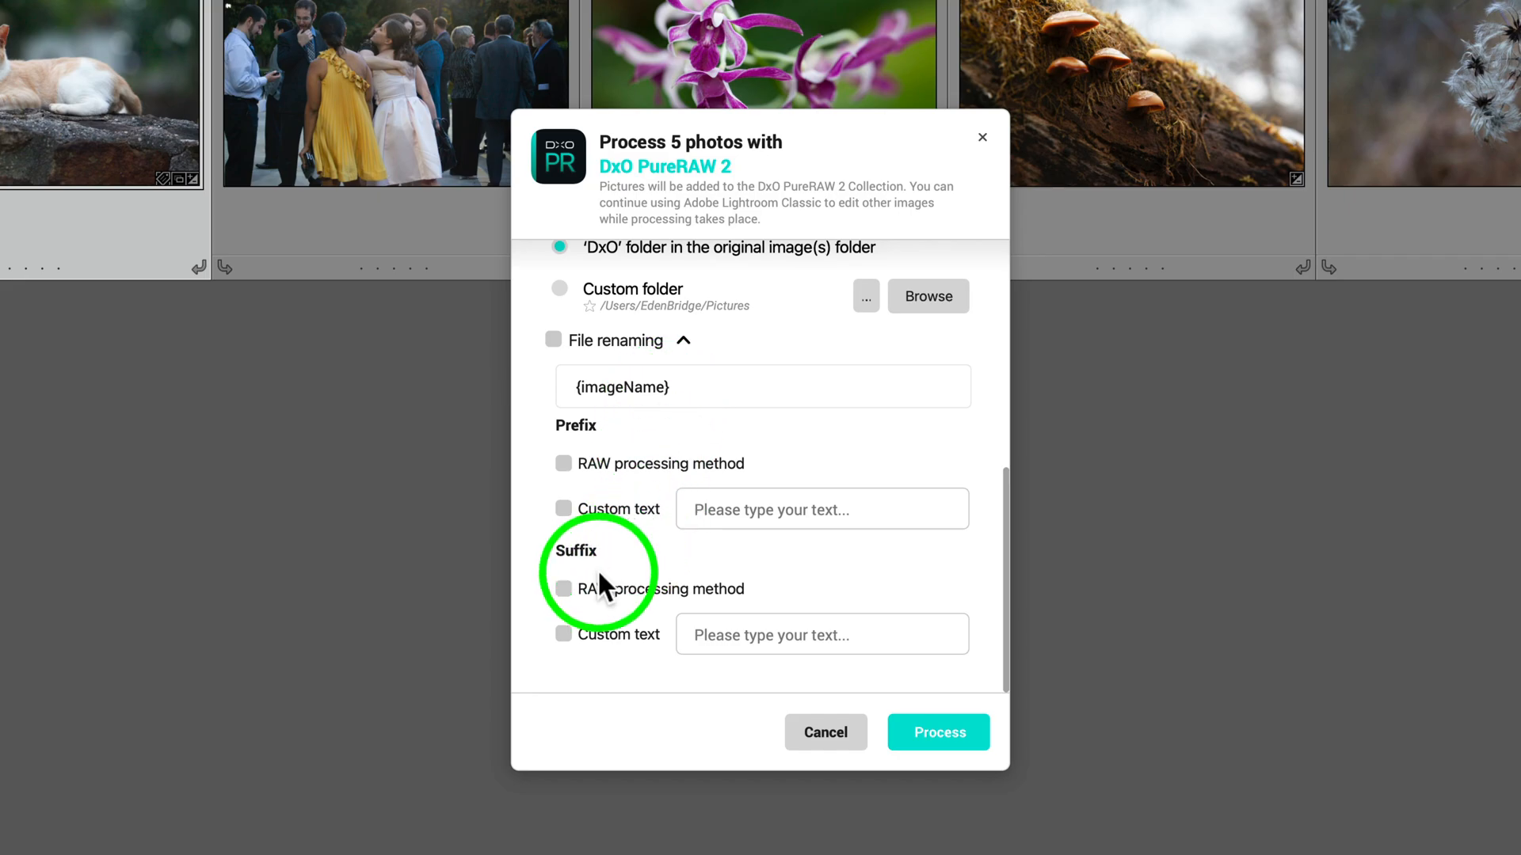
mouse_move(567, 599)
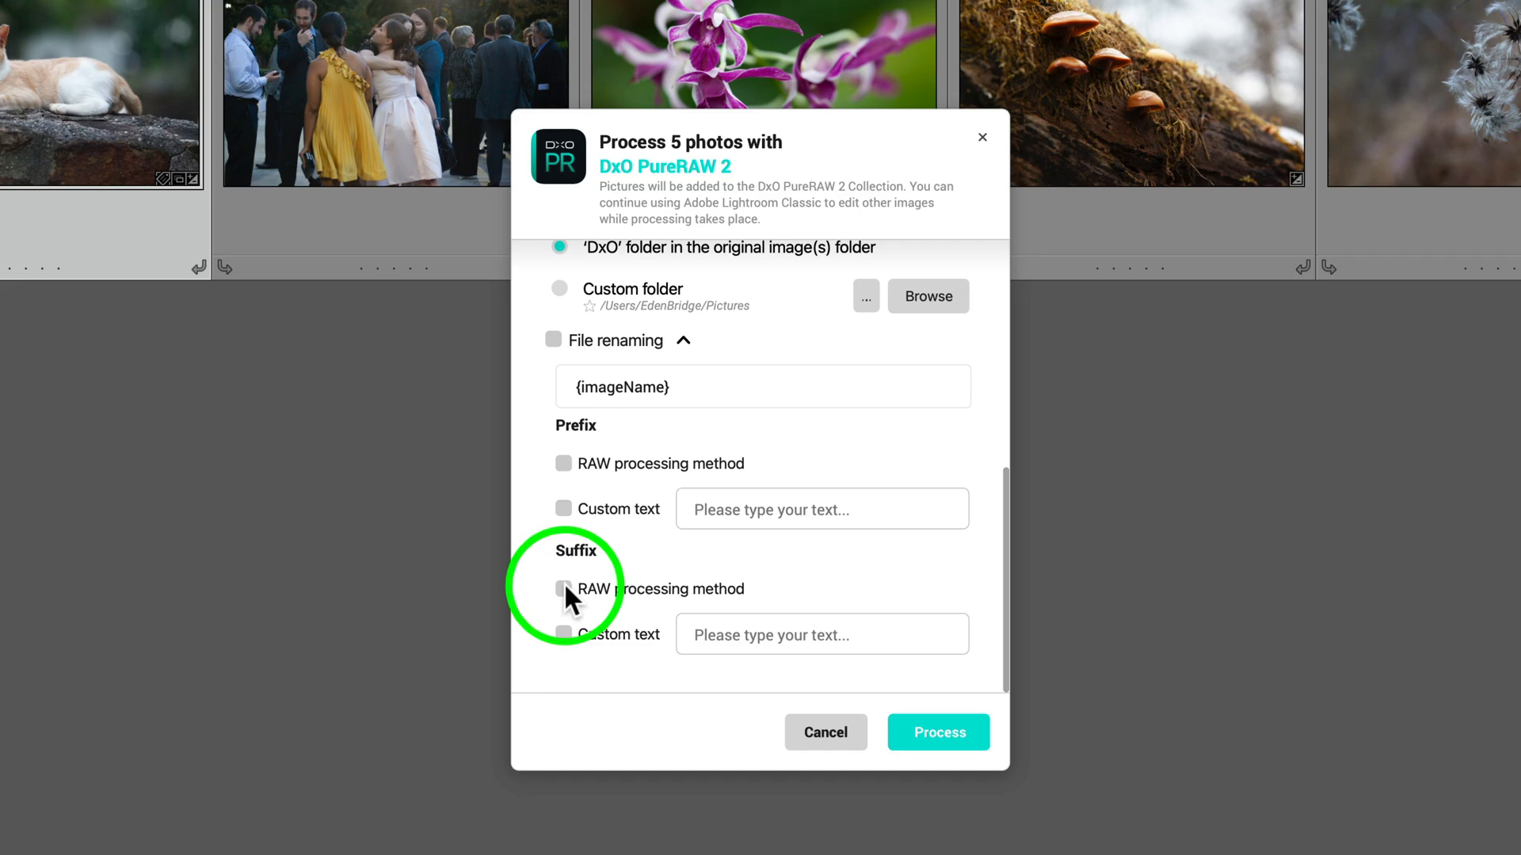
click(562, 589)
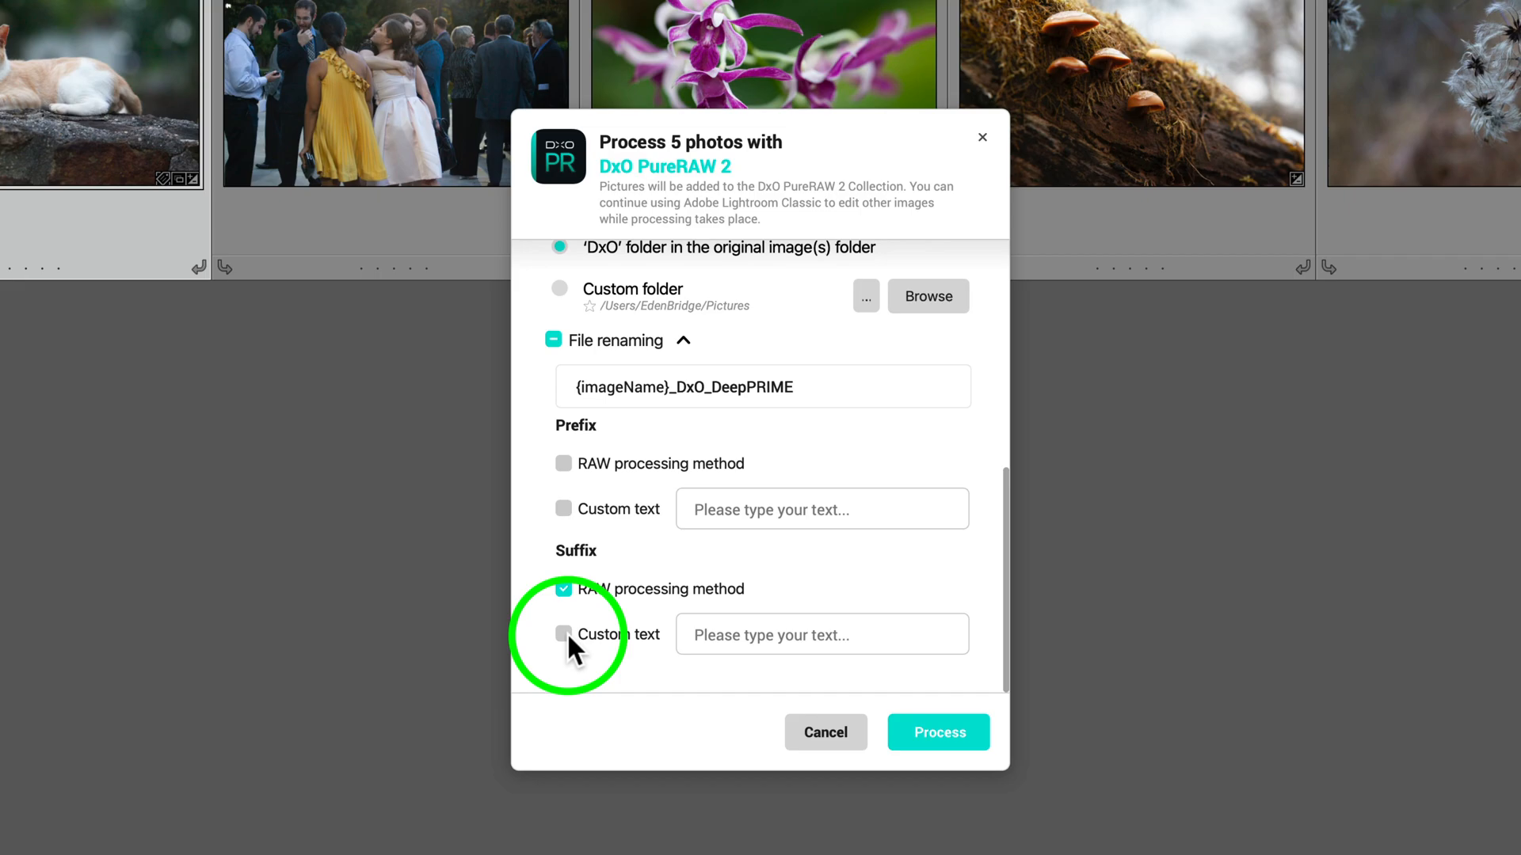
mouse_move(738, 456)
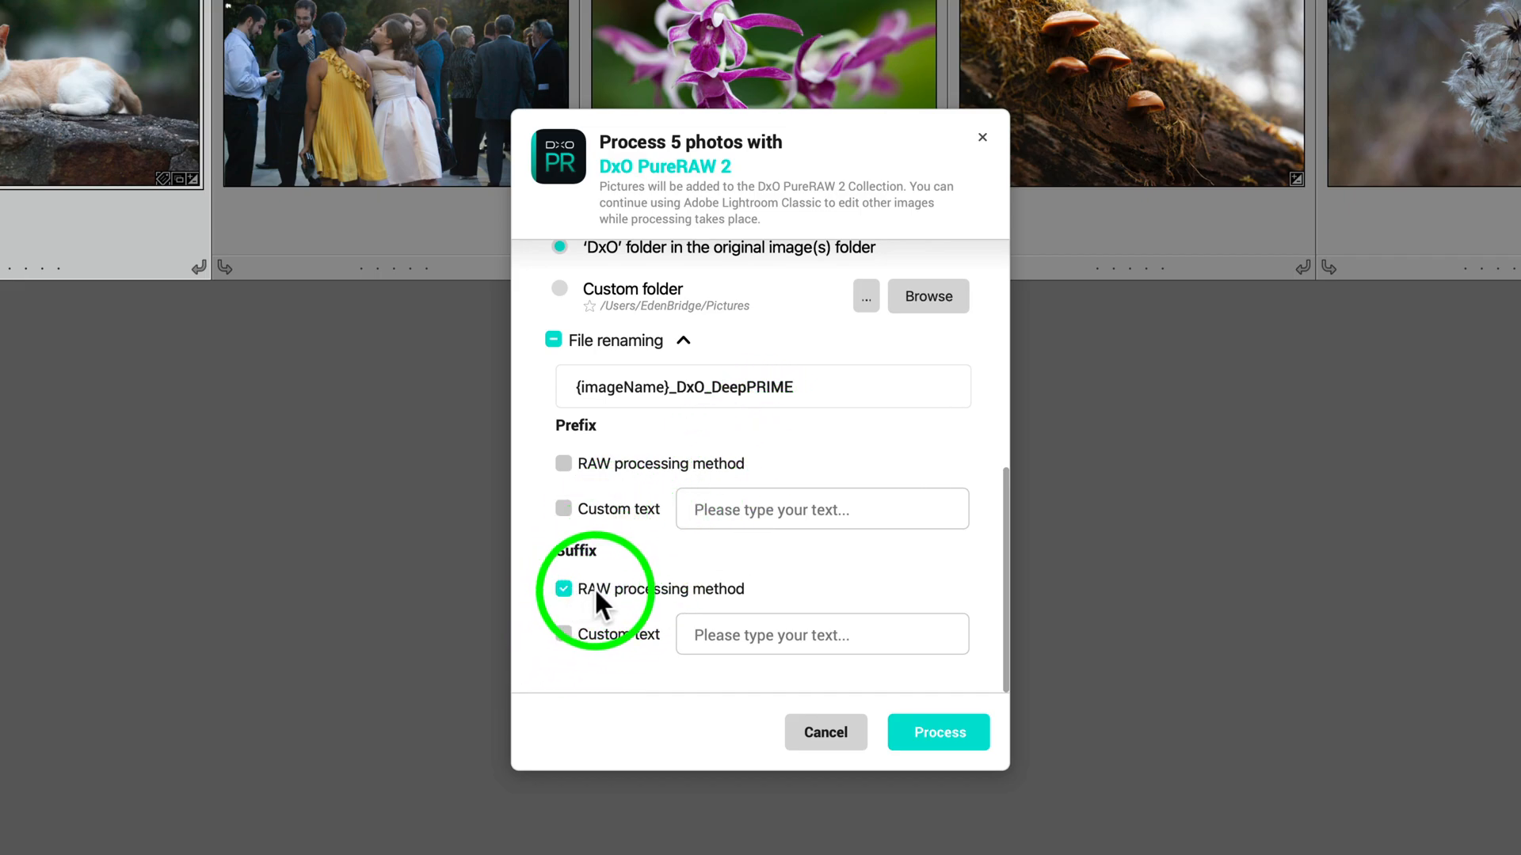
mouse_move(621, 386)
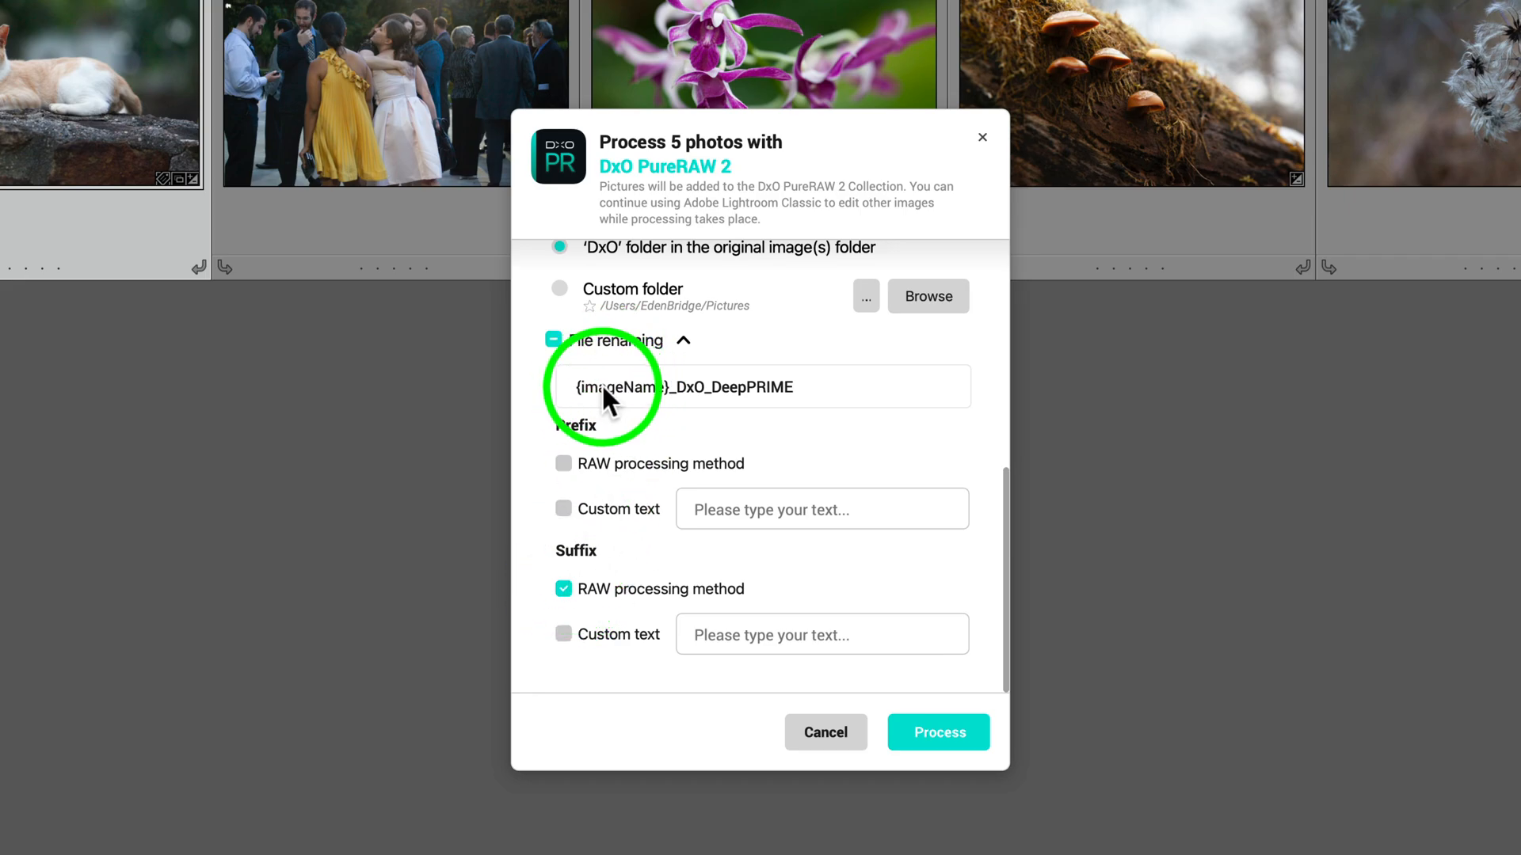
mouse_move(688, 406)
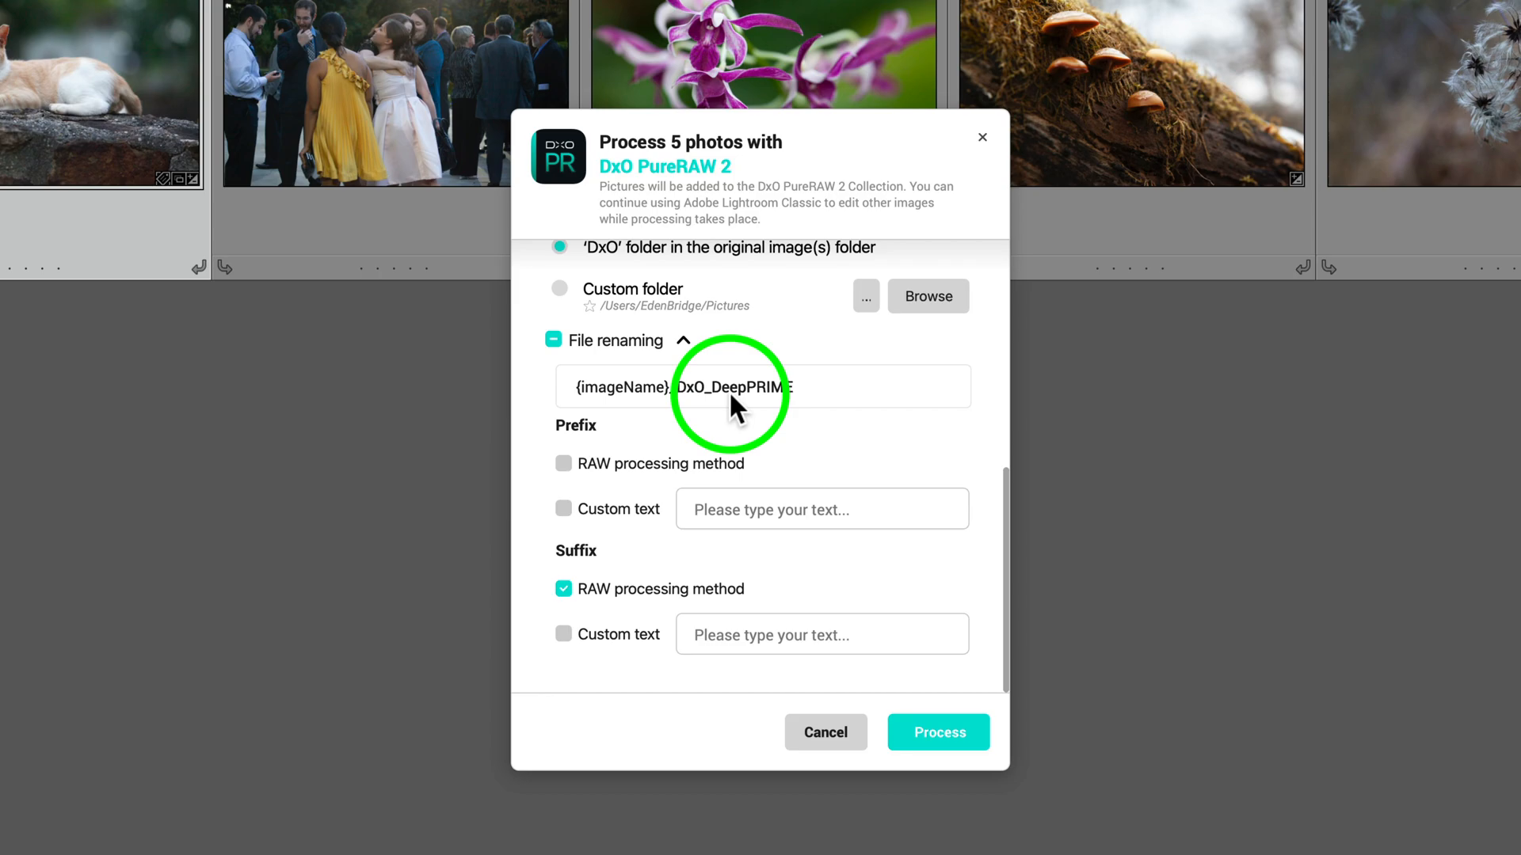
scroll(up, 3)
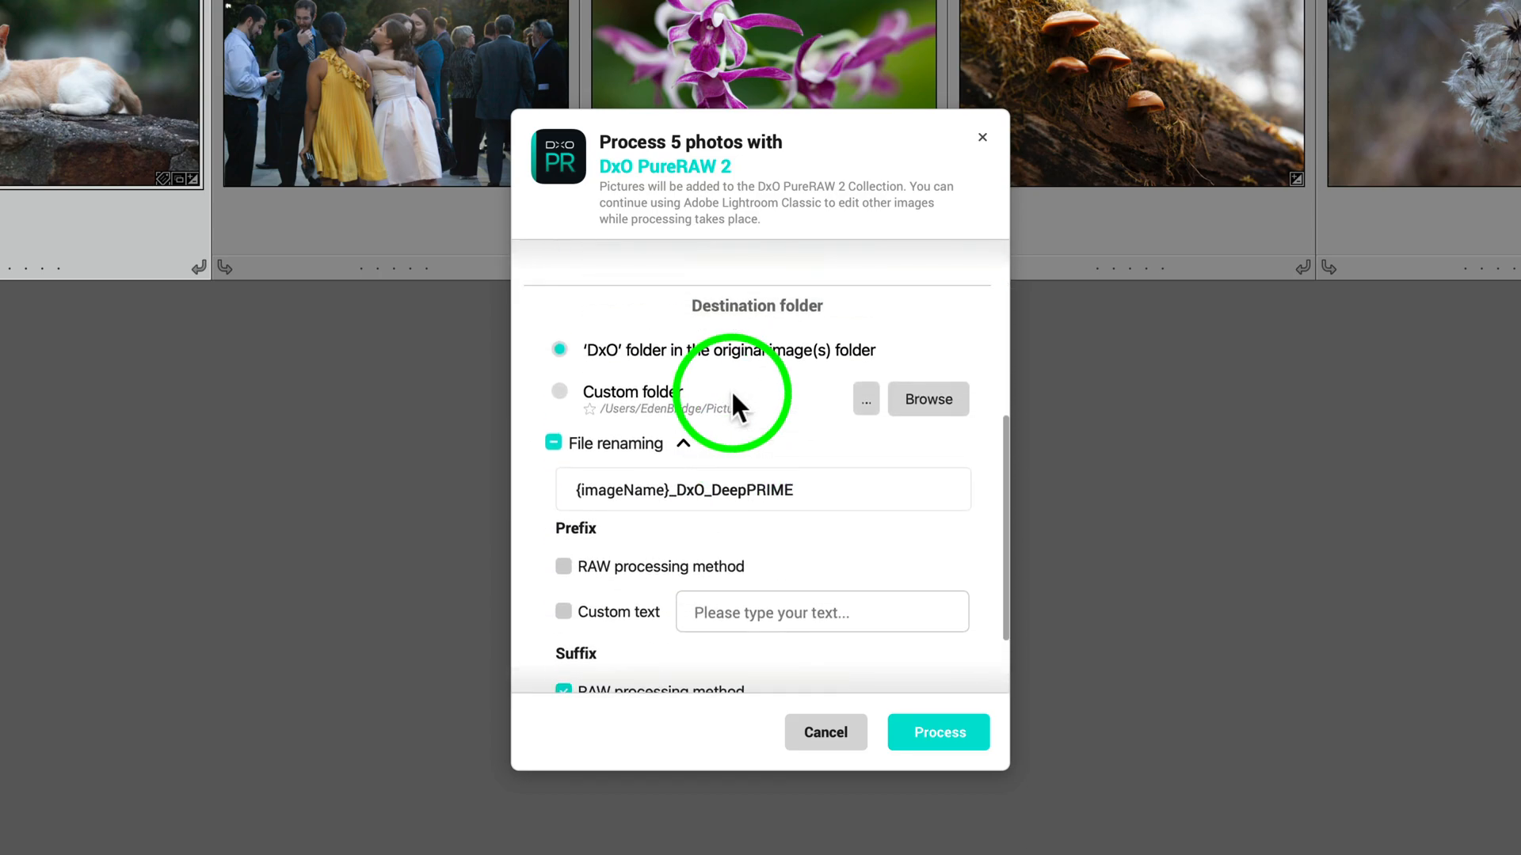
scroll(up, 3)
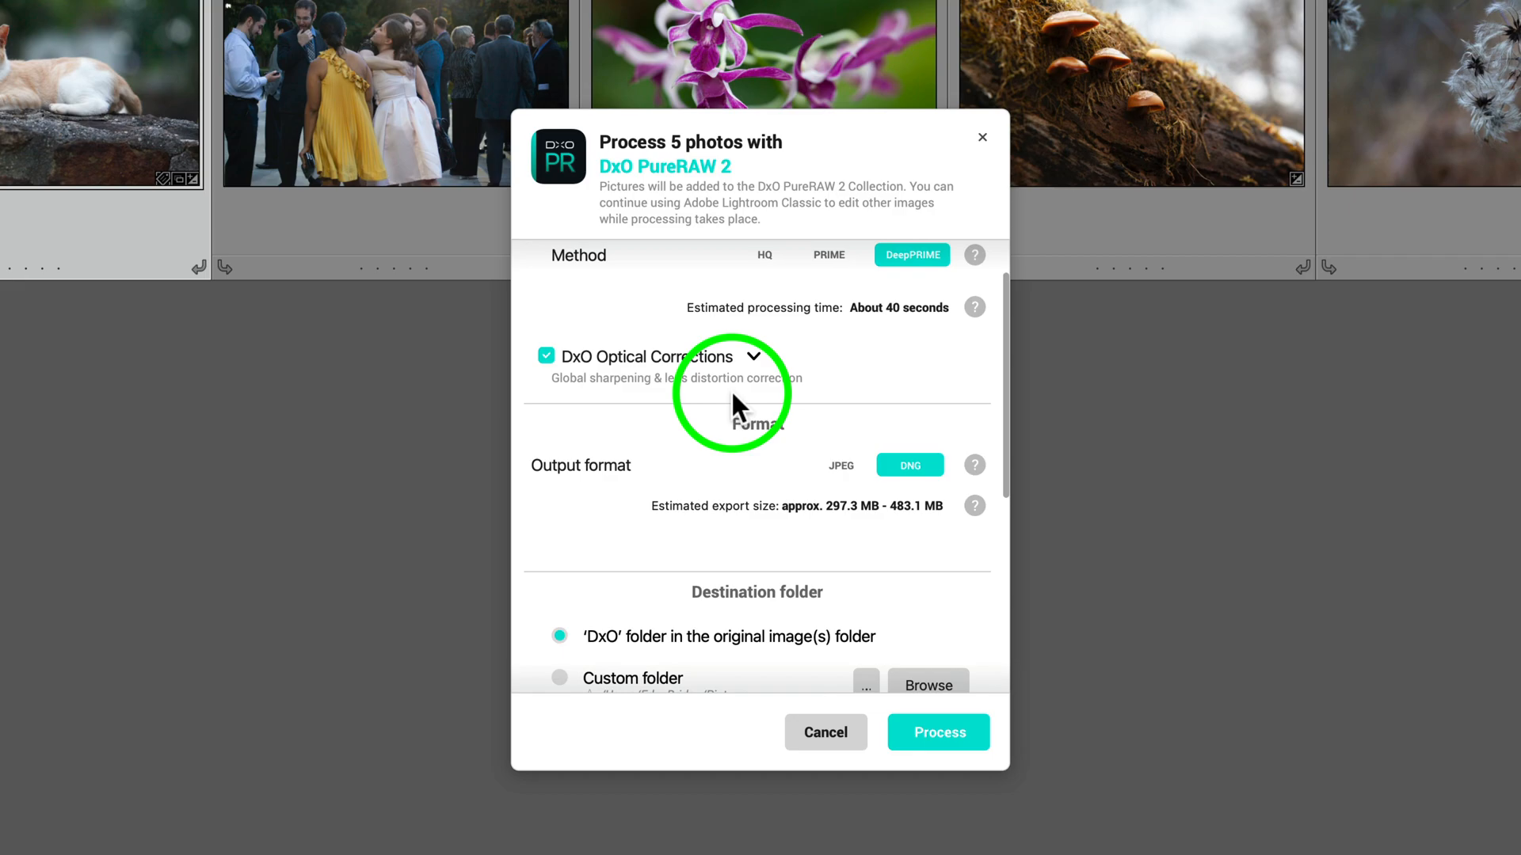
mouse_move(902, 657)
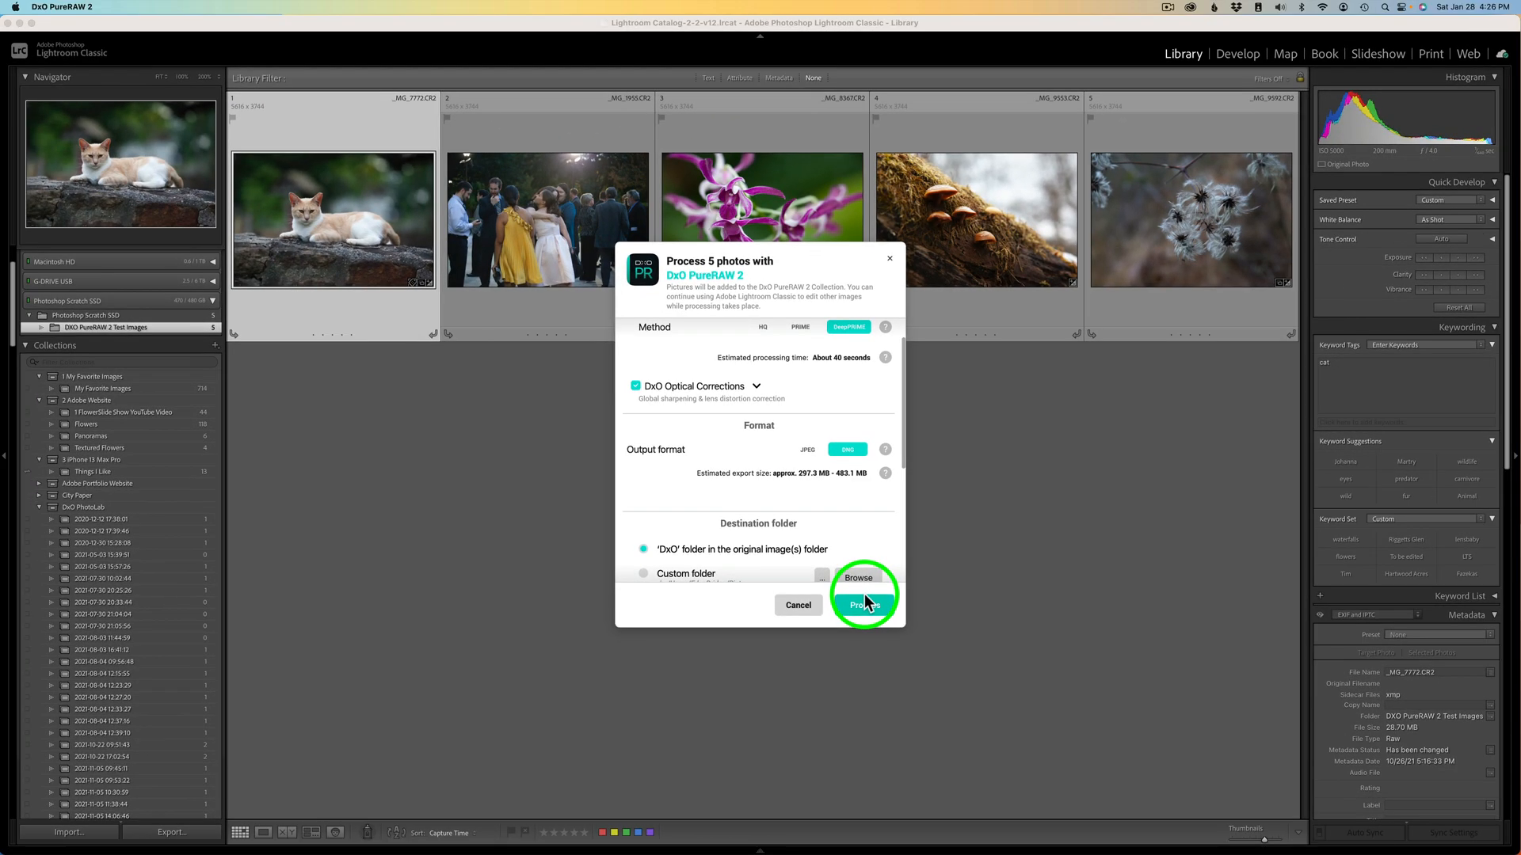
mouse_move(1154, 218)
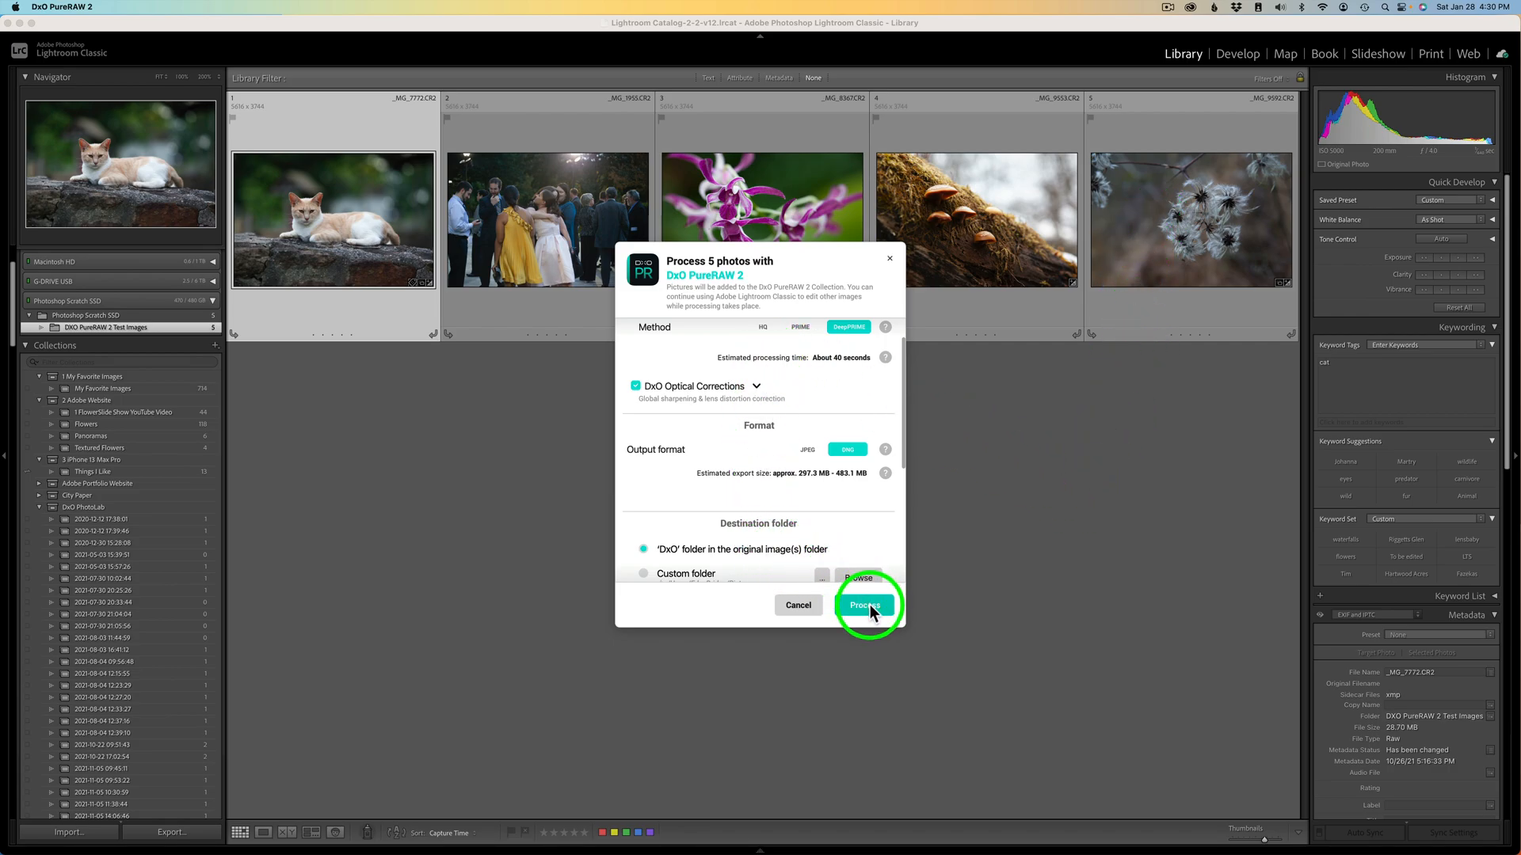
- Start DxO PureRAW 2 processing of the five photos
click(863, 605)
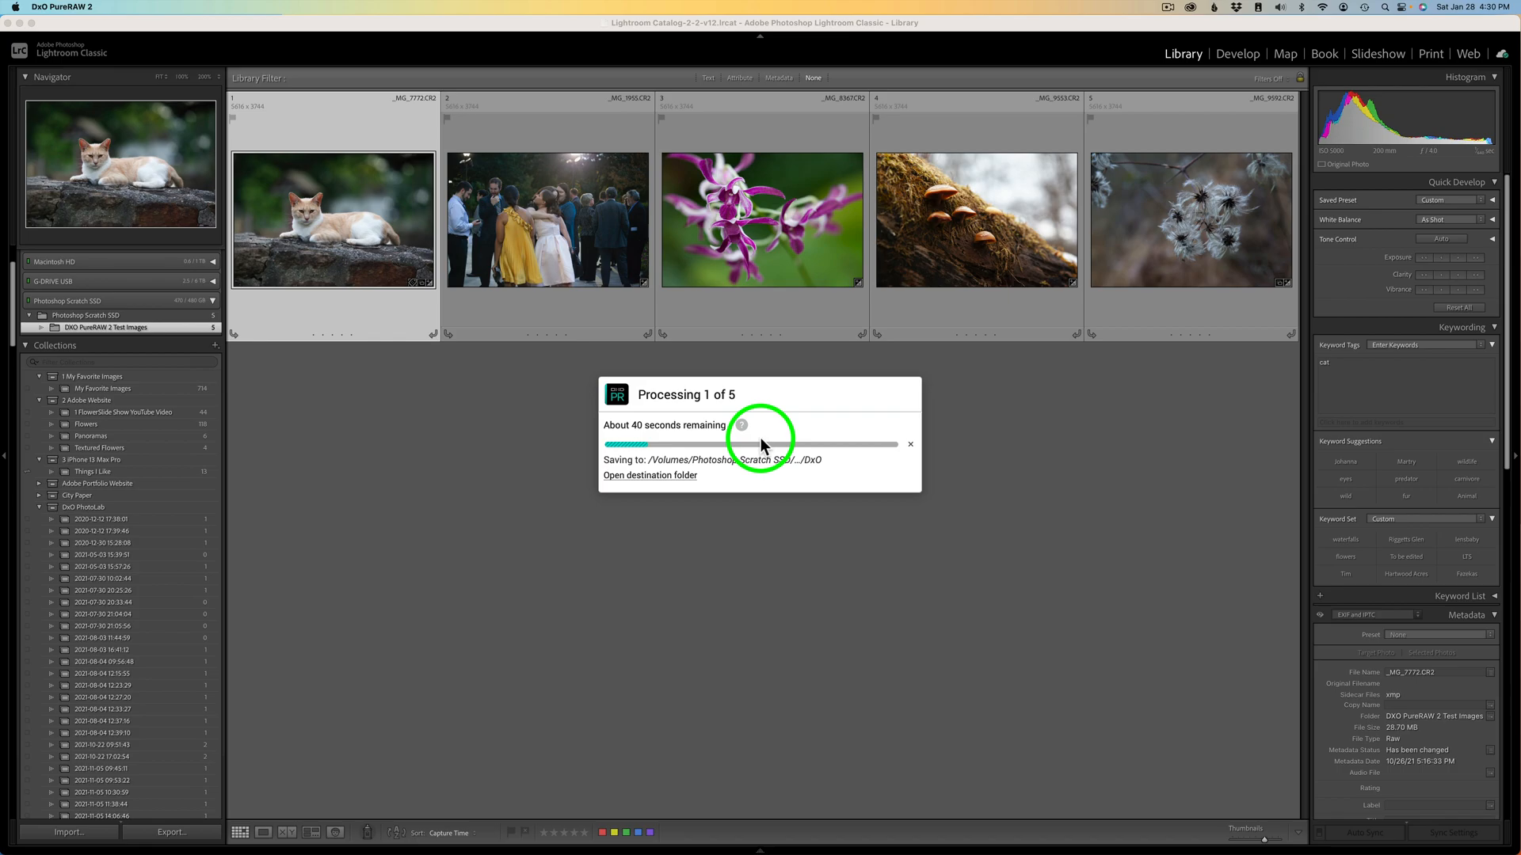
mouse_move(850, 570)
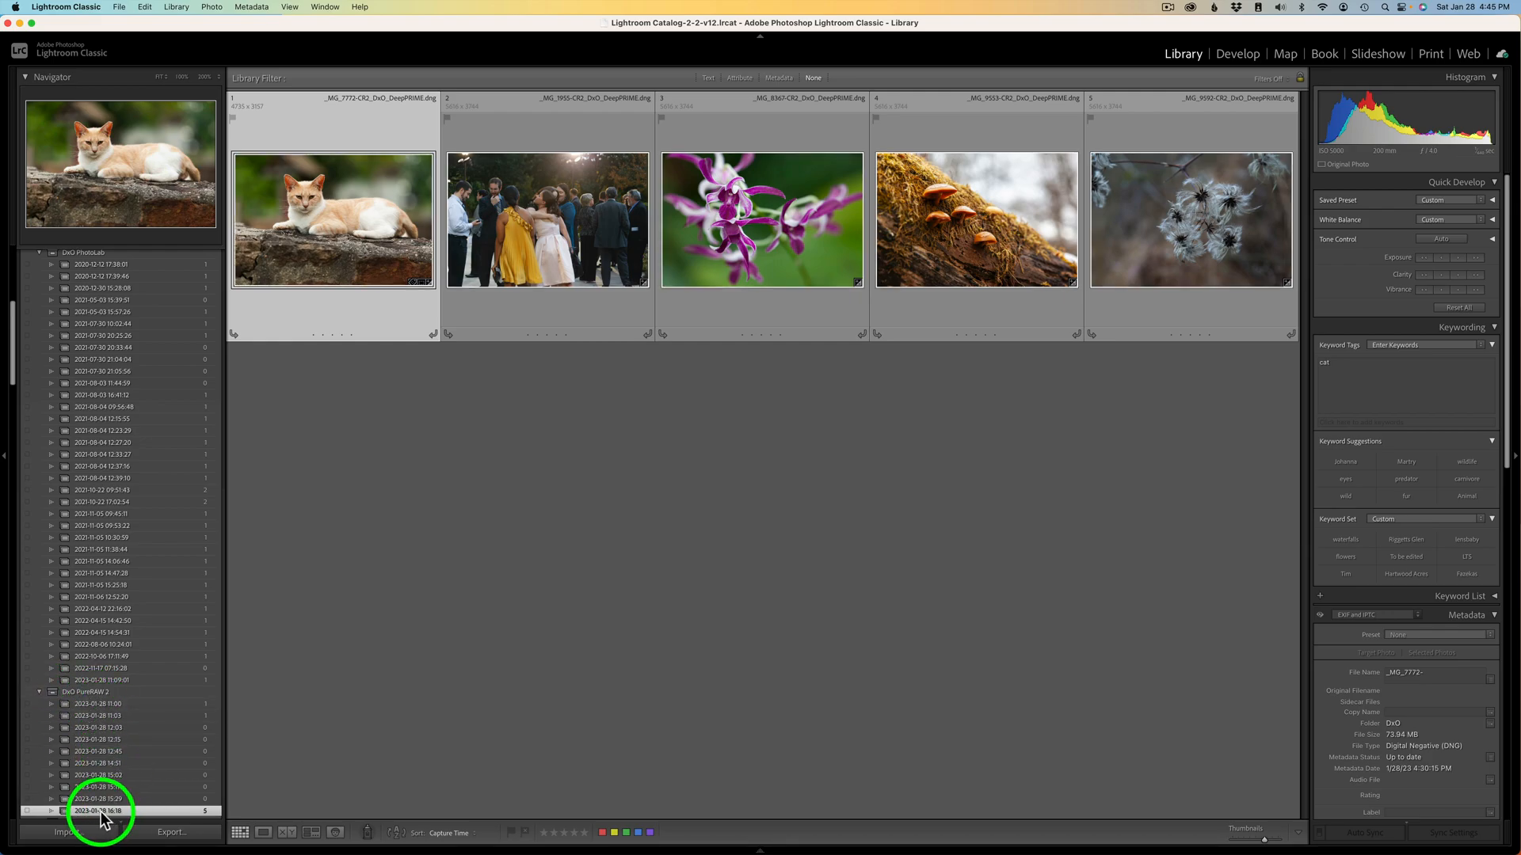
- Use Go to Folder on the cat DNG to reveal its DxO folder
click(97, 811)
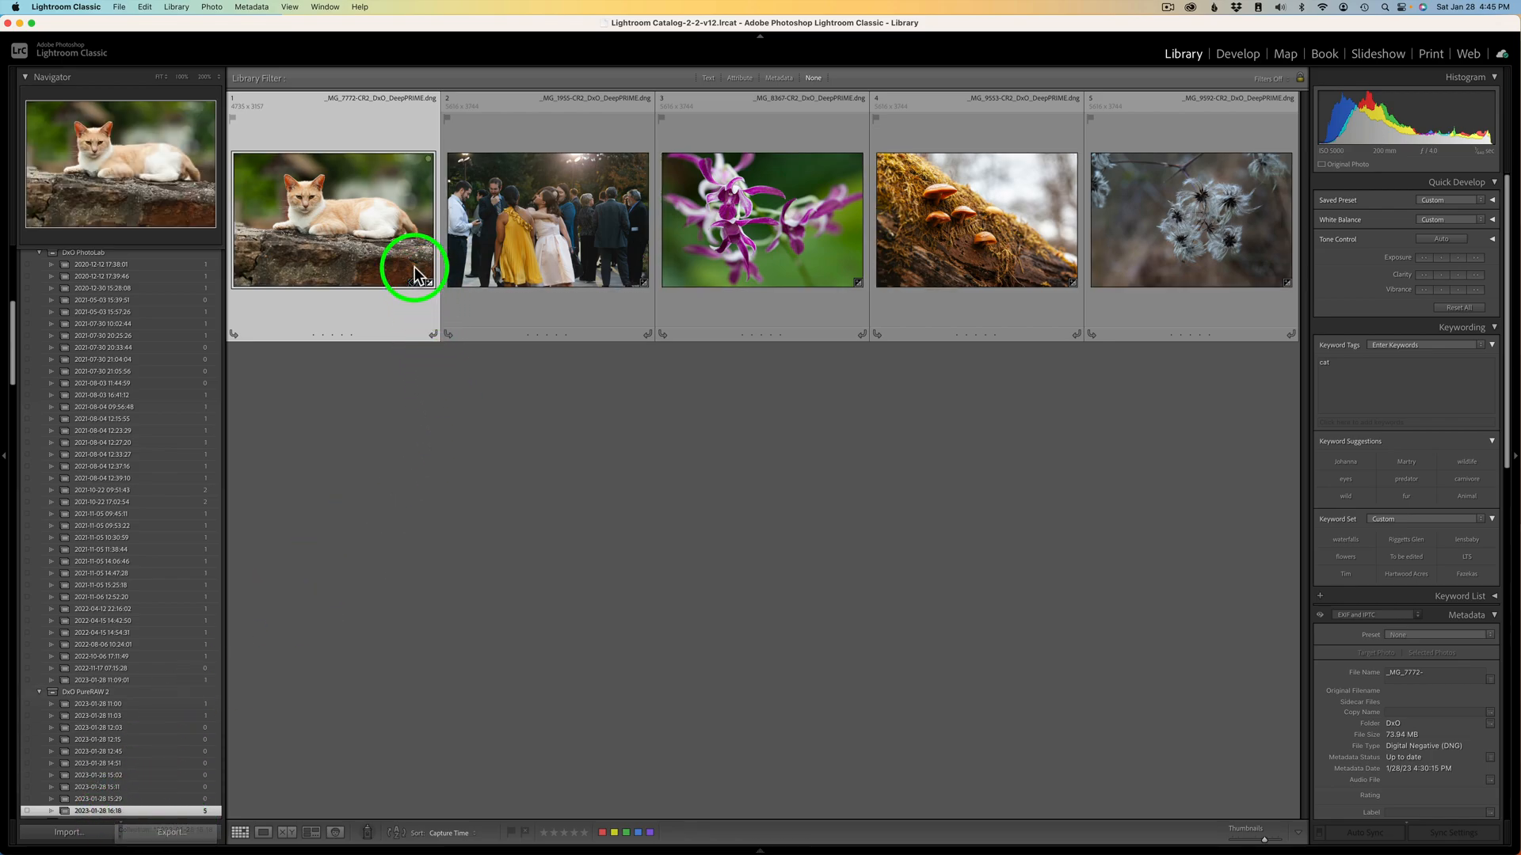
right_click(359, 206)
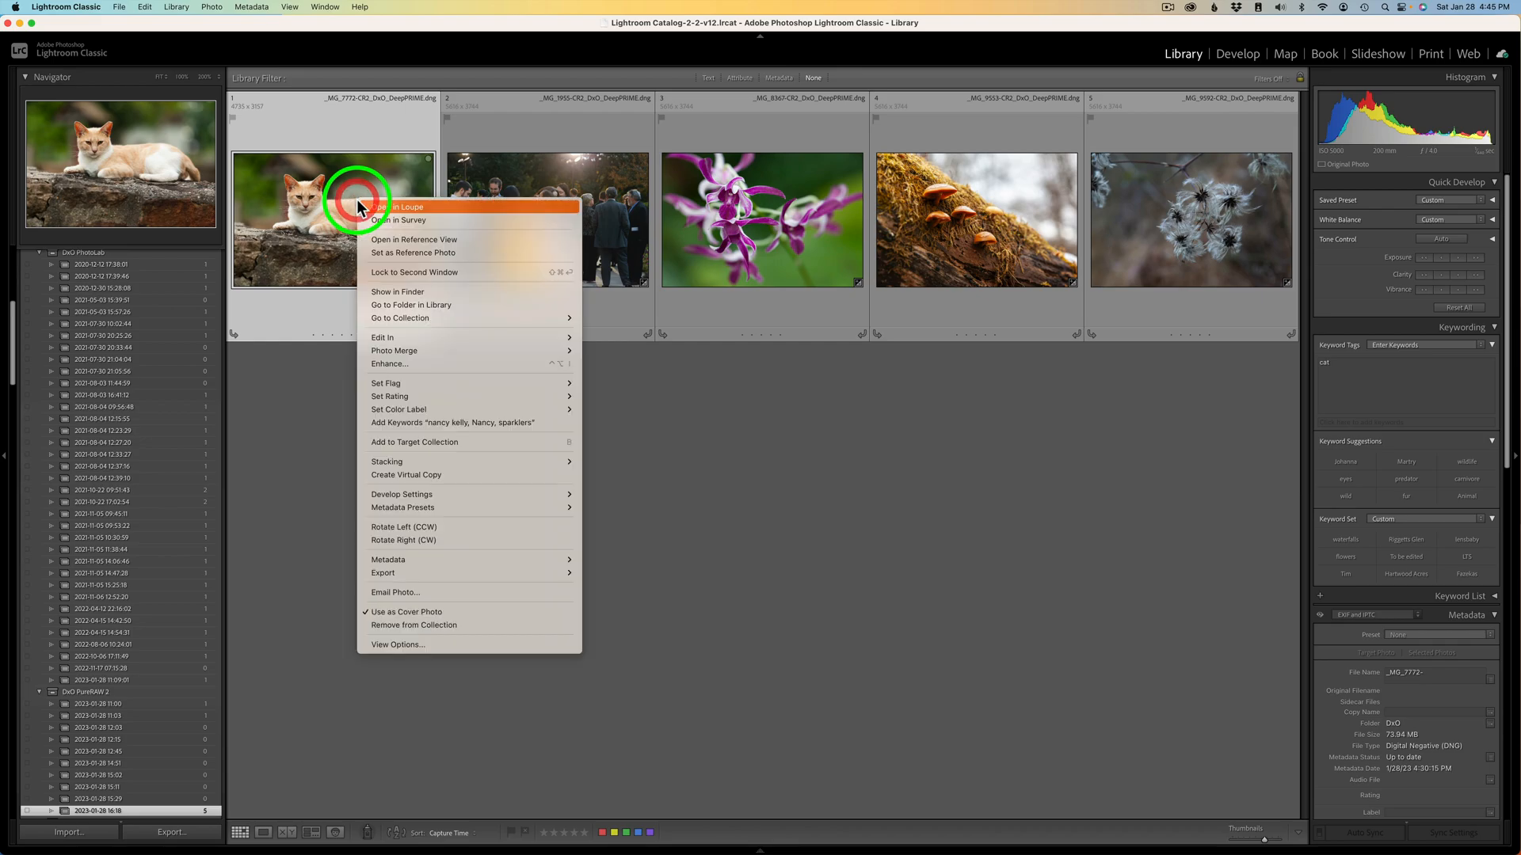
mouse_move(433, 308)
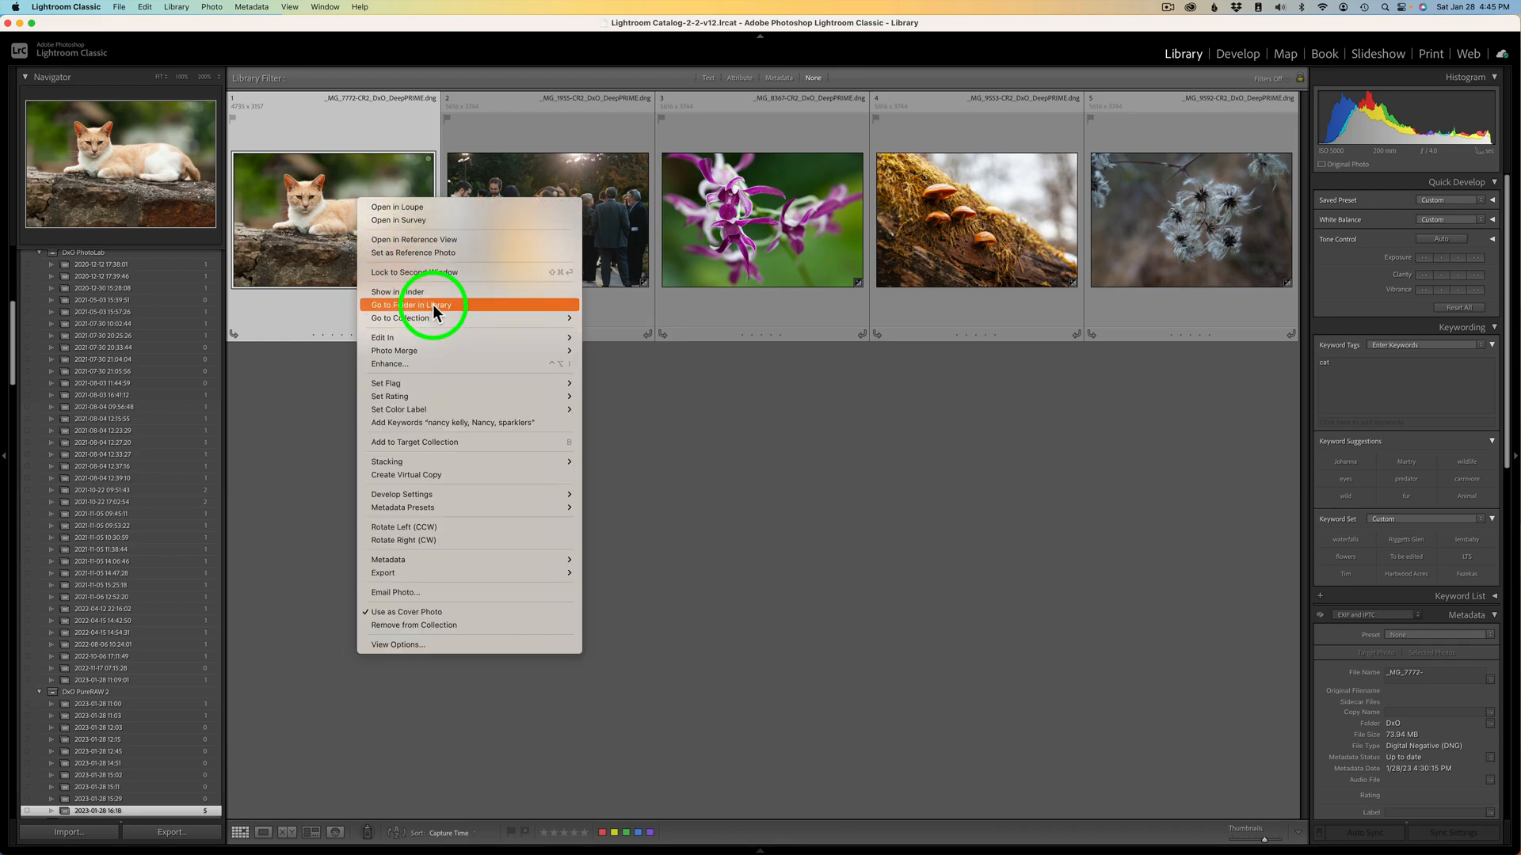
click(417, 304)
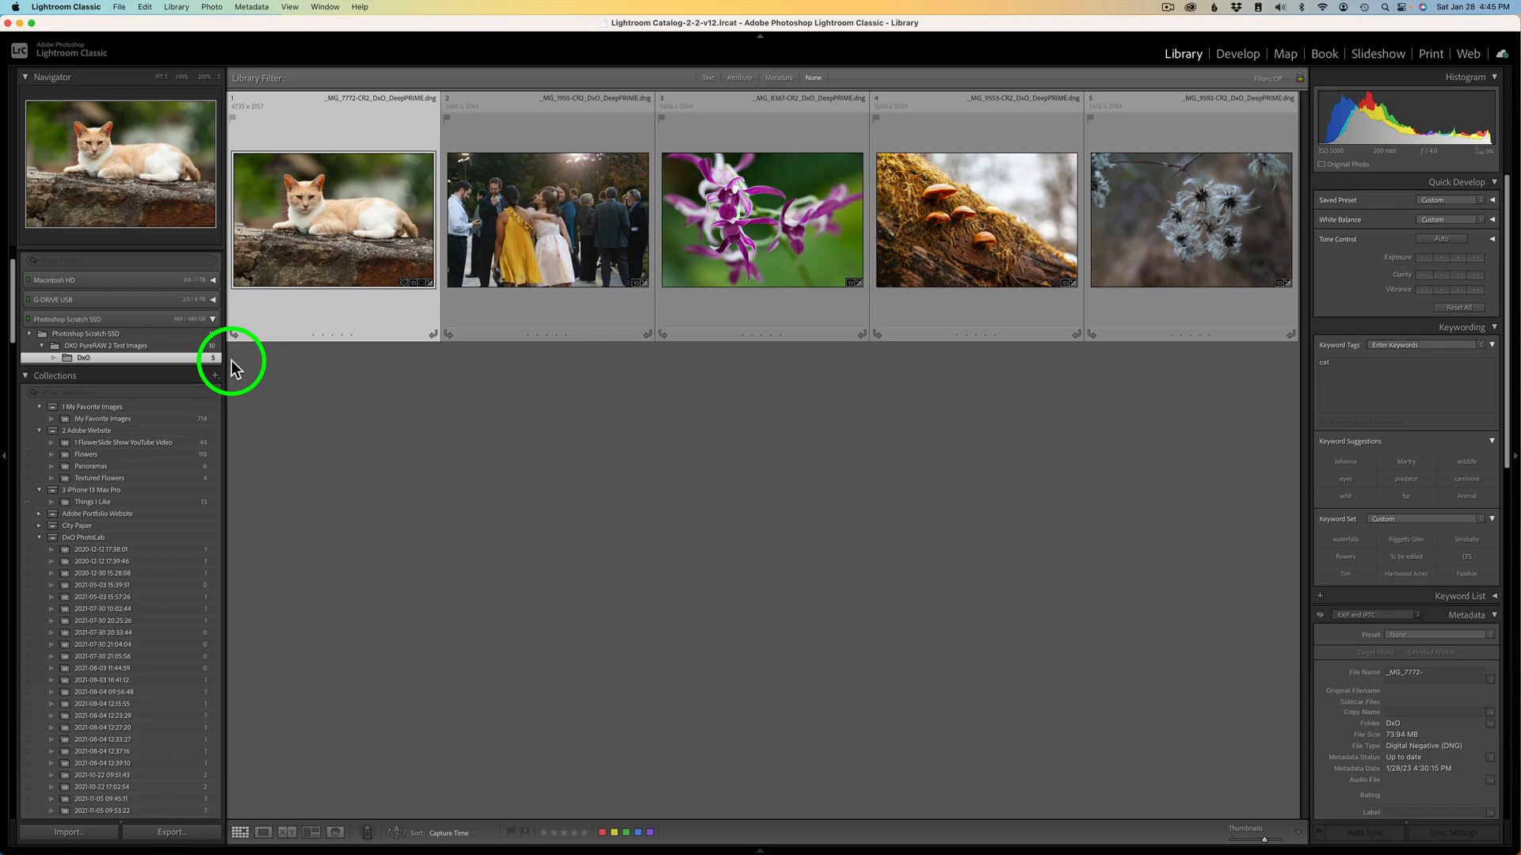
mouse_move(78, 367)
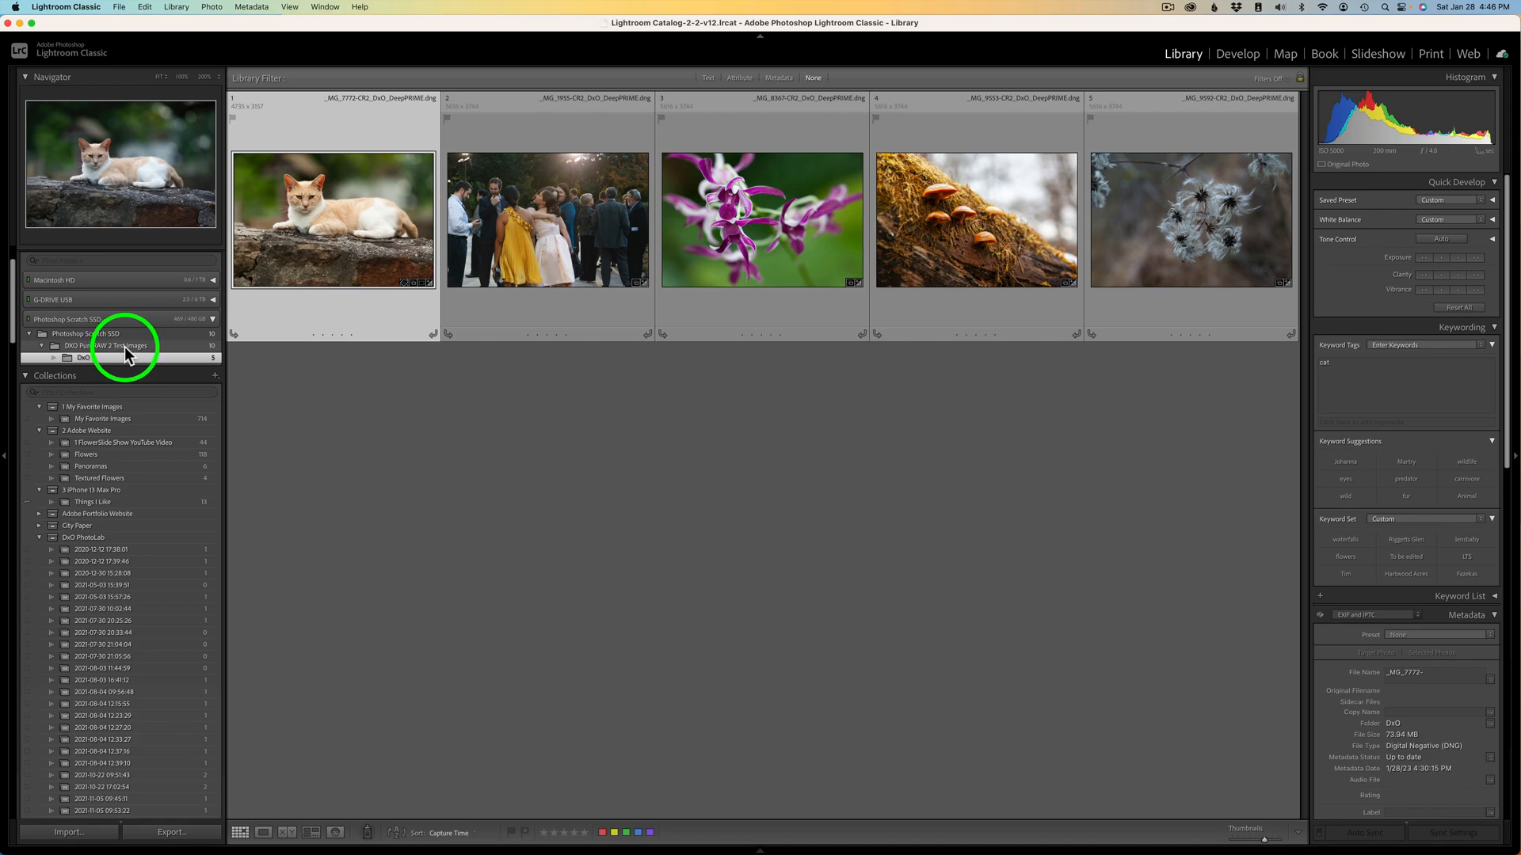
- Open the DxO PureRAW 2 Test Images folder to show originals and DNGs together
click(107, 345)
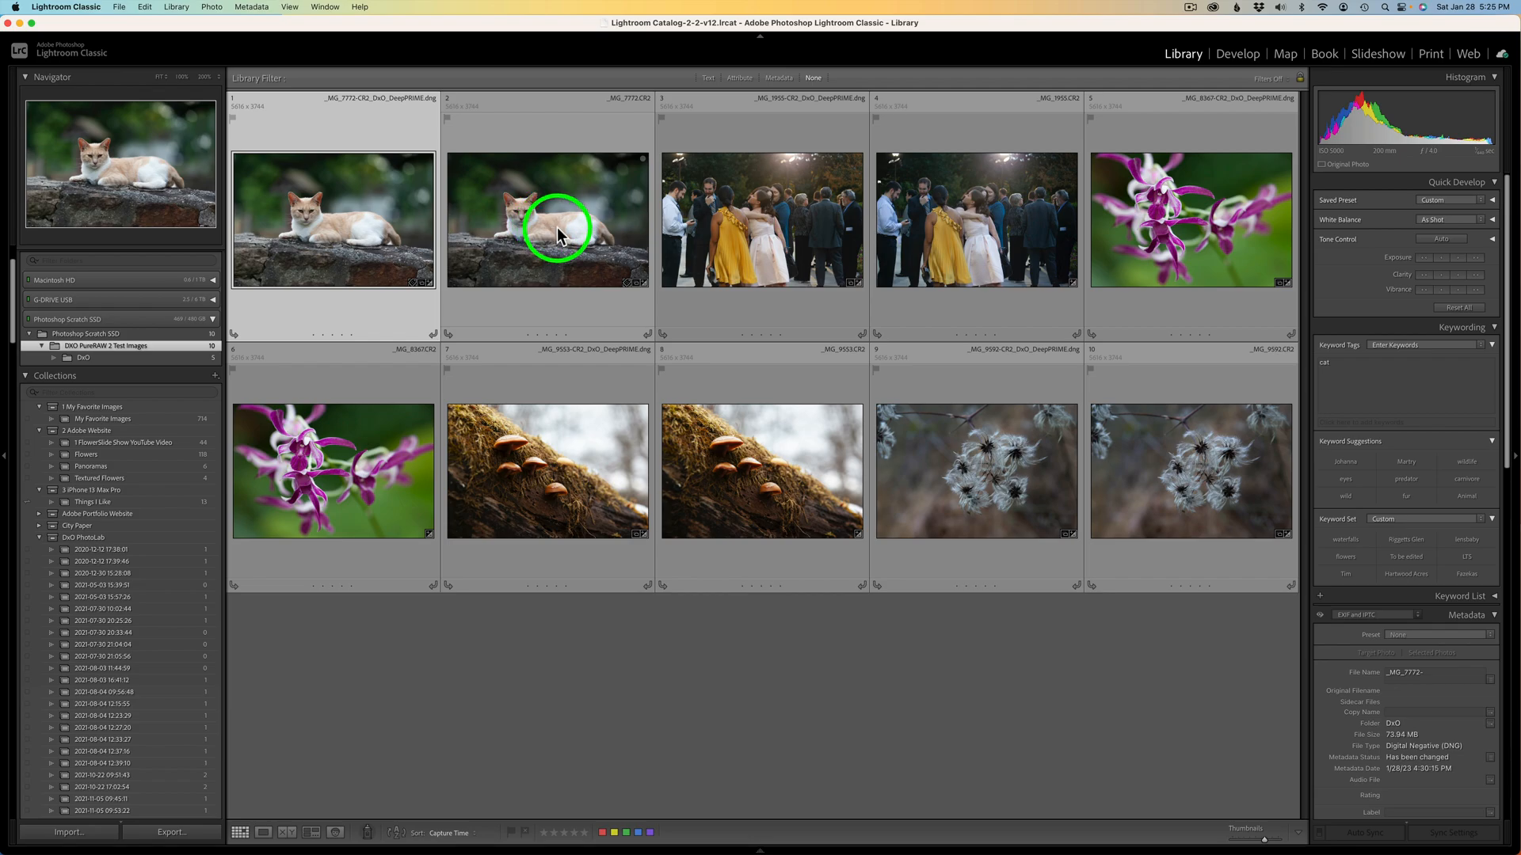
mouse_move(761, 230)
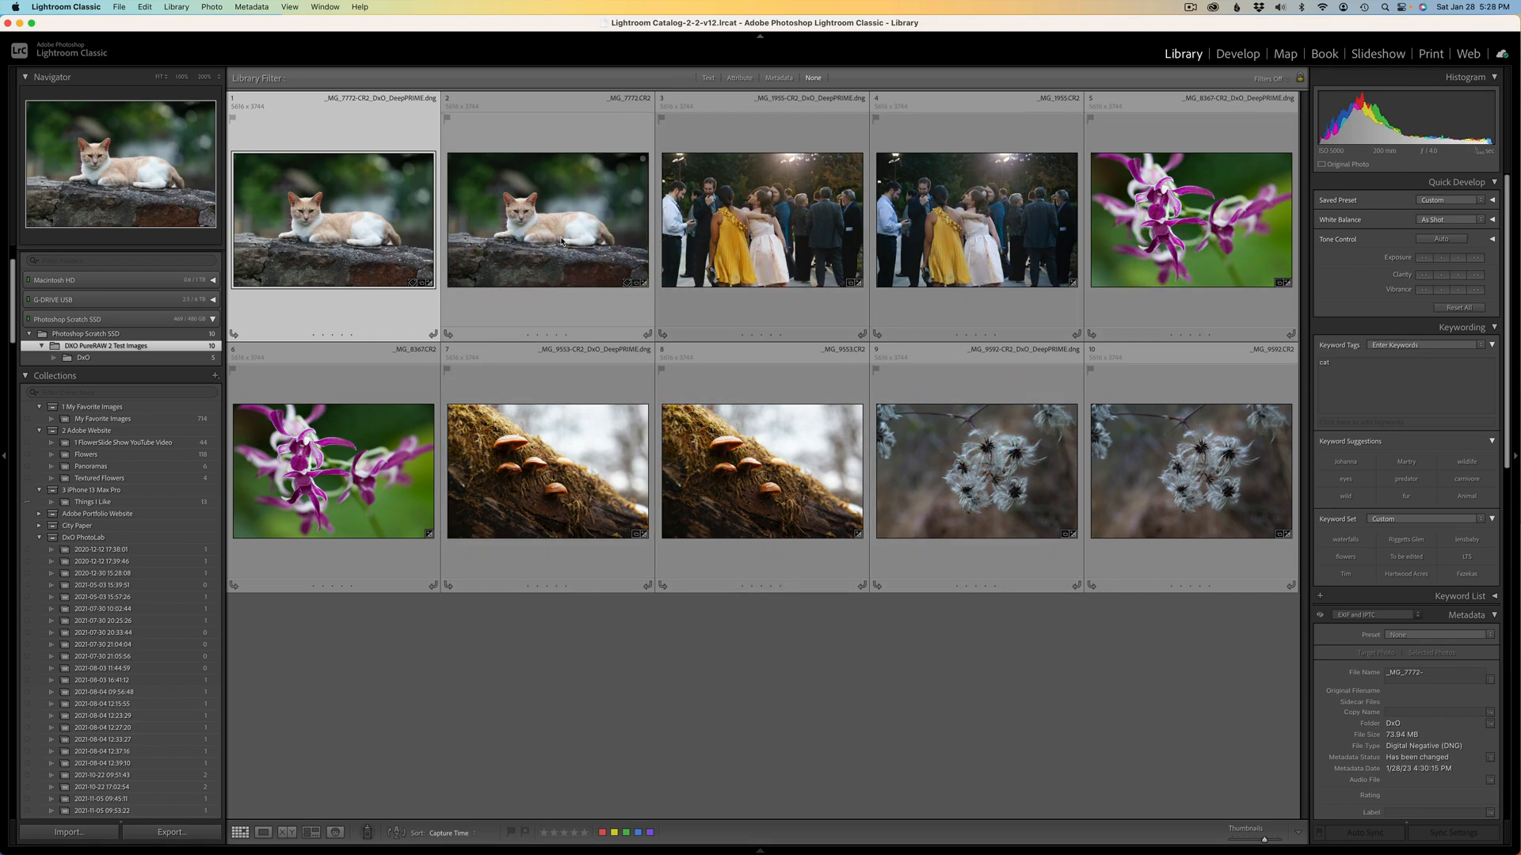
mouse_move(1228, 490)
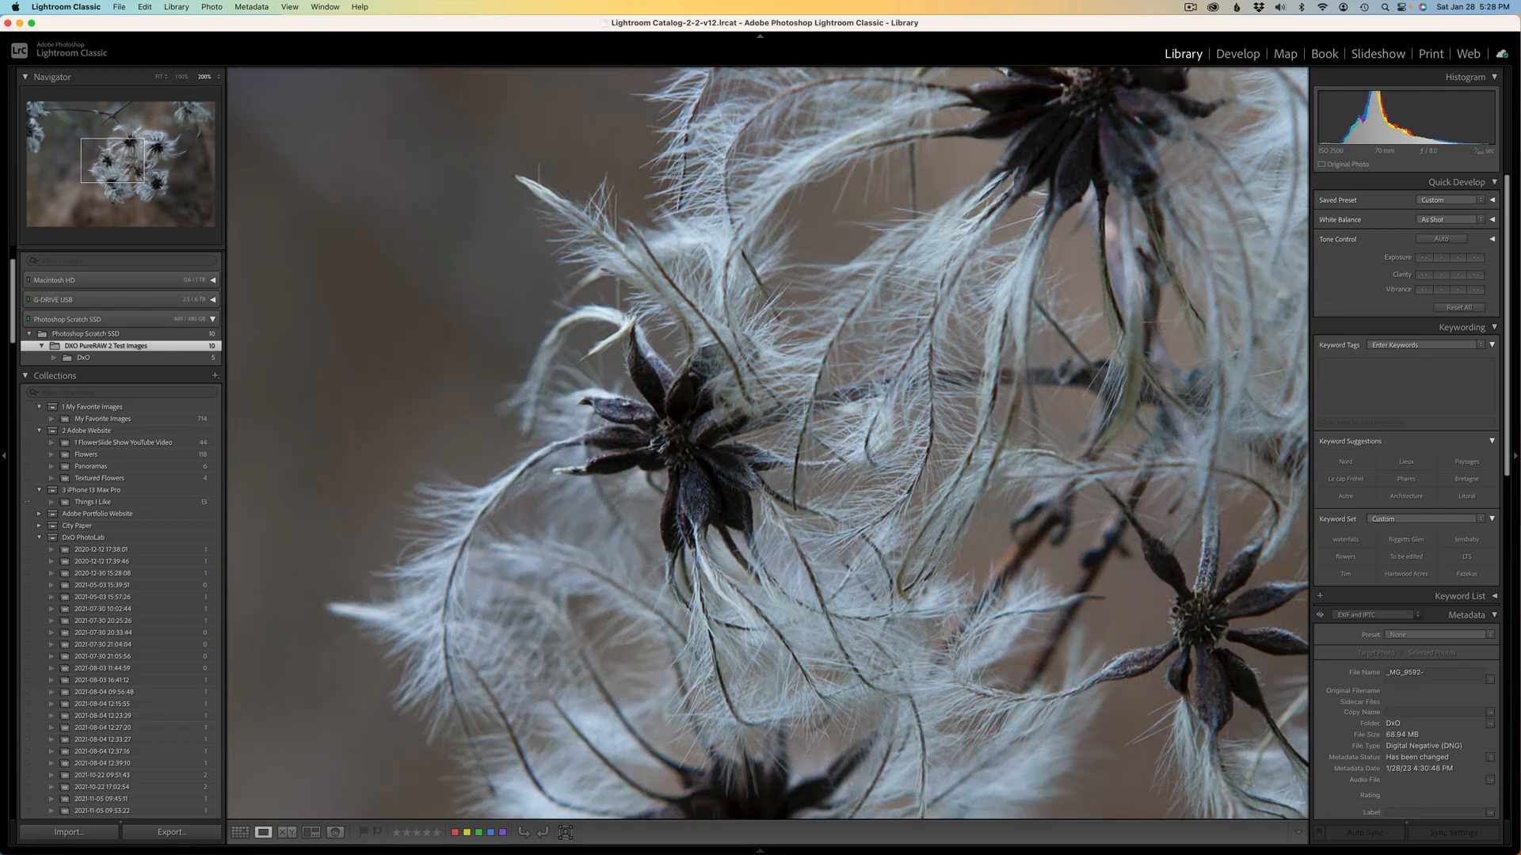
mouse_move(757, 393)
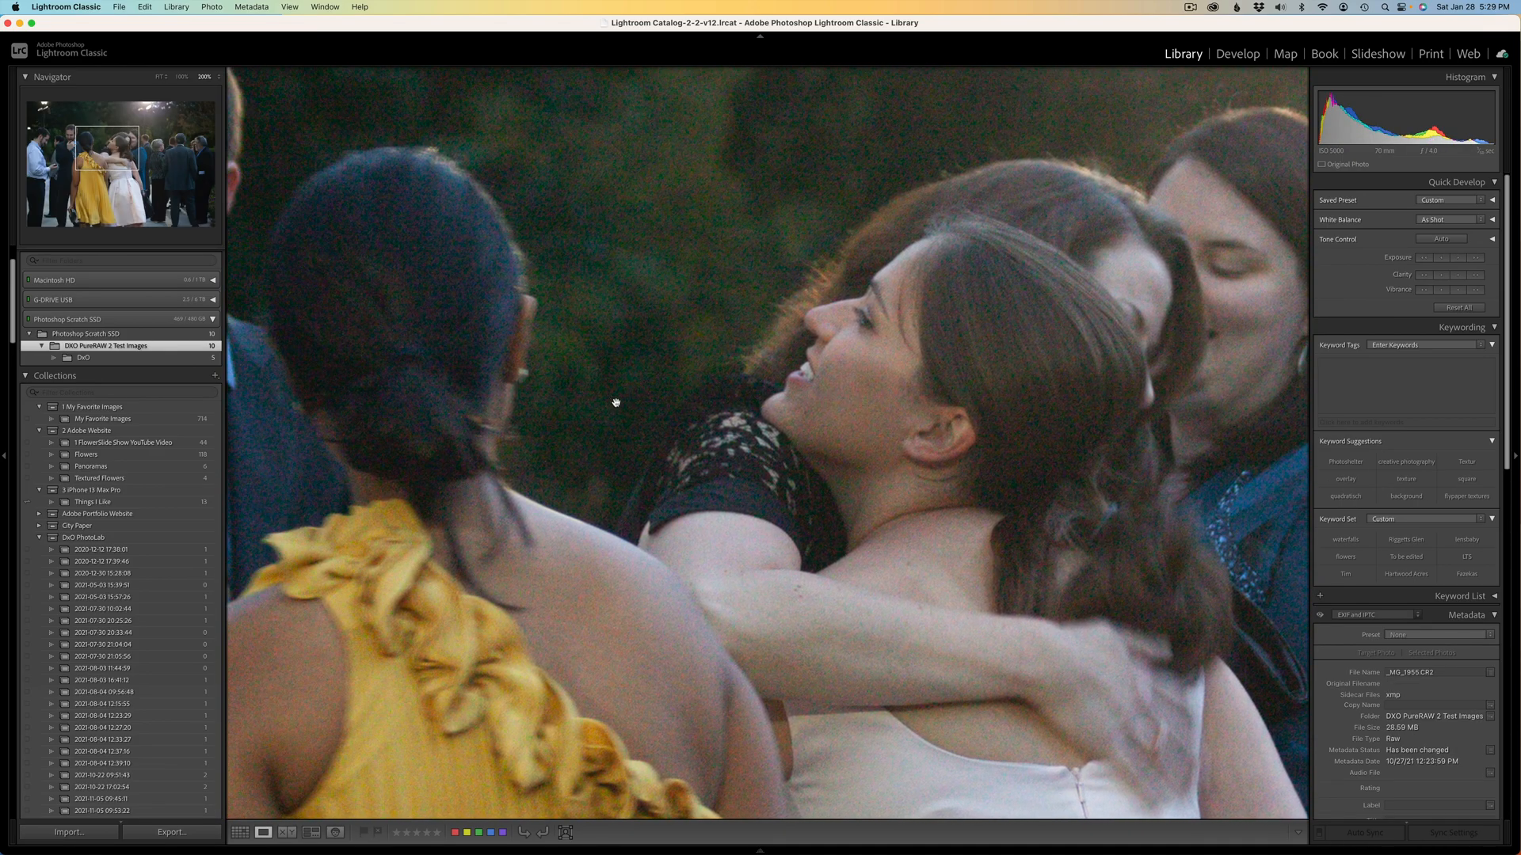
mouse_move(950, 307)
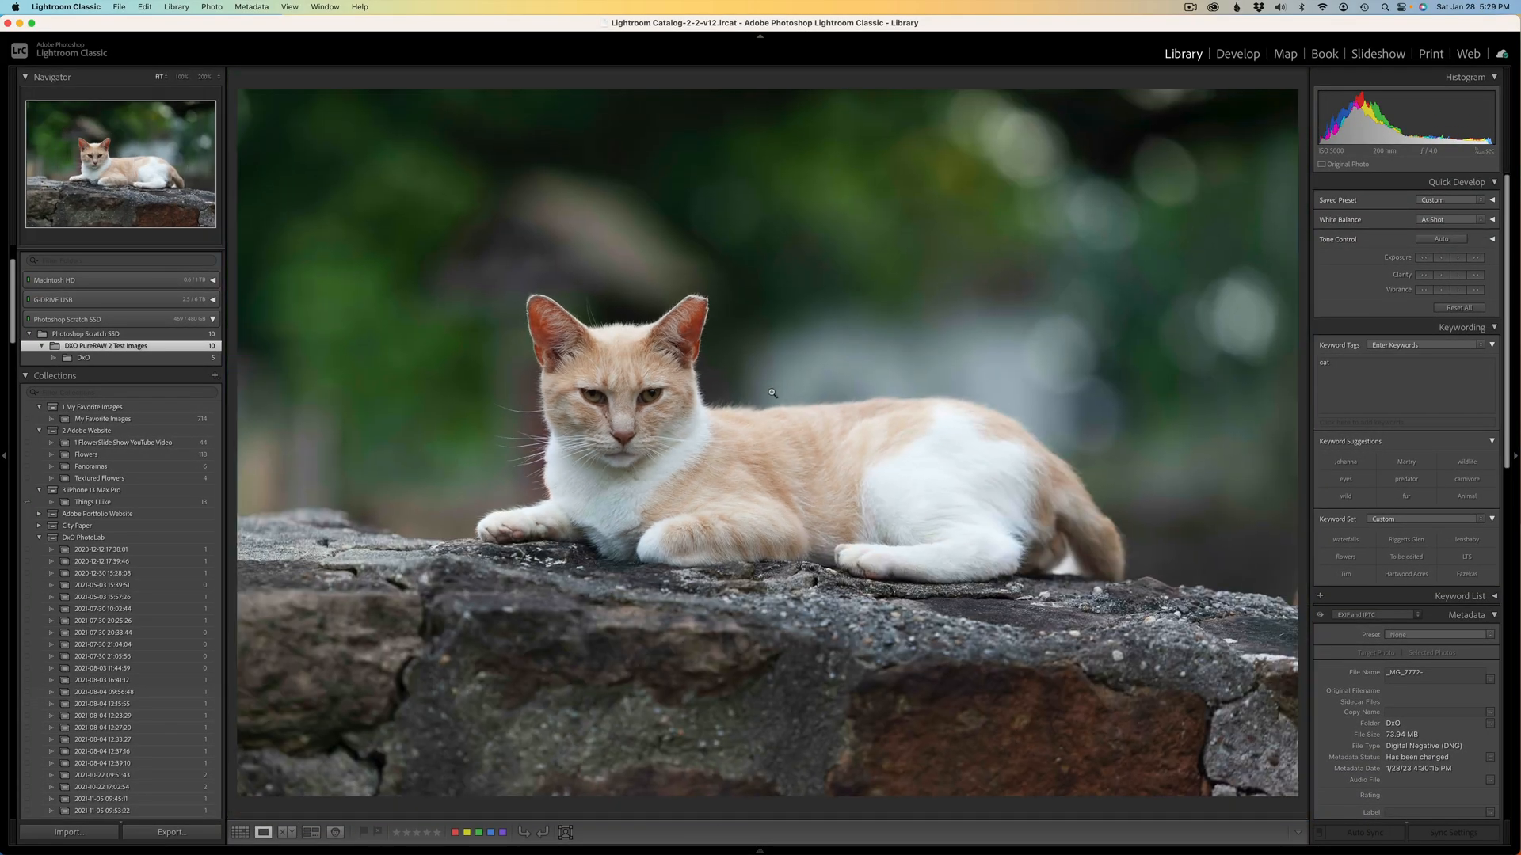
- Switch back to Grid view to see all ten photos
click(239, 833)
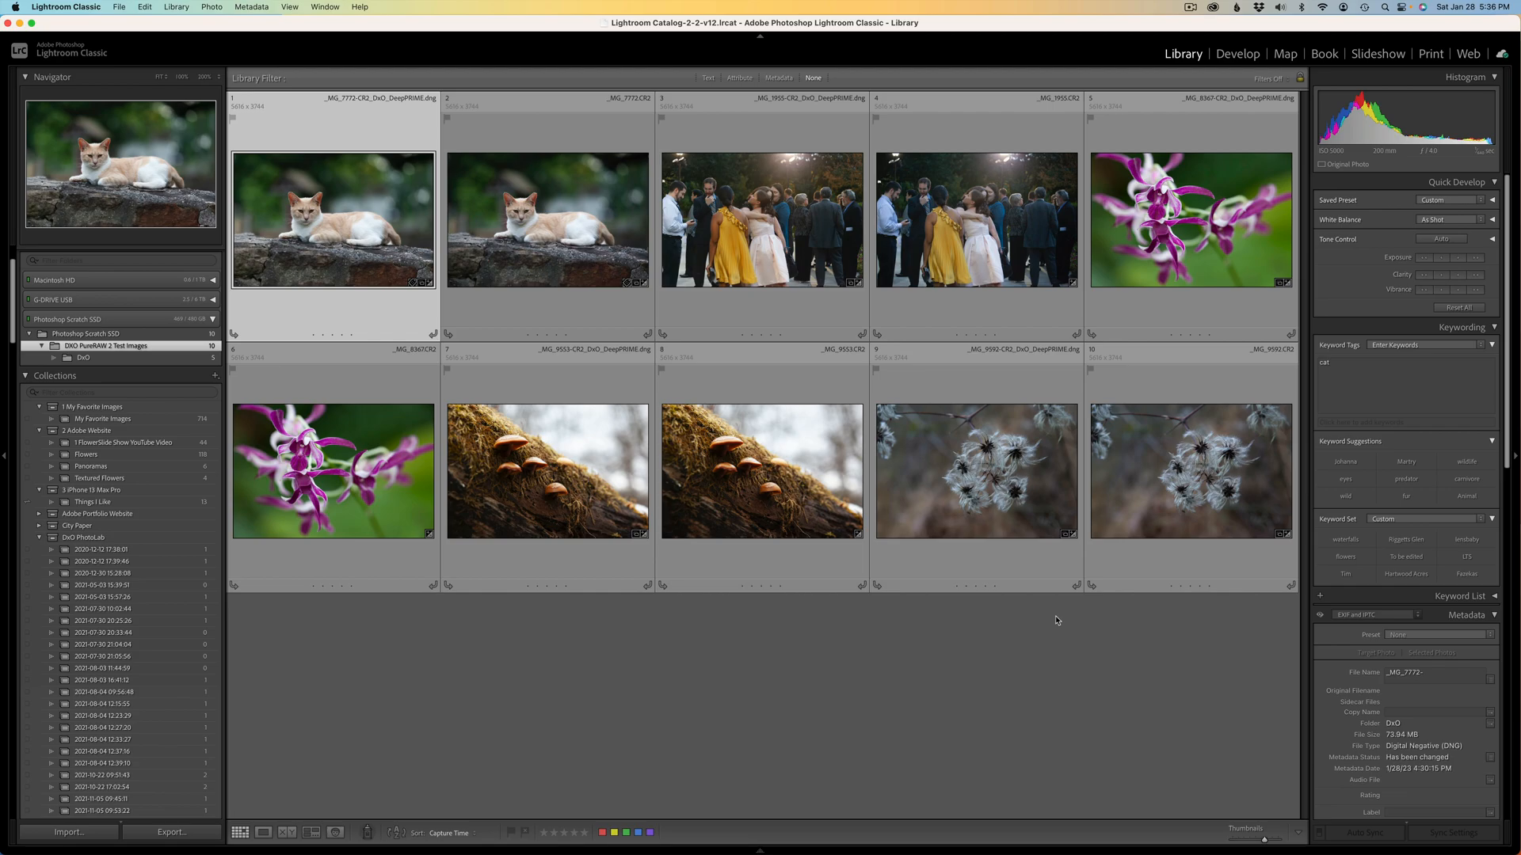
mouse_move(1217, 479)
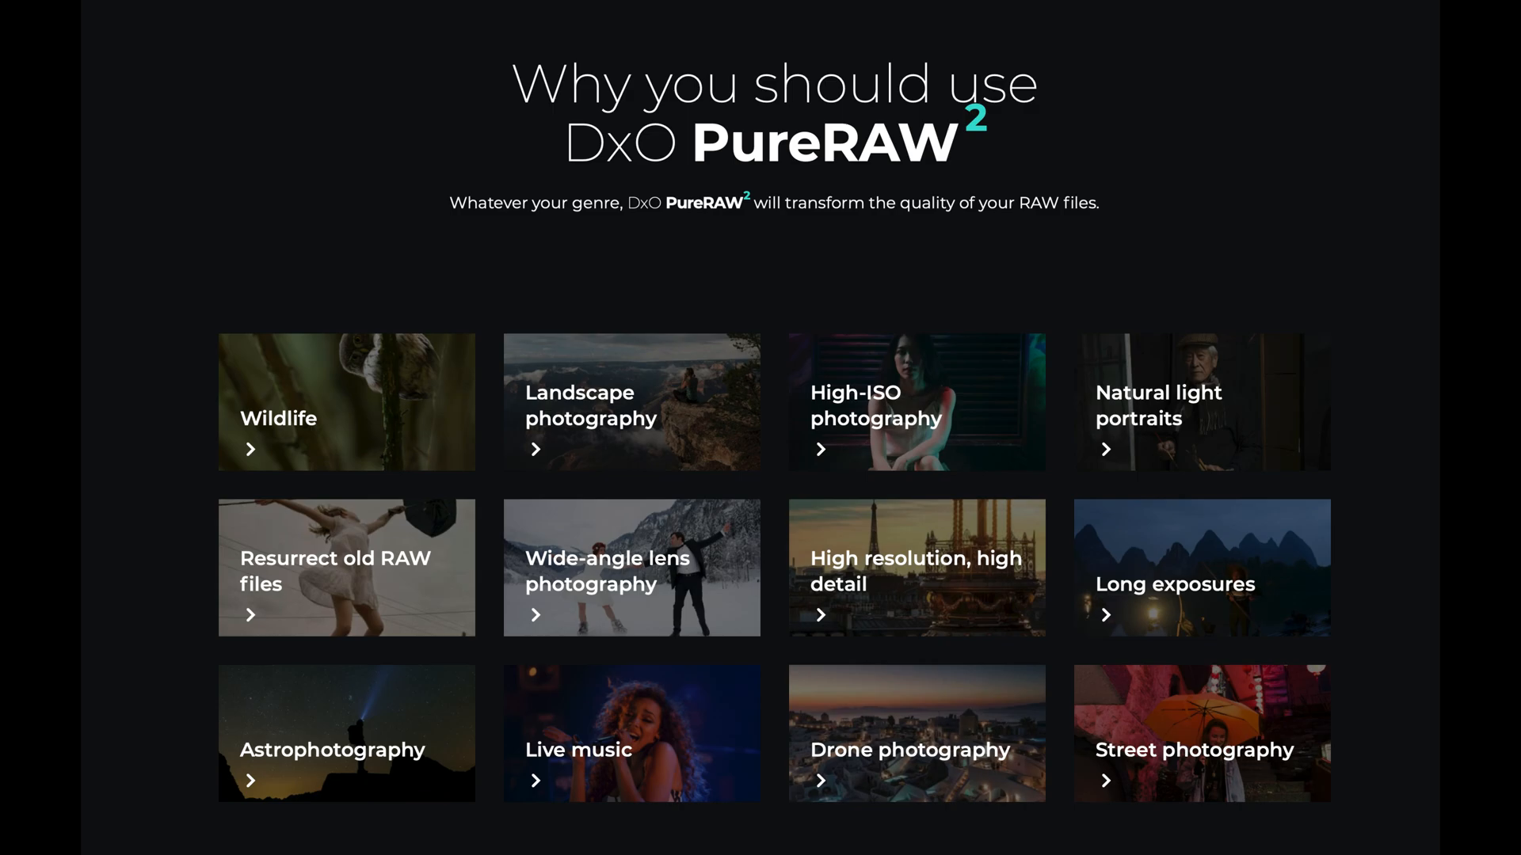
- Scroll the DxO PureRAW page through portraits, old RAW and astrophotography to Live music
click(346, 402)
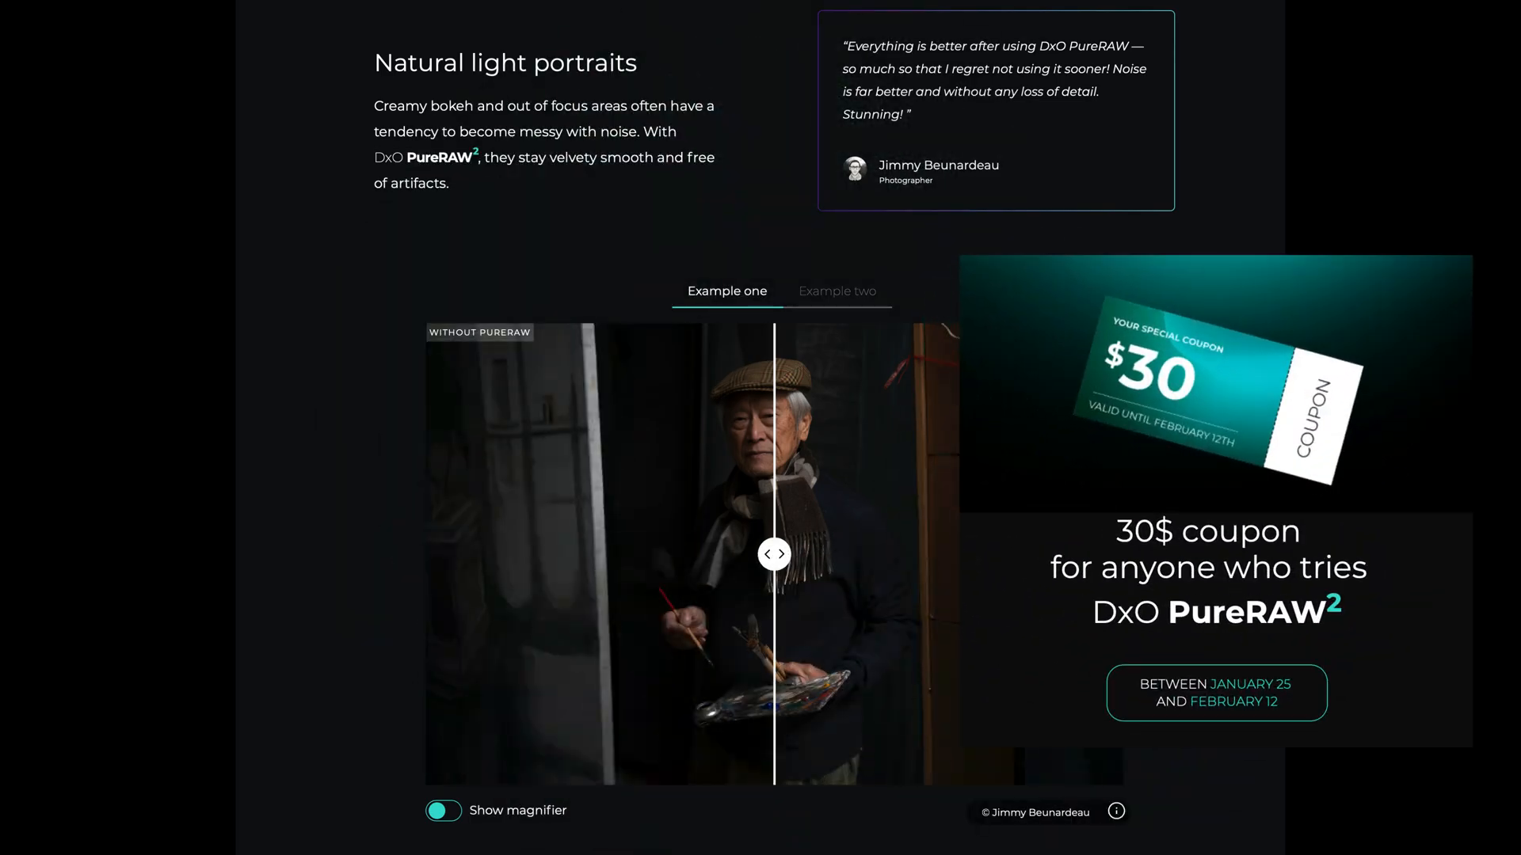
scroll(down, 3)
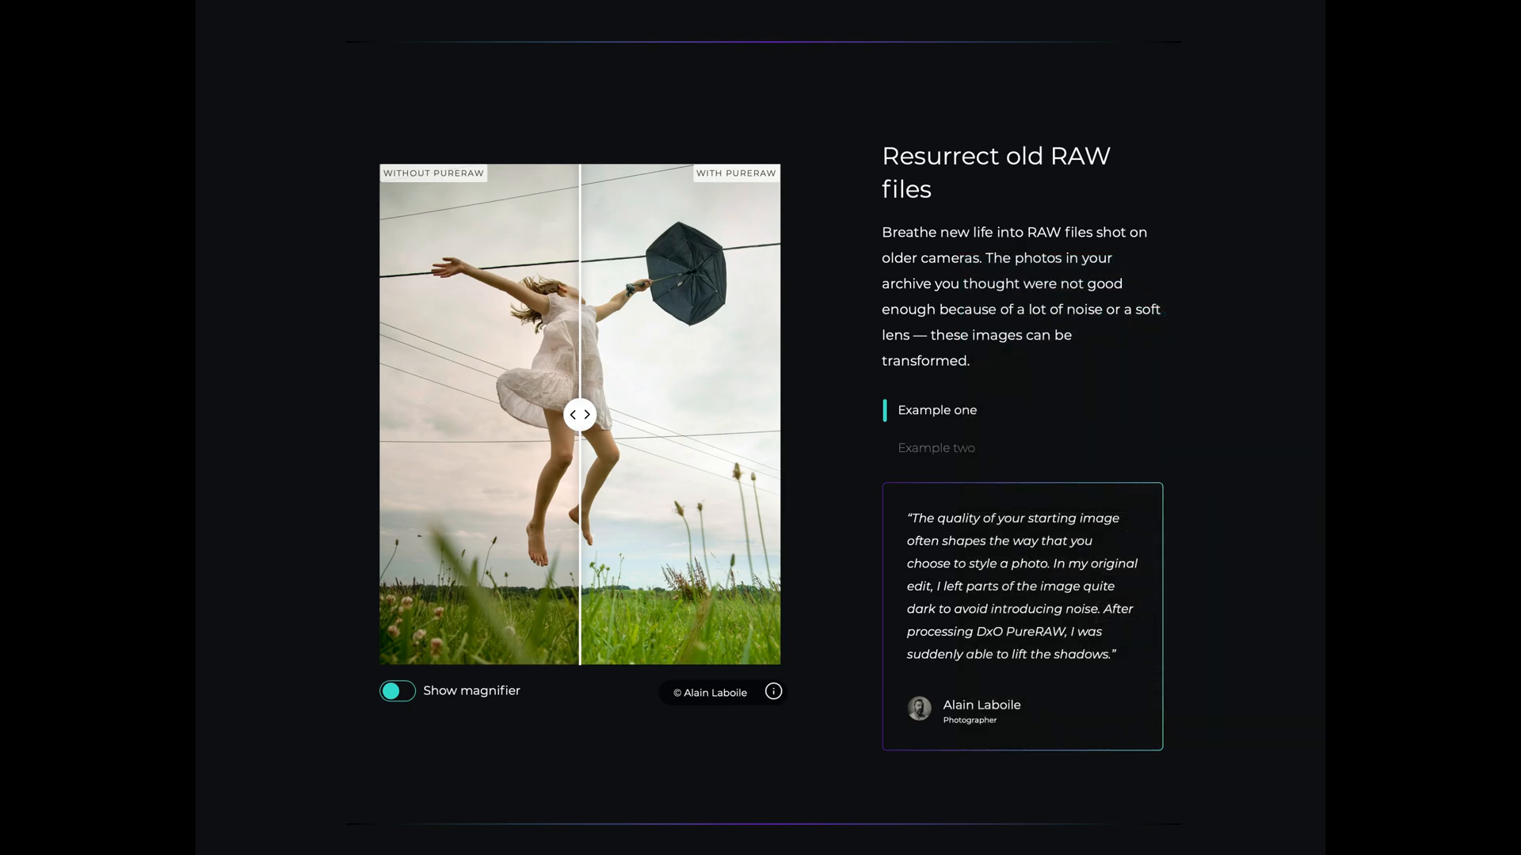
scroll(down, 3)
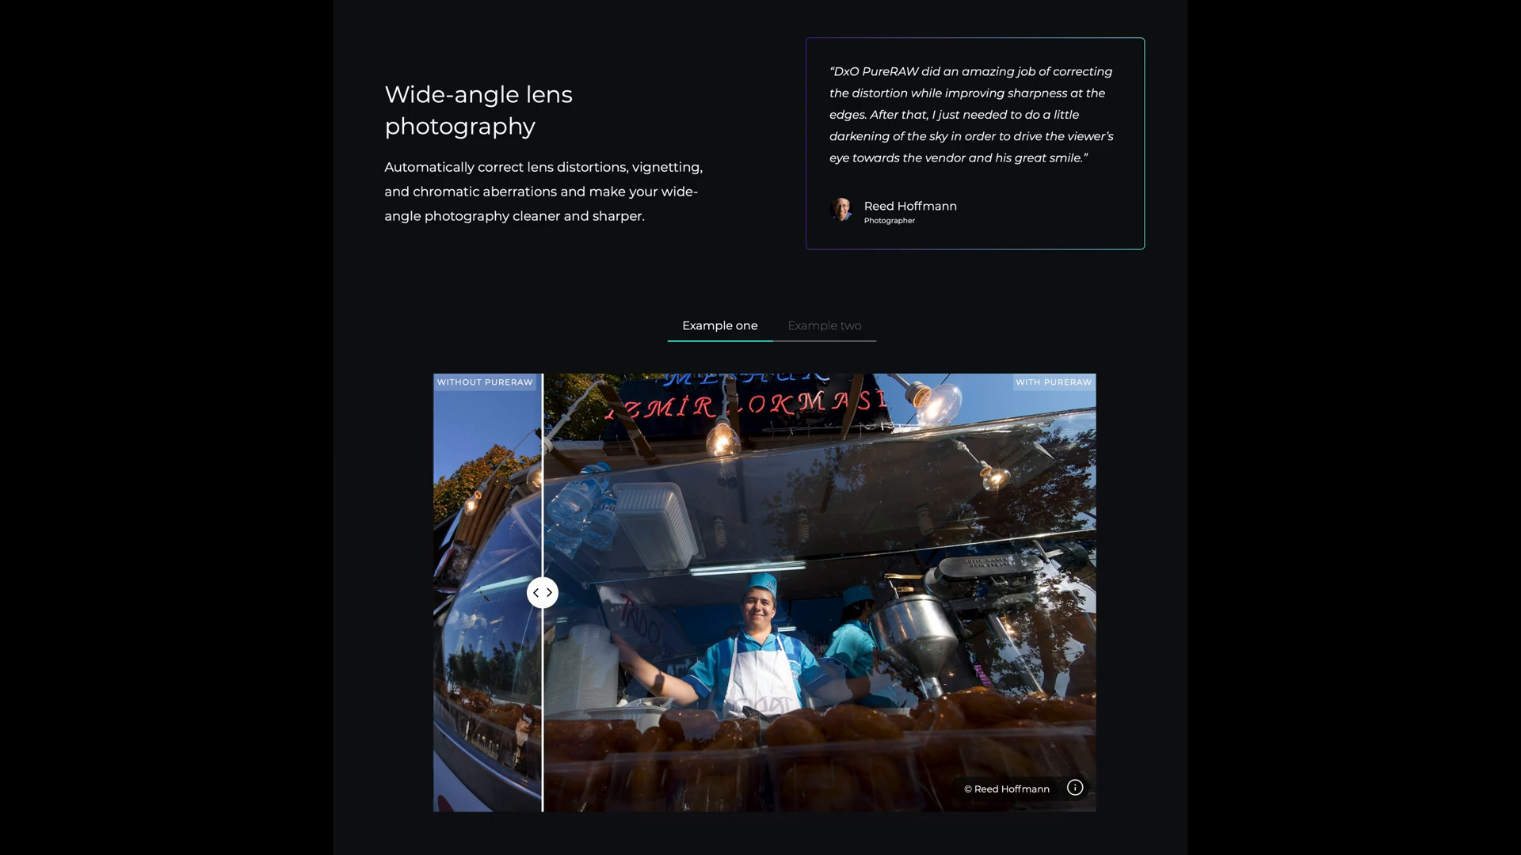
scroll(down, 3)
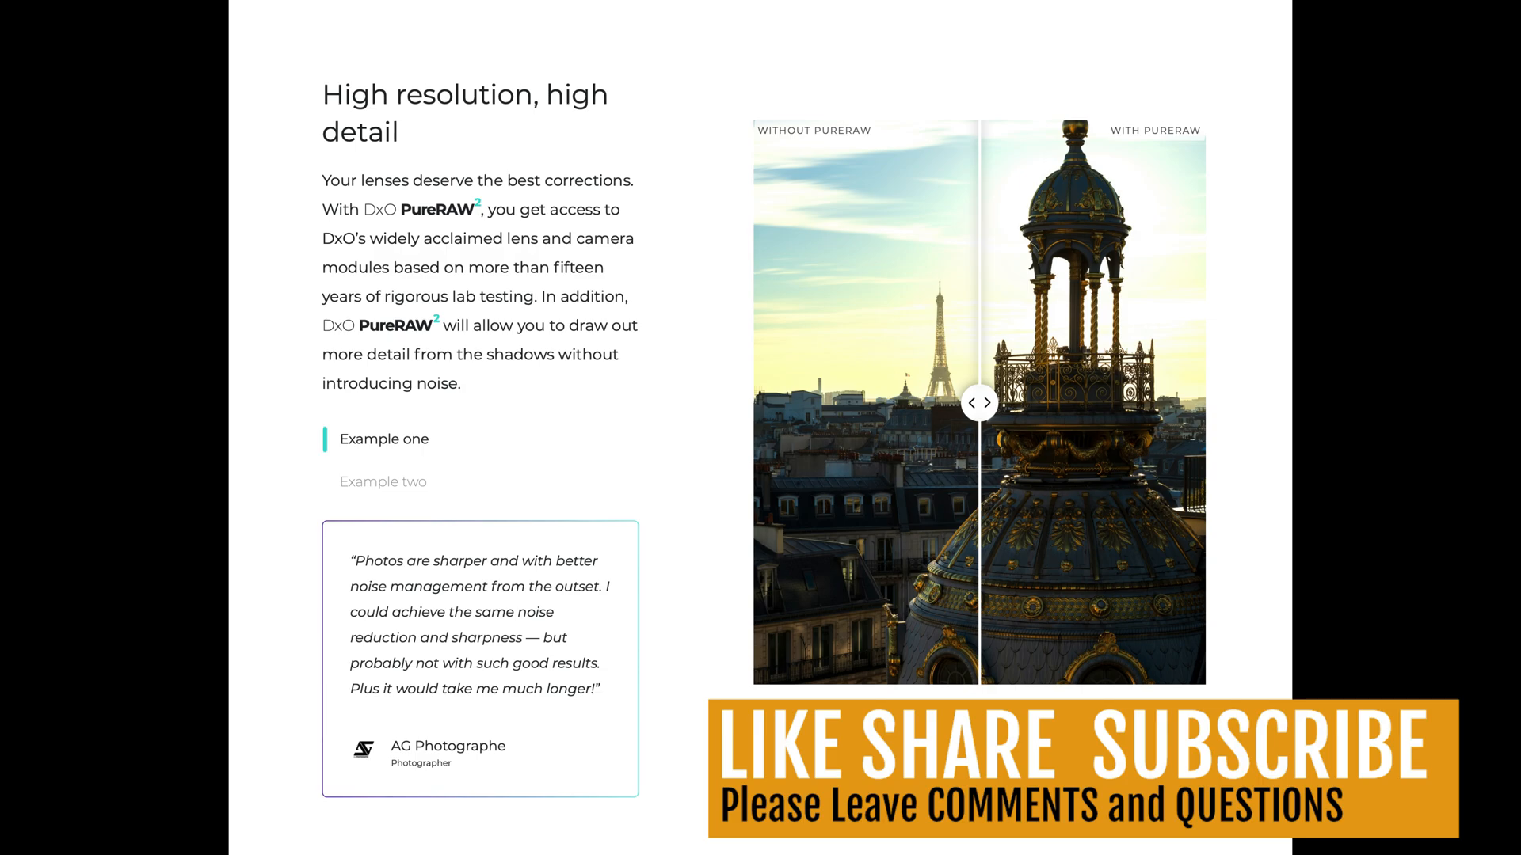
scroll(down, 3)
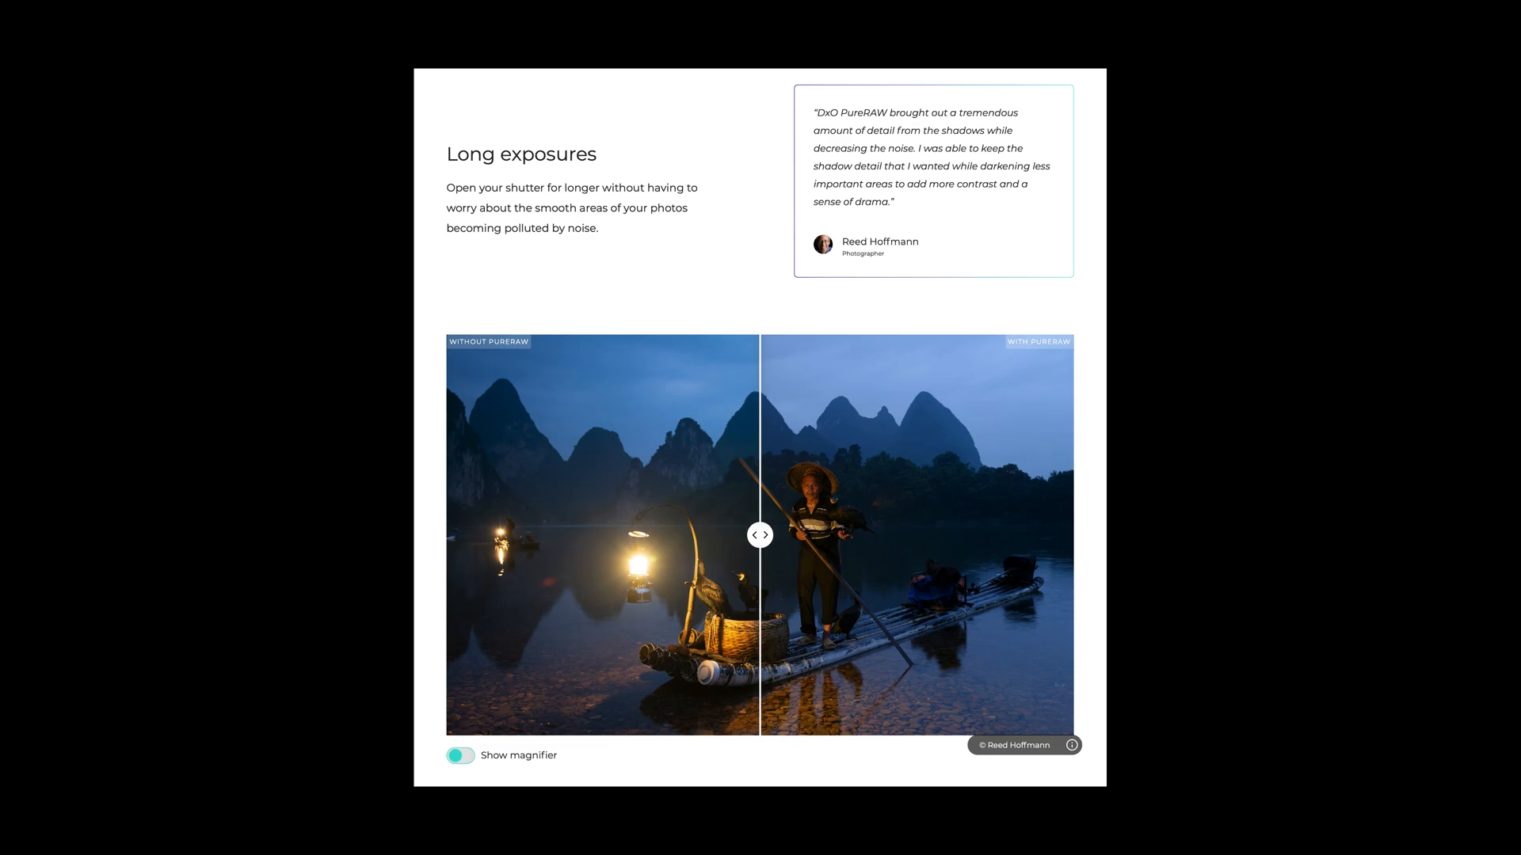
scroll(down, 3)
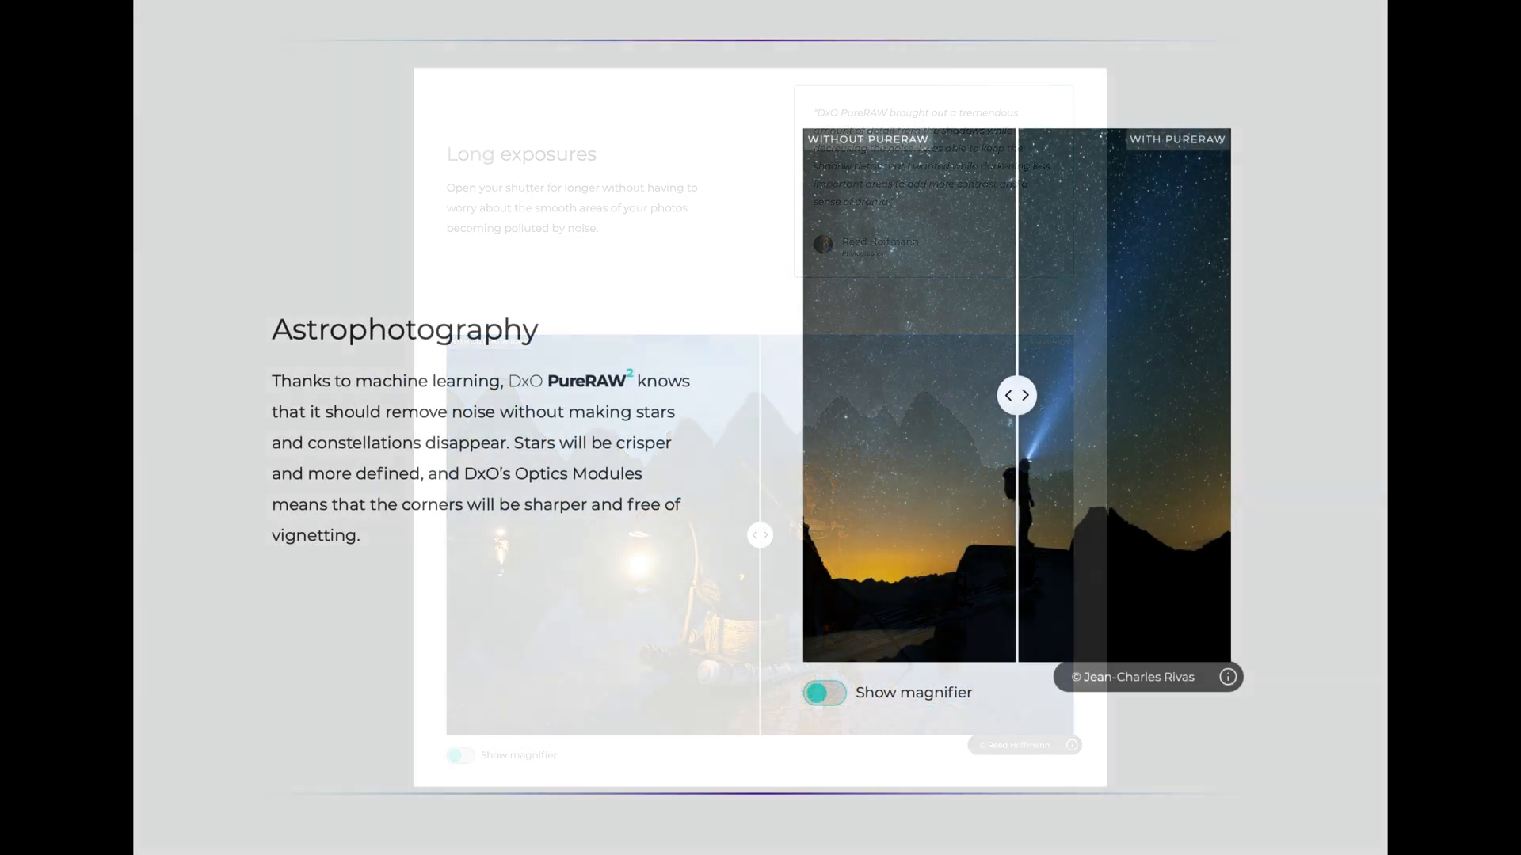
scroll(down, 3)
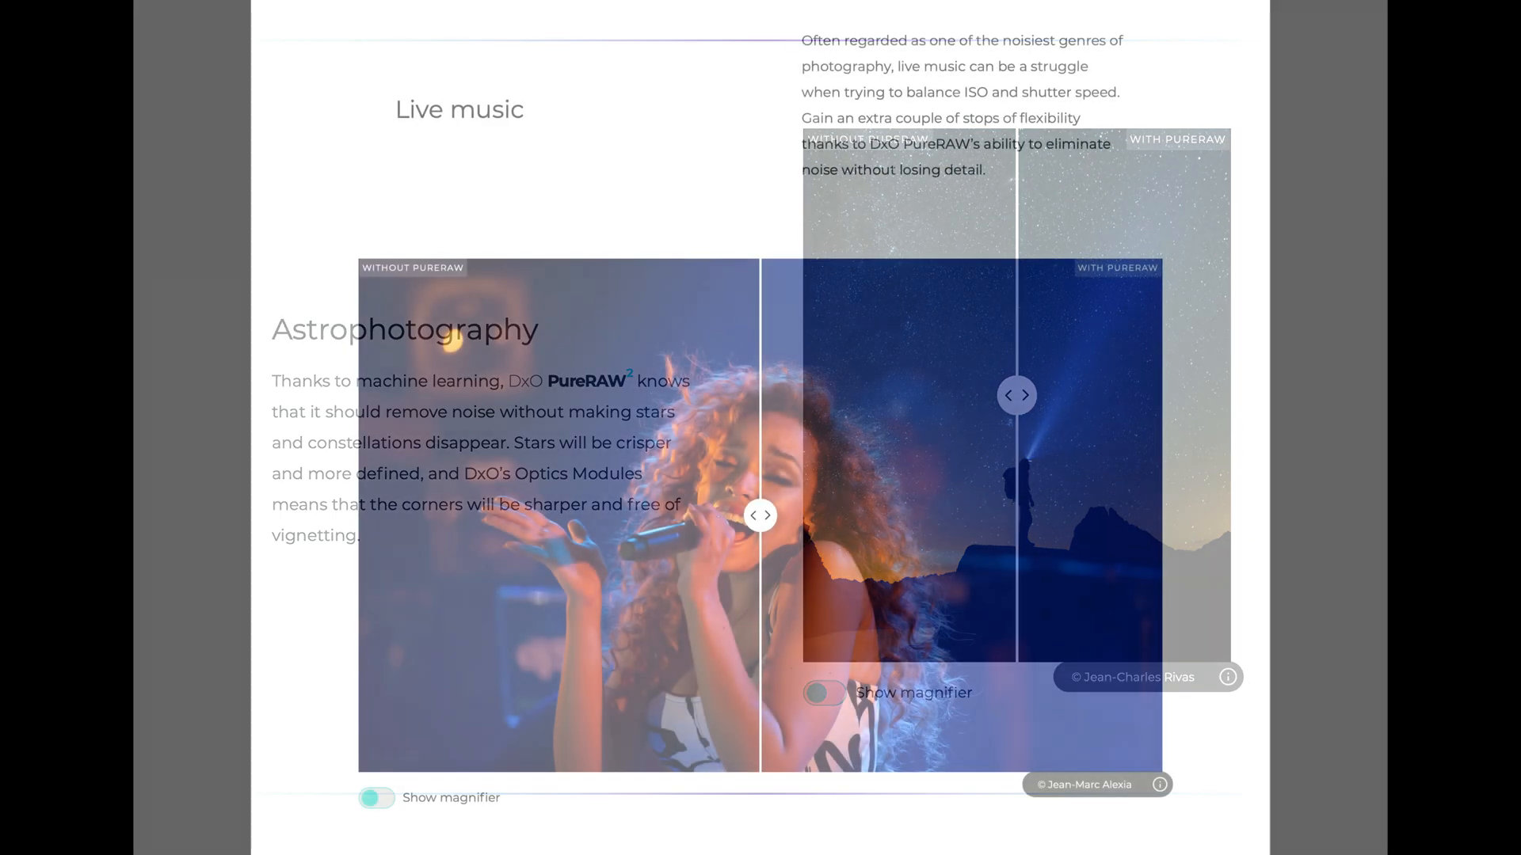
scroll(up, 3)
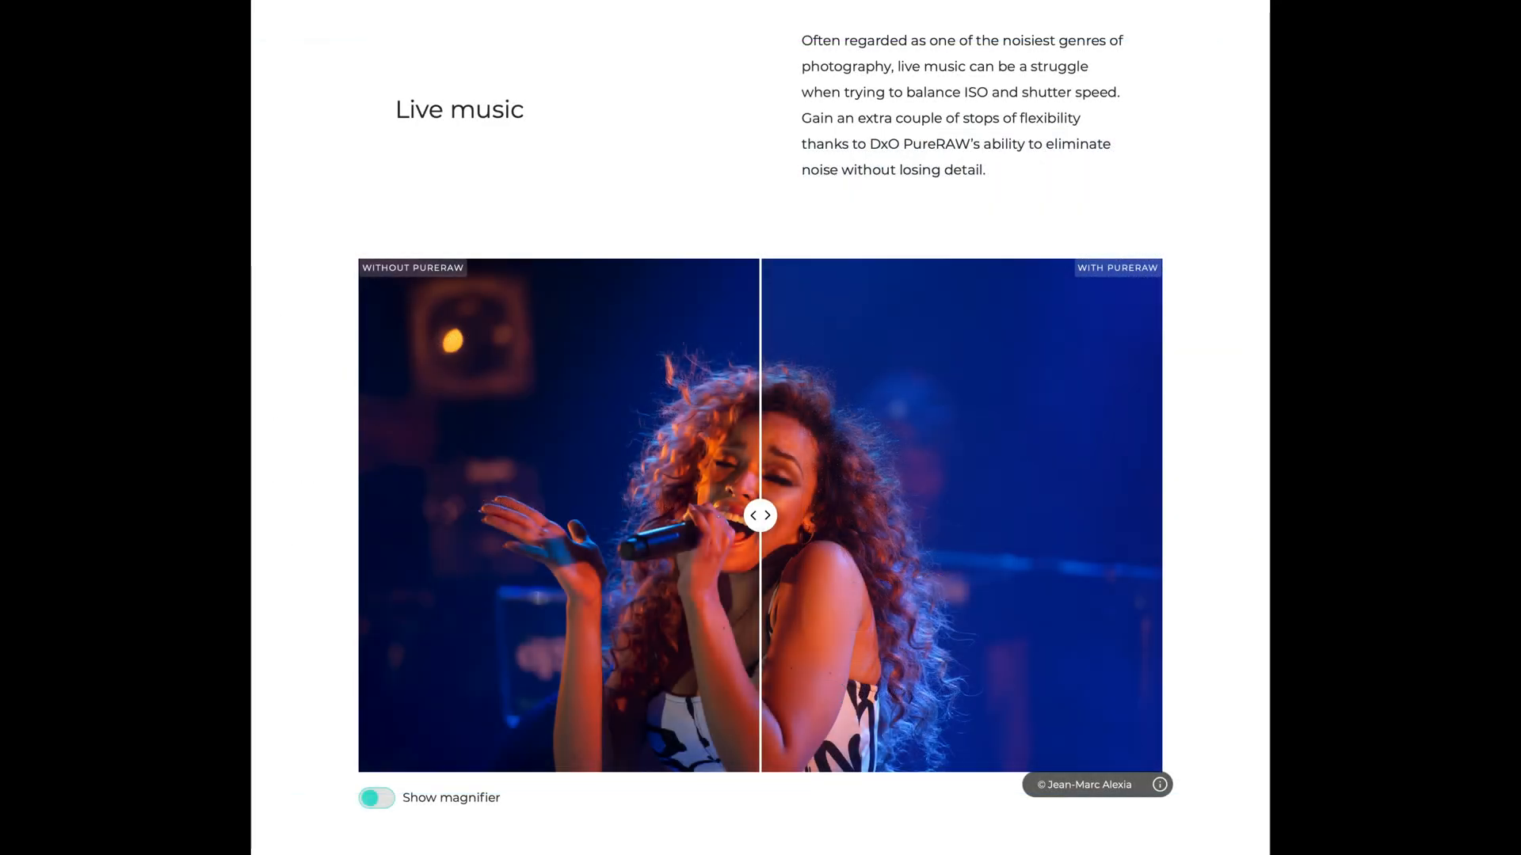